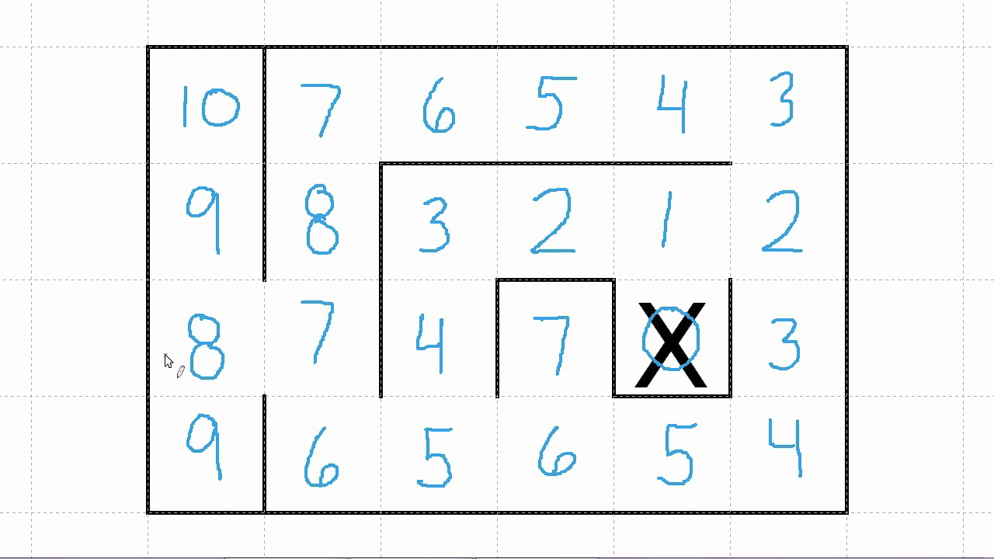
pyautogui.moveTo(167, 369)
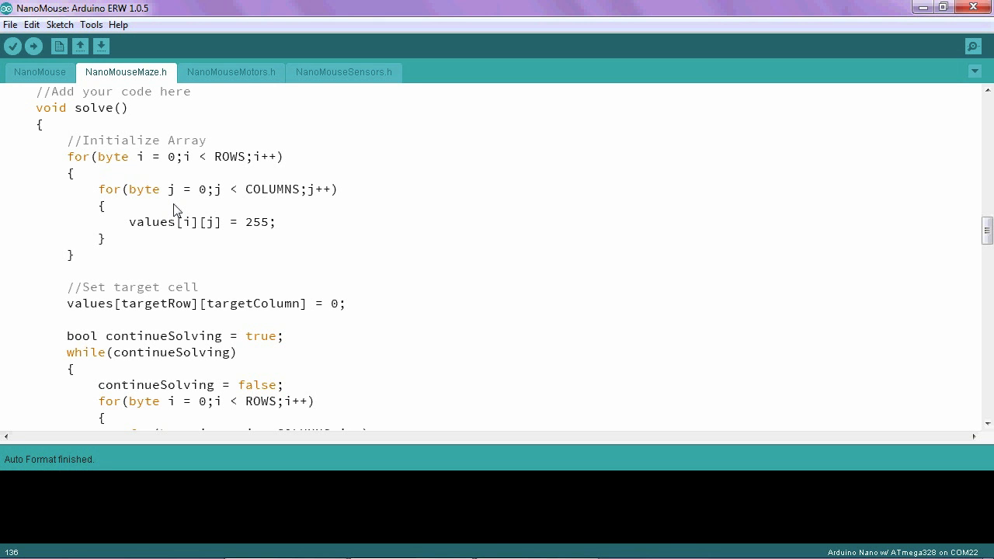
pyautogui.moveTo(107, 122)
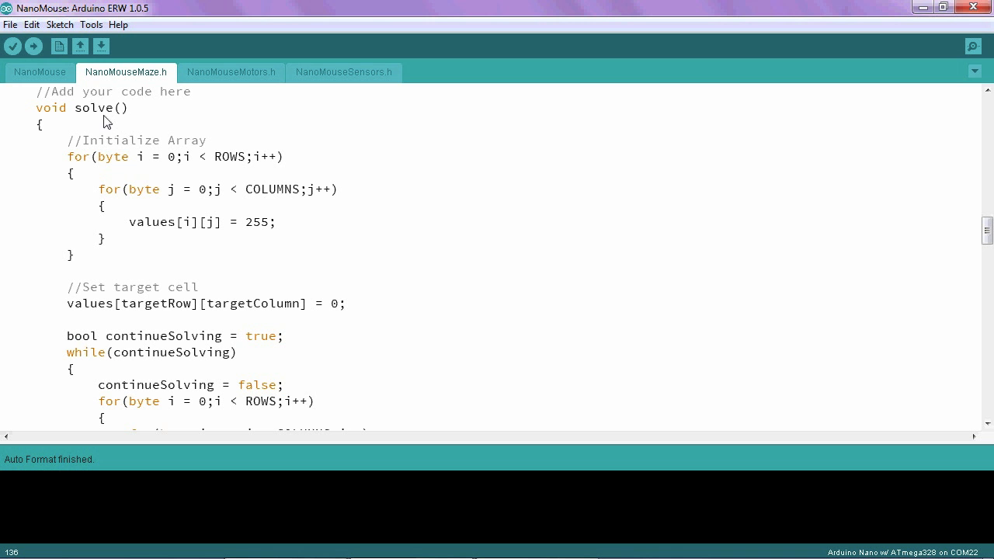
pyautogui.moveTo(143, 83)
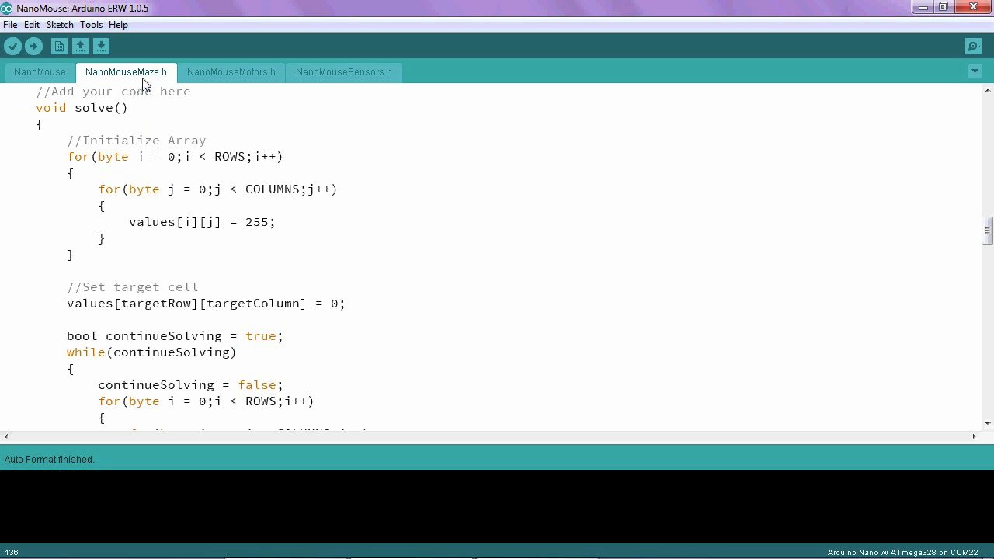
pyautogui.moveTo(154, 110)
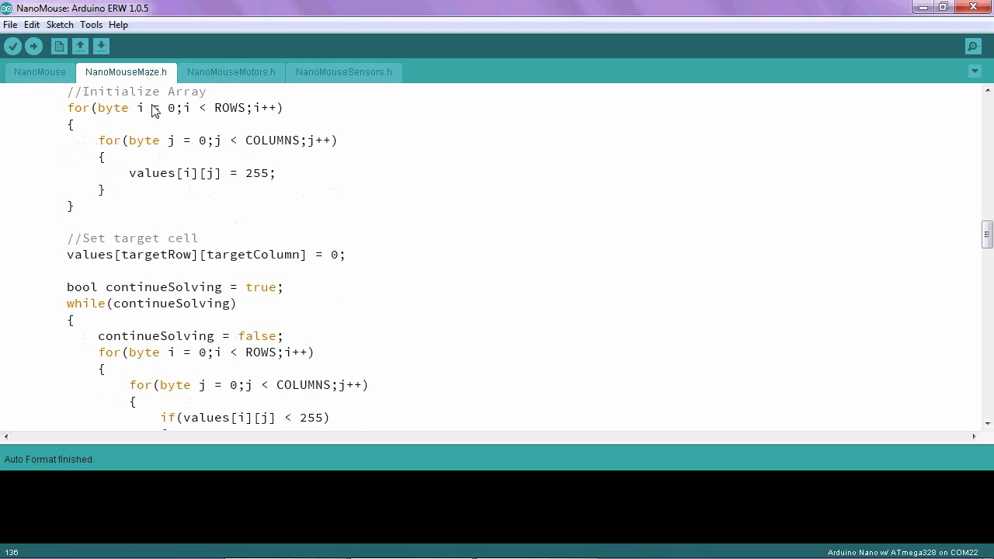
pyautogui.moveTo(198, 268)
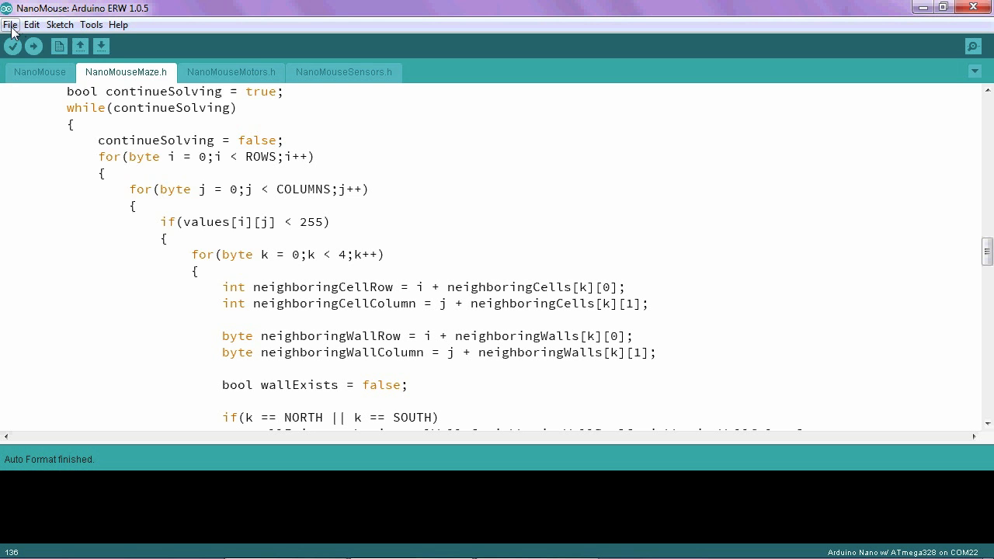
# Set the editor font size to 12 in Preferences, then scroll down to the neighbor loop in solve()
pyautogui.click(10, 24)
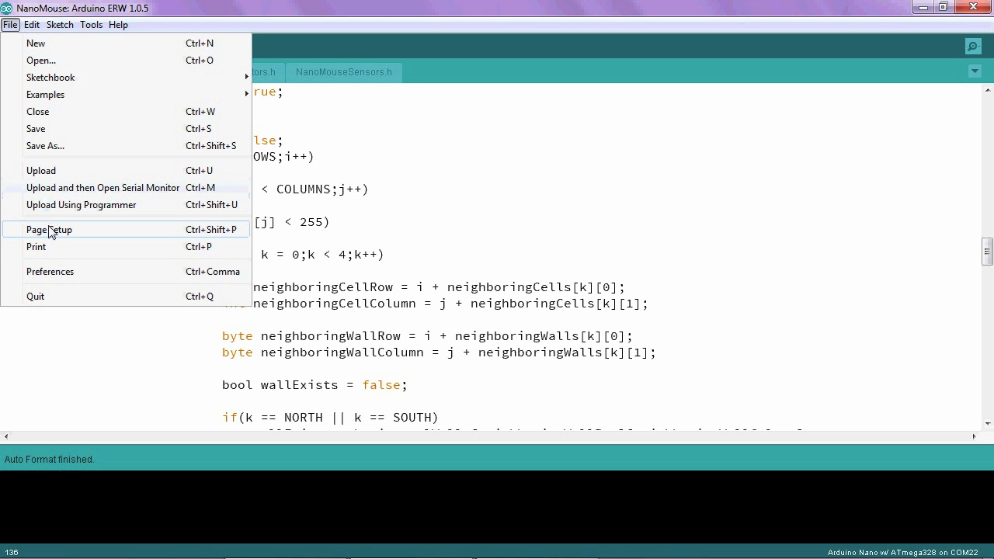
pyautogui.moveTo(51, 271)
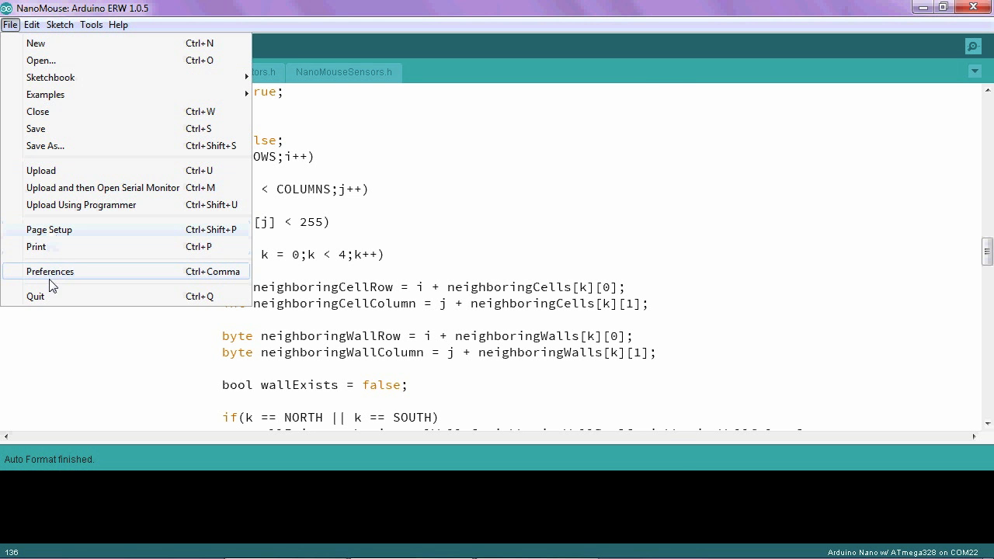
pyautogui.click(49, 271)
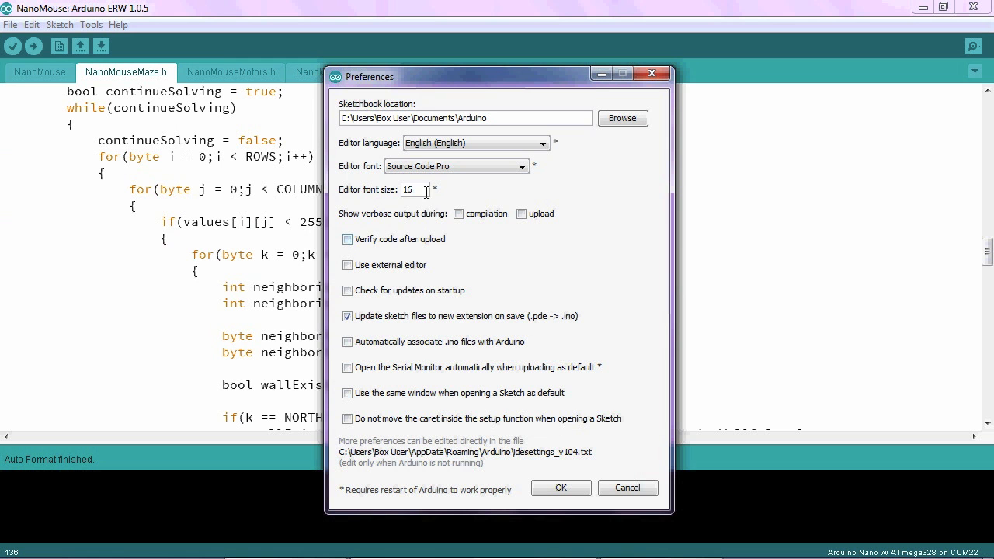
pyautogui.write('12')
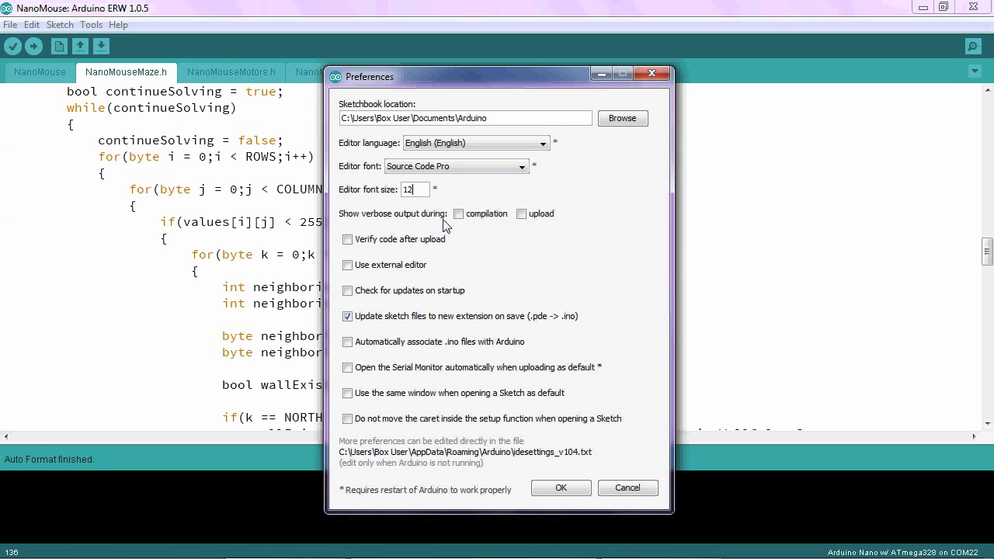
pyautogui.click(561, 488)
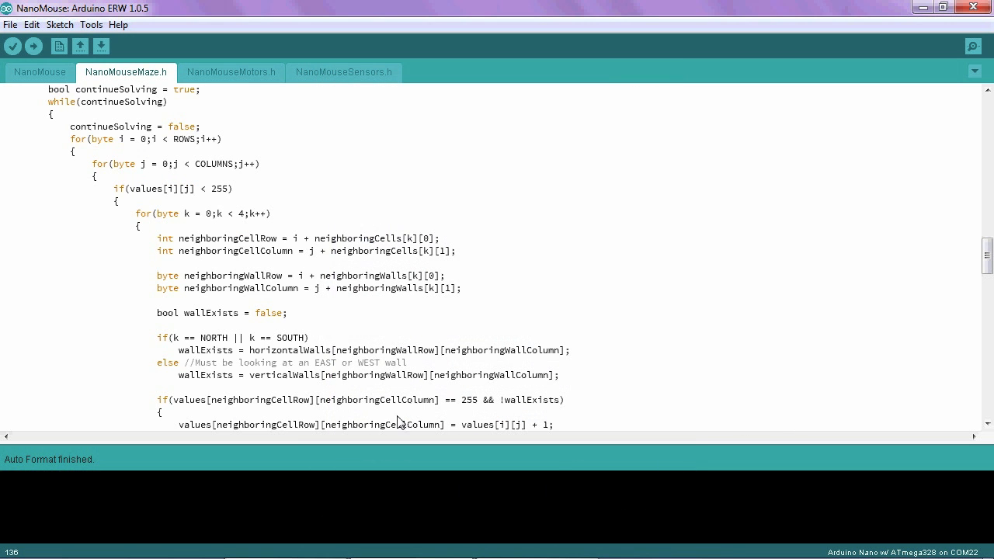
pyautogui.moveTo(291, 285)
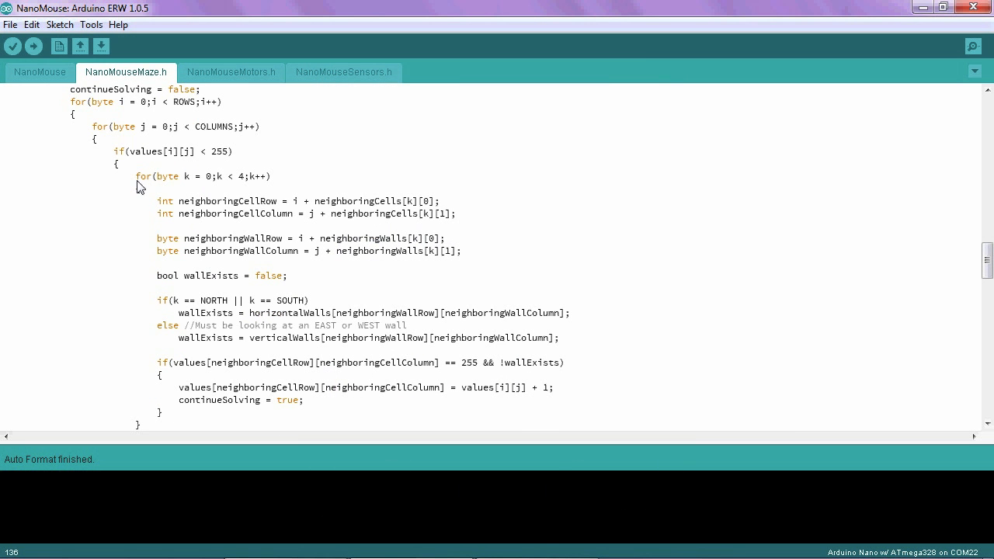
pyautogui.click(138, 176)
pyautogui.write('{')
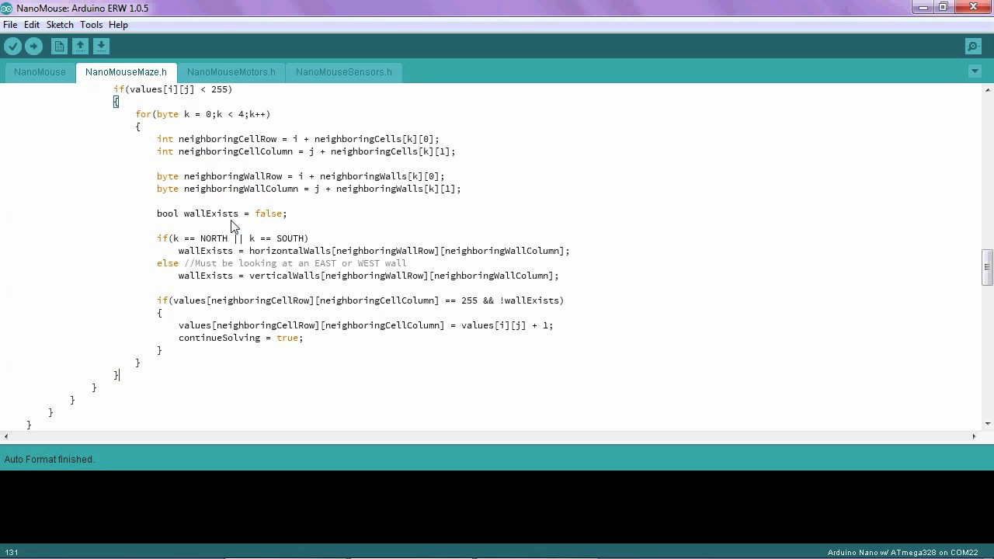
pyautogui.scroll(-3)
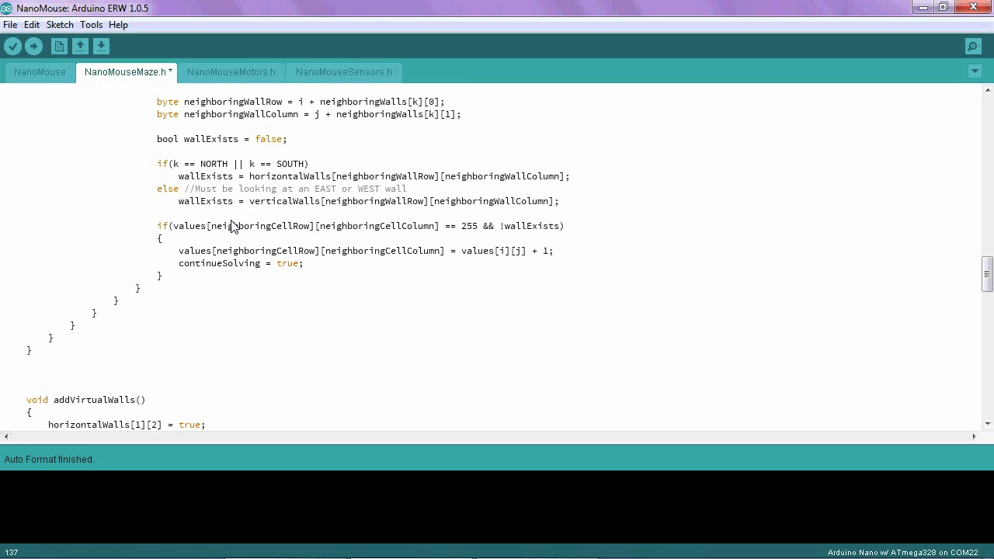
# Type the new function header 'byte findBestNeighbor' below solve() to hold the copied neighbor loop
pyautogui.write('byte find')
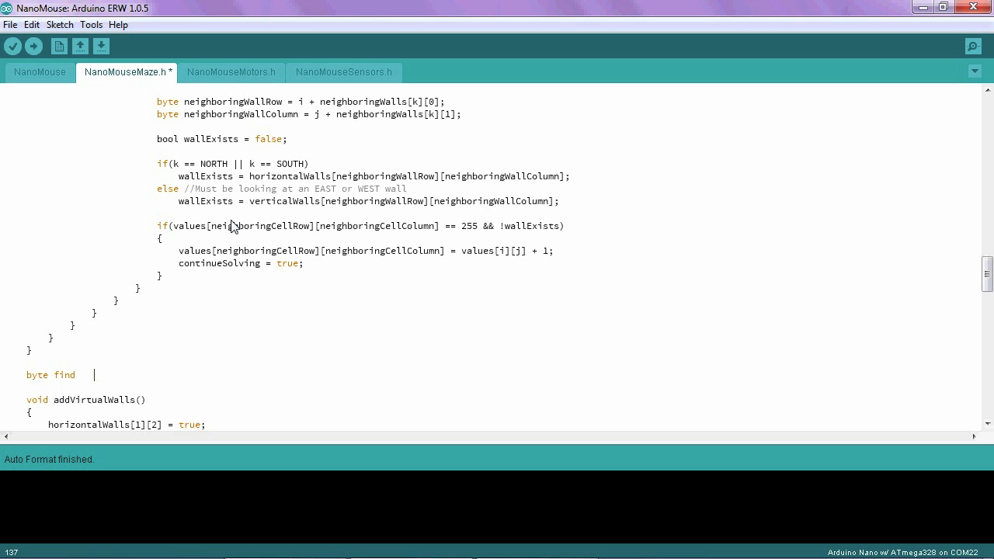
pyautogui.write('Best')
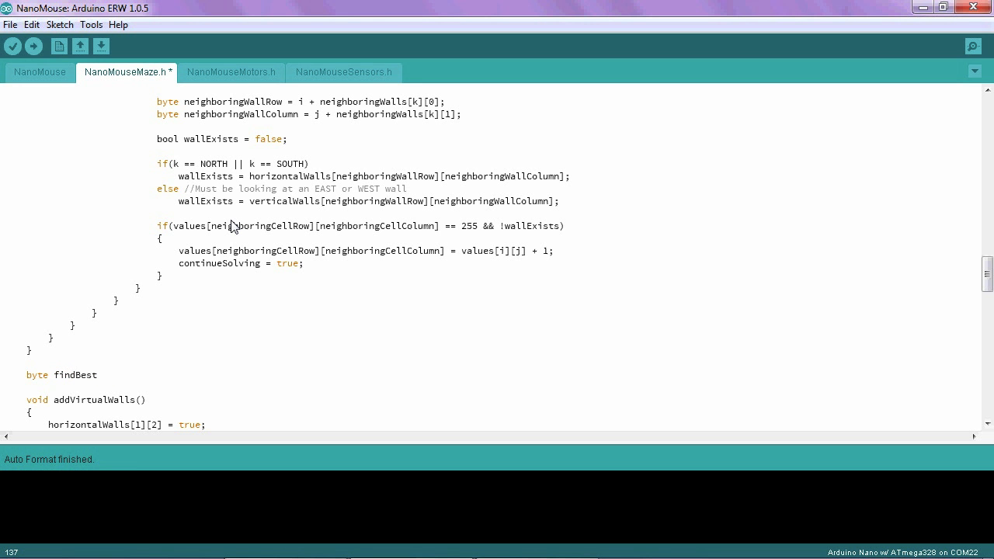
pyautogui.write('Nei')
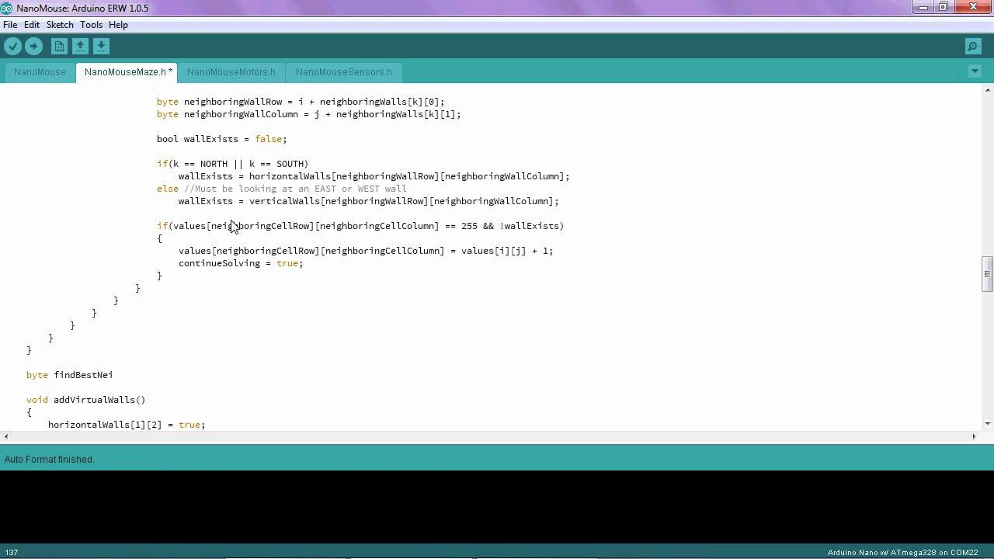
pyautogui.write('ghbor(')
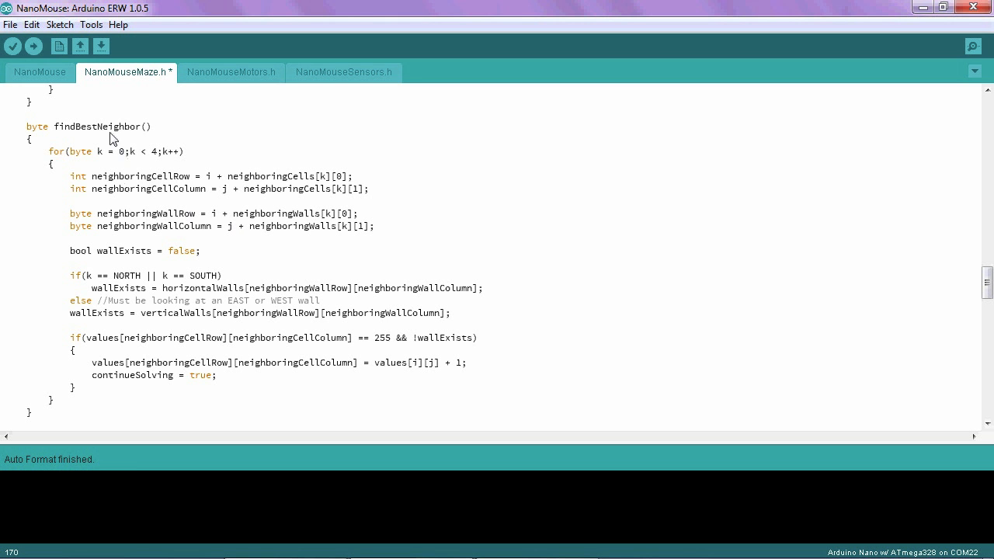
pyautogui.moveTo(62, 414)
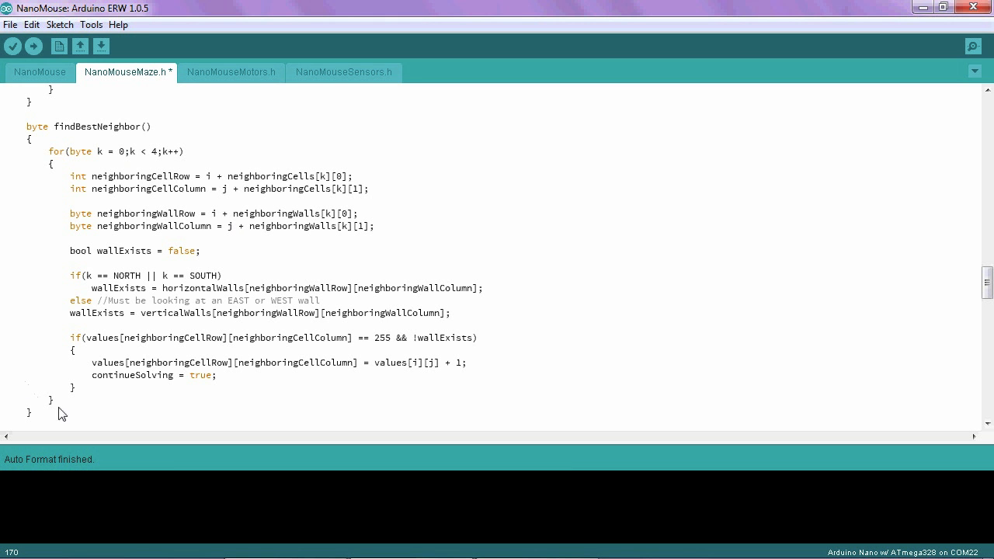
pyautogui.moveTo(172, 333)
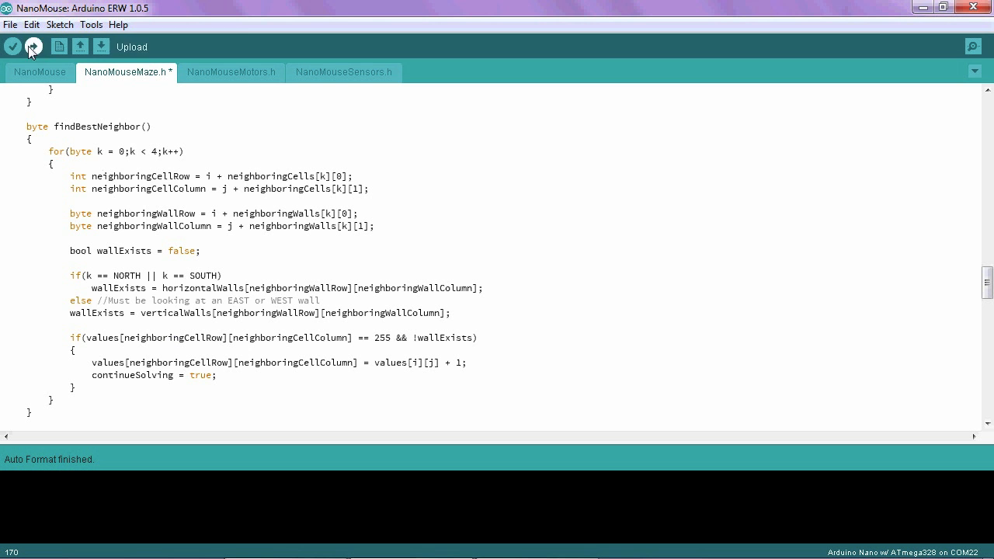
# Set the editor font size back to 16 in Preferences
pyautogui.click(10, 25)
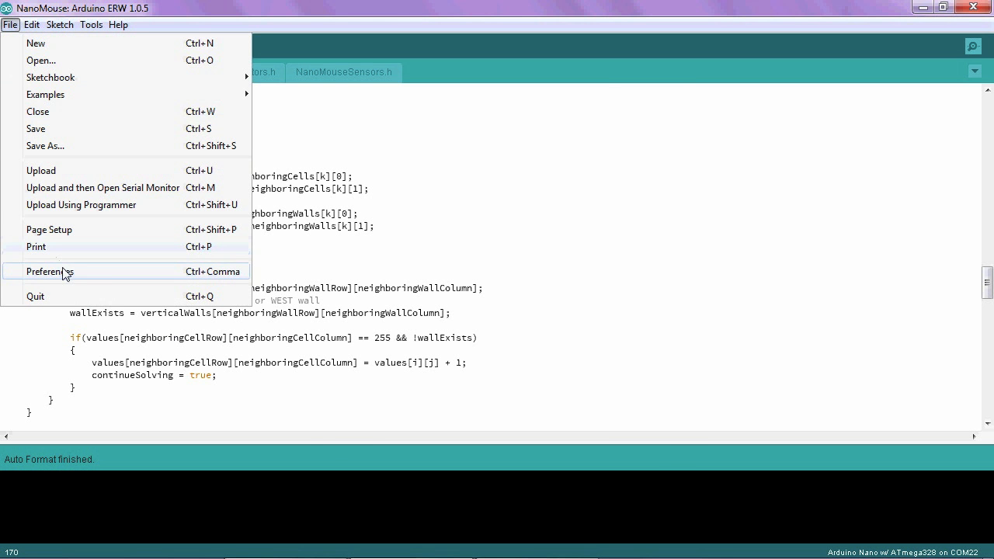
pyautogui.click(51, 271)
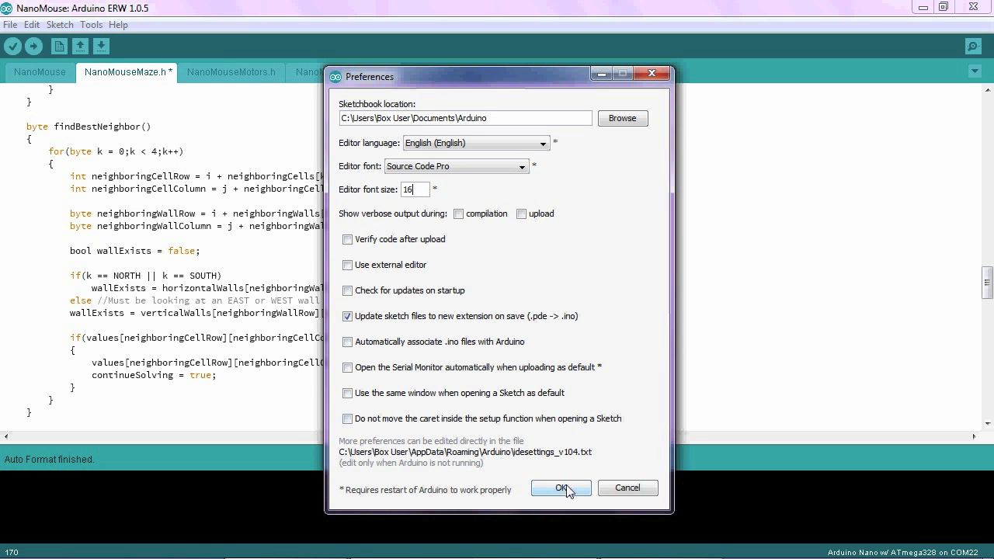
pyautogui.click(561, 488)
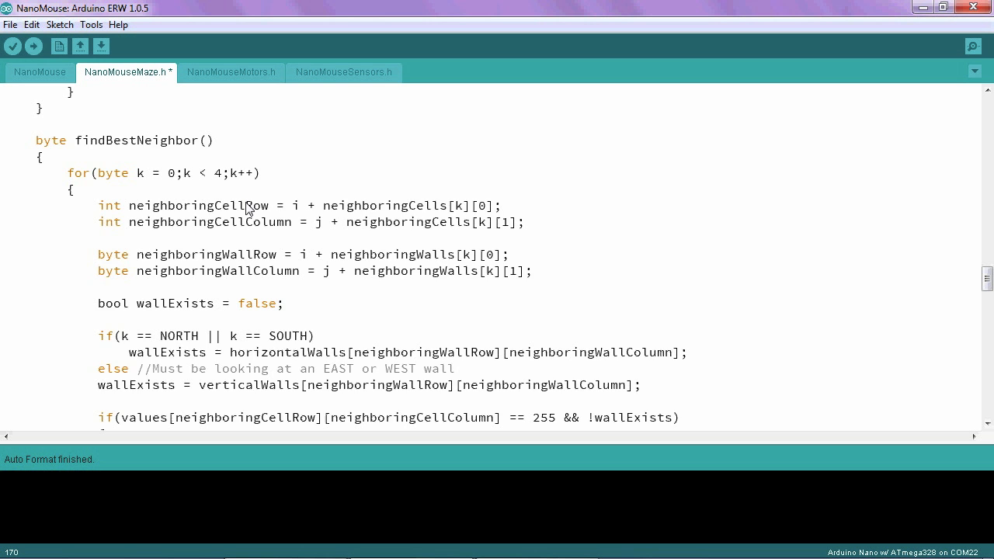
pyautogui.scroll(-3)
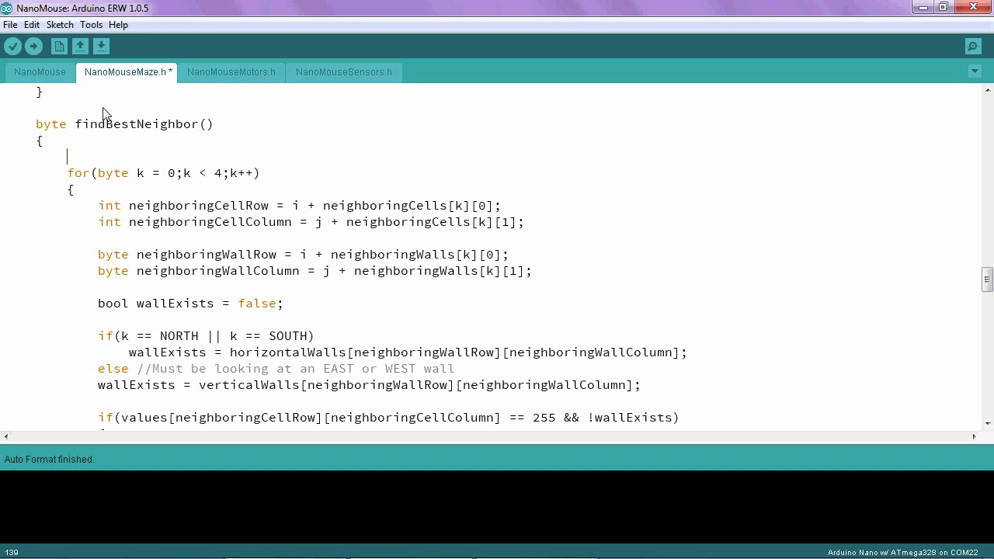
# Declare 'byte valueBestNeighbor = 255;' at the top of findBestNeighbor()
pyautogui.write('byte')
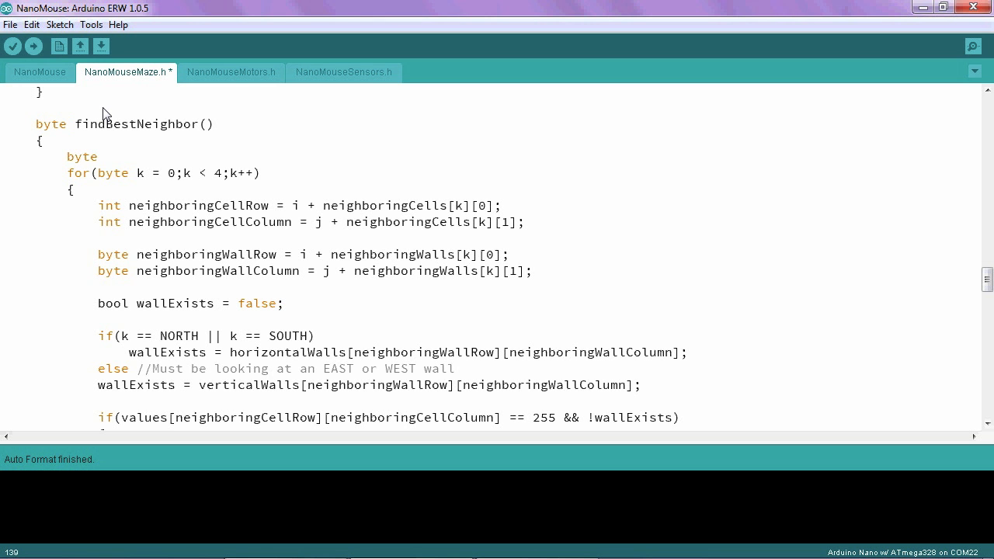
pyautogui.write('value')
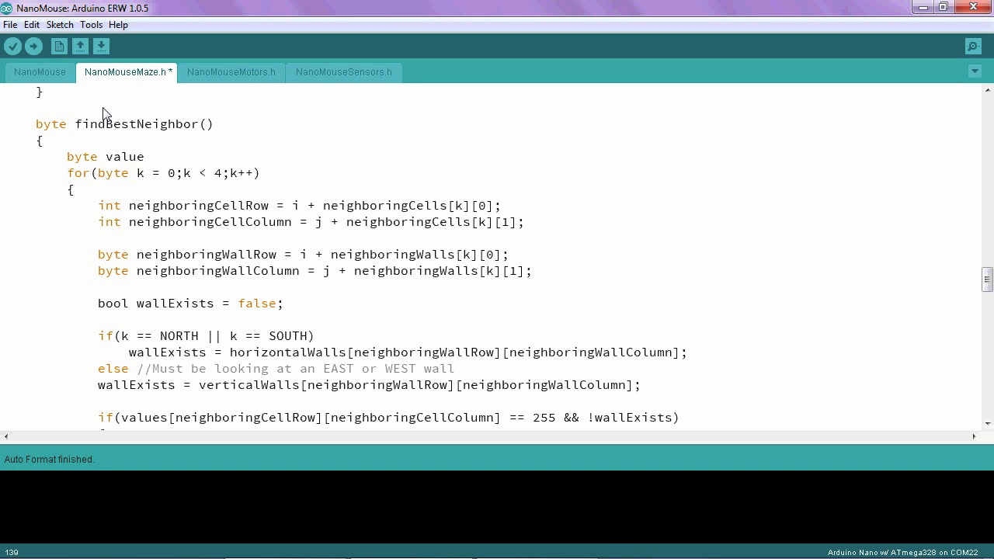
pyautogui.write('Best')
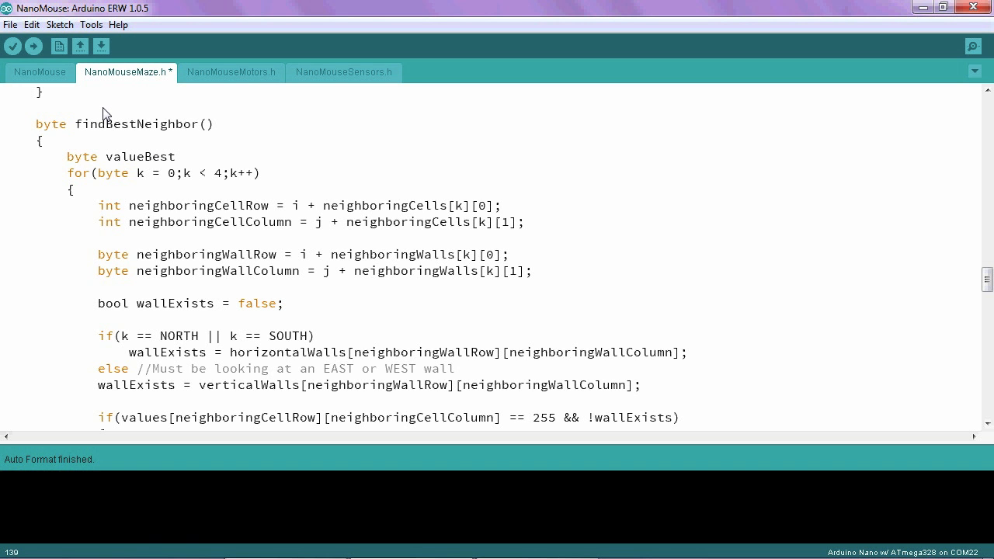
pyautogui.write('Ne')
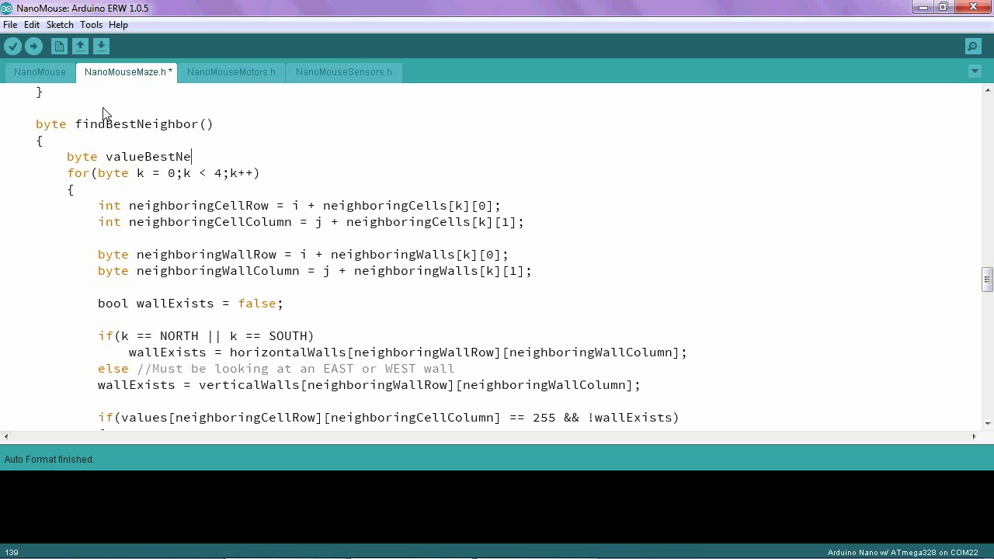
pyautogui.write('ighbor')
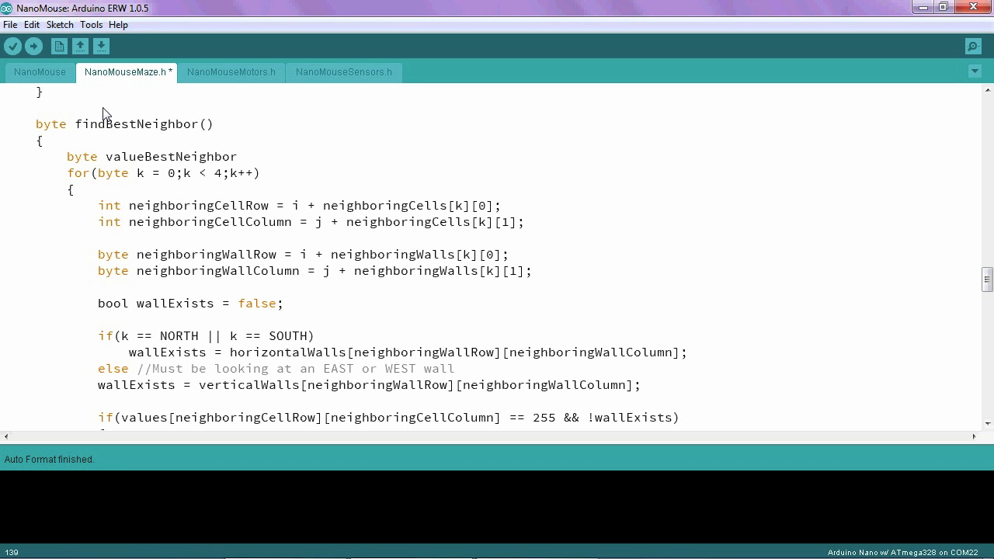
pyautogui.write('=')
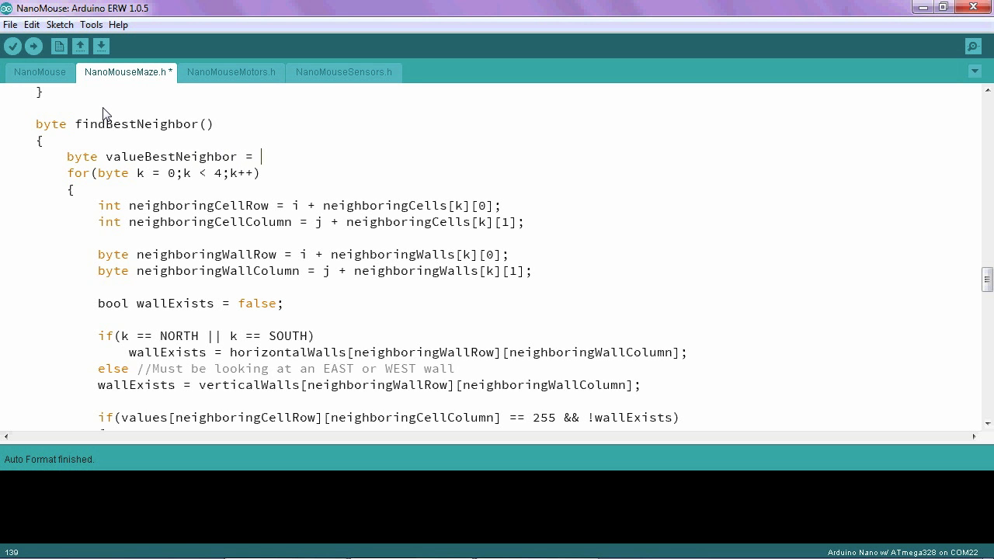
pyautogui.write('255')
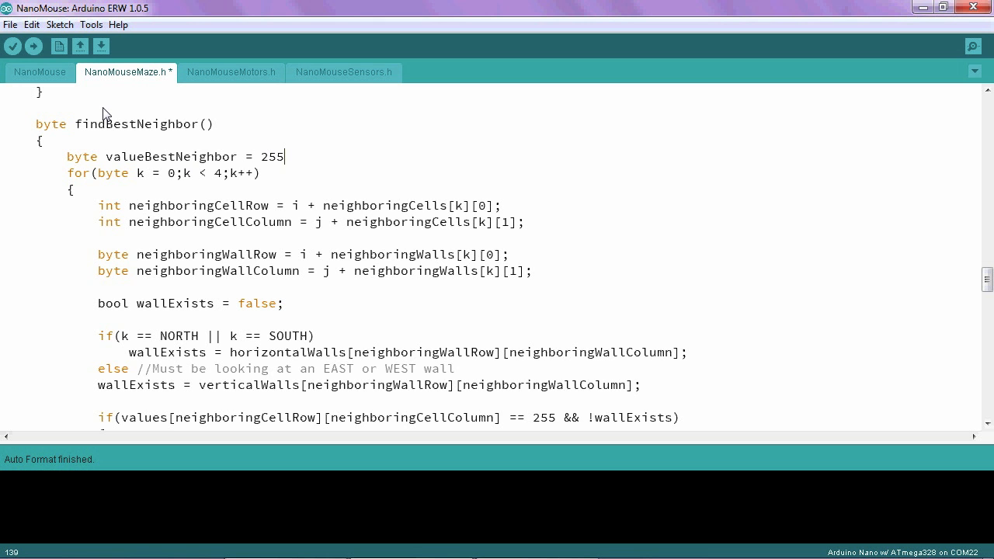
pyautogui.write(';')
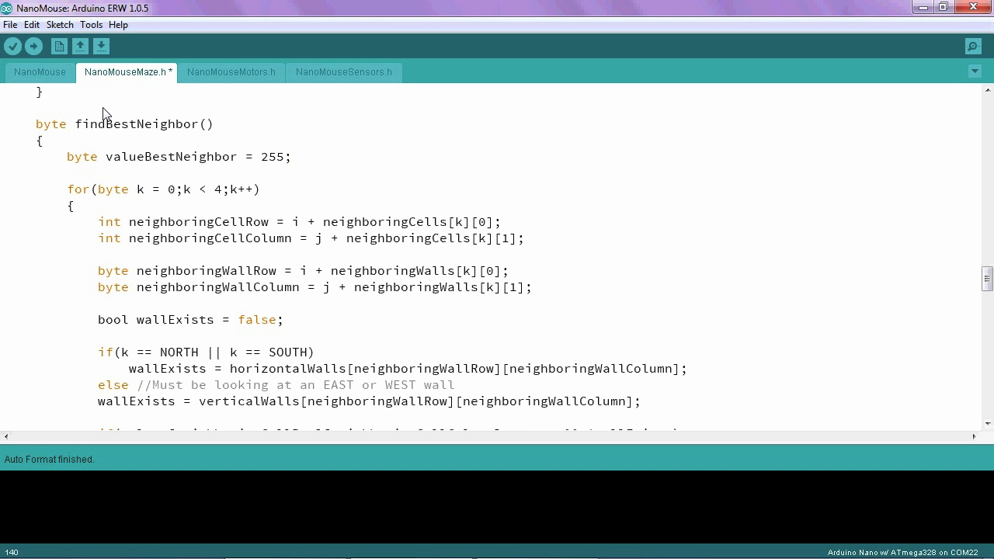
# Type 'byte desiredHeading = 0;' on the line below valueBestNeighbor
pyautogui.write('byte d')
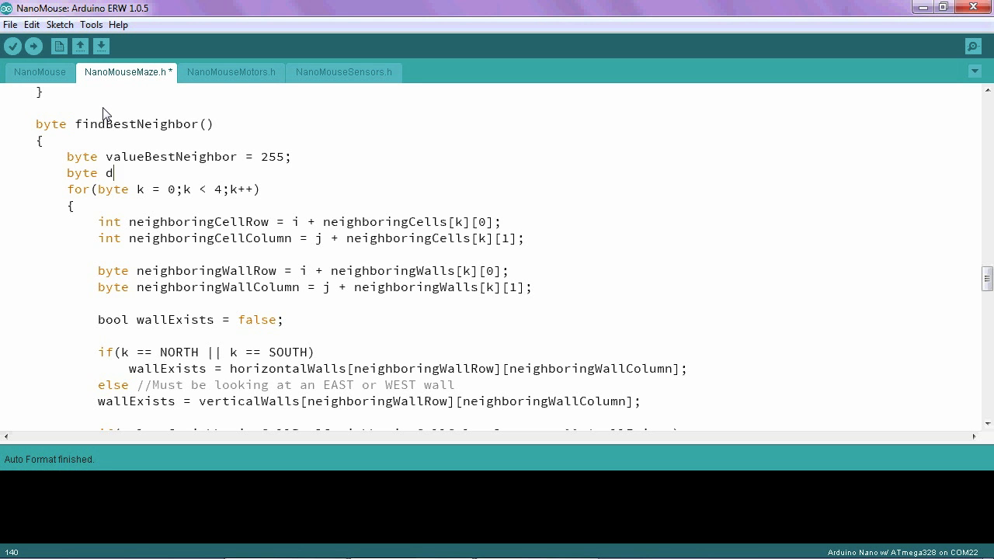
pyautogui.write('esiredHead')
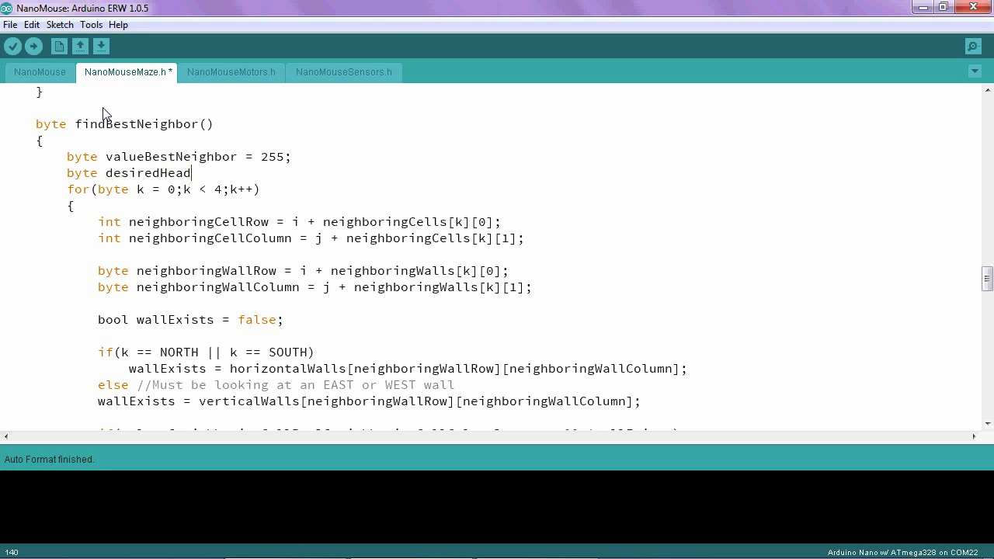
pyautogui.write('ing =')
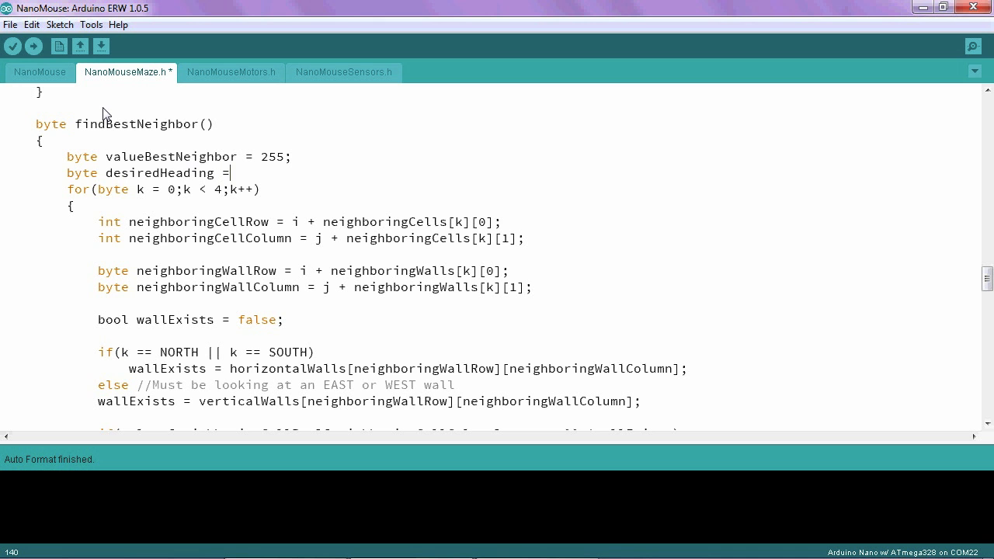
pyautogui.write('0')
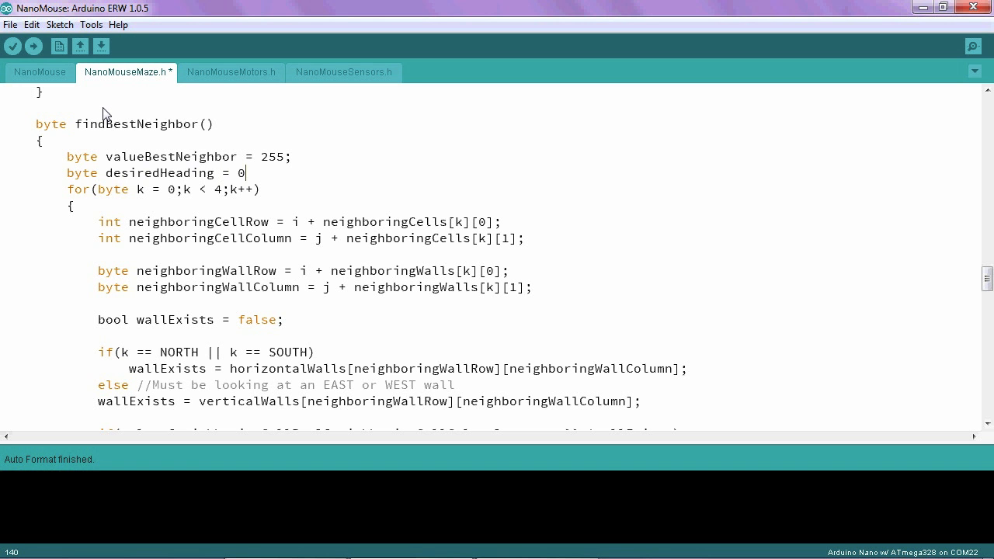
pyautogui.write(';')
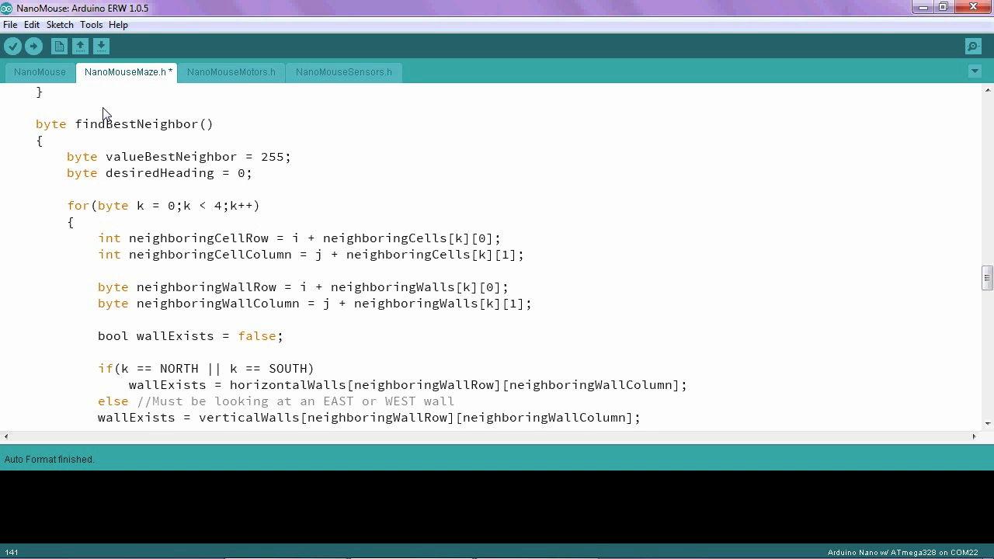
pyautogui.moveTo(152, 193)
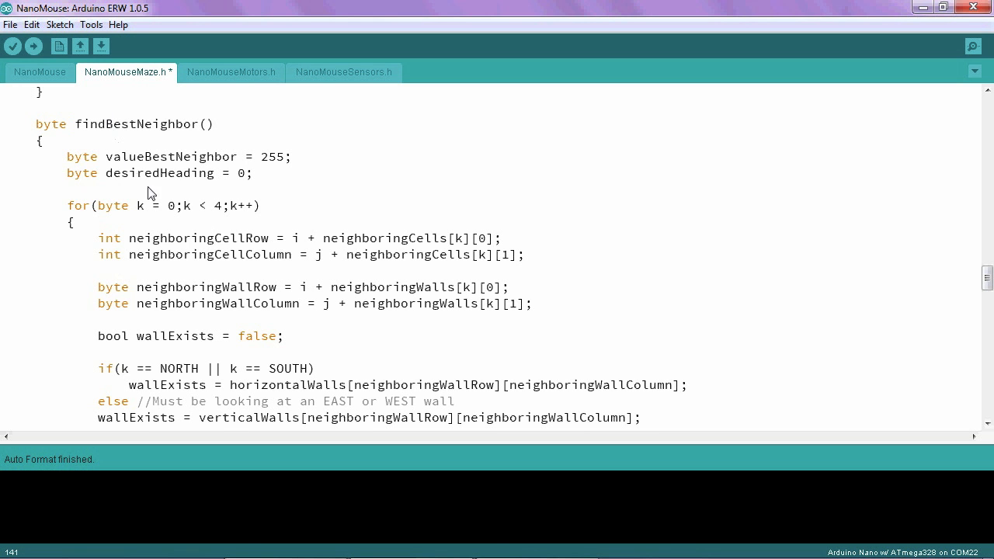
pyautogui.moveTo(303, 246)
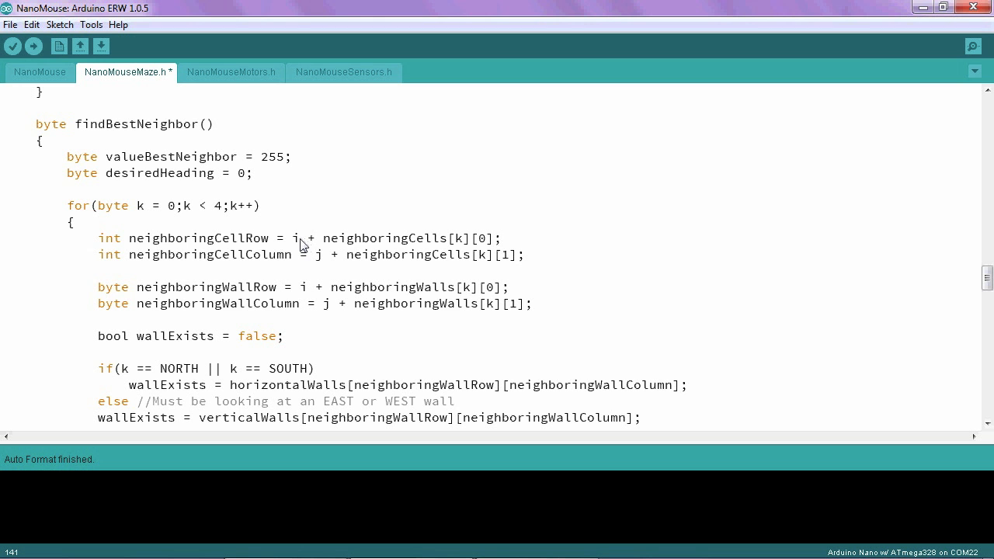
pyautogui.moveTo(140, 213)
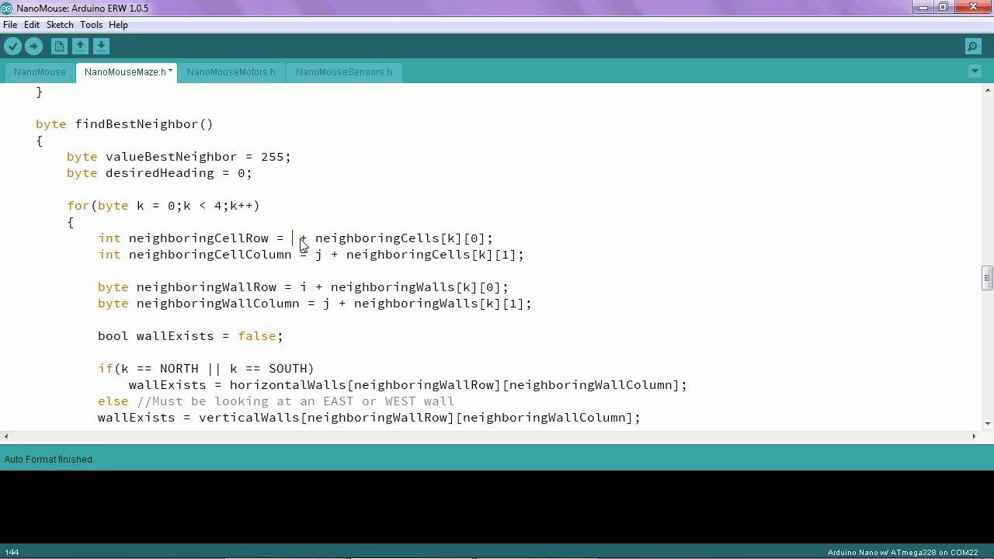
# Swap i and j for mouseRow and mouseColumn in the neighboringCell and neighboringWall assignments
pyautogui.write('mouseR')
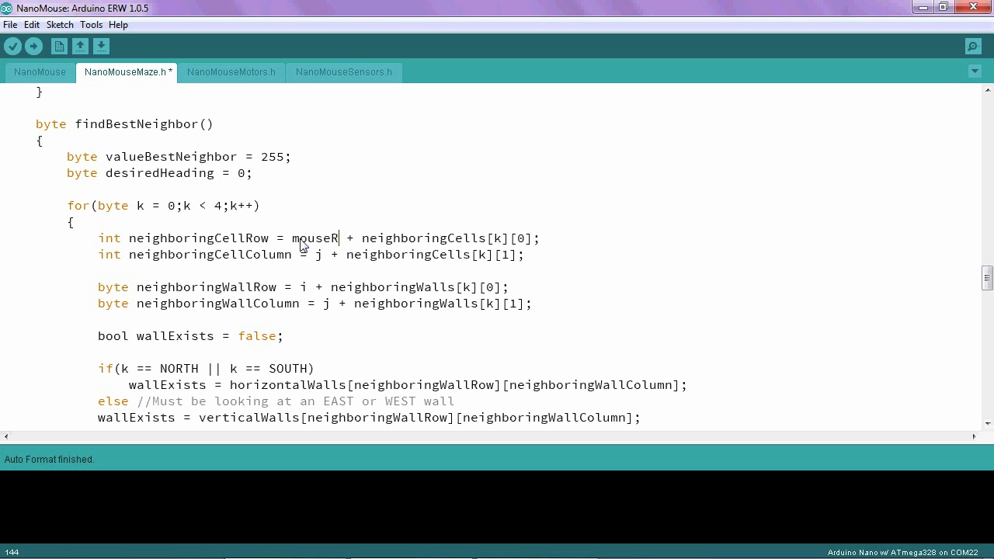
pyautogui.write('ow')
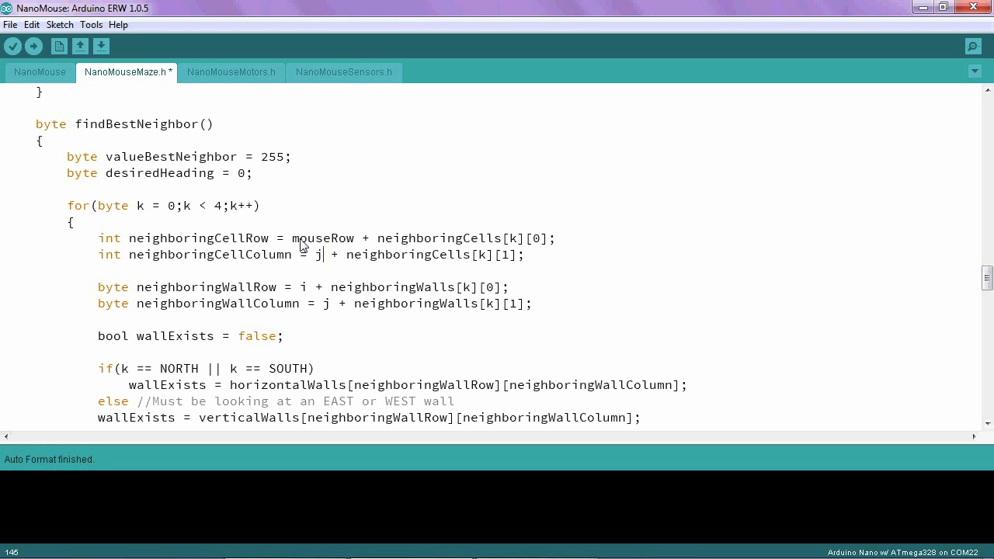
pyautogui.write('mouseColumn')
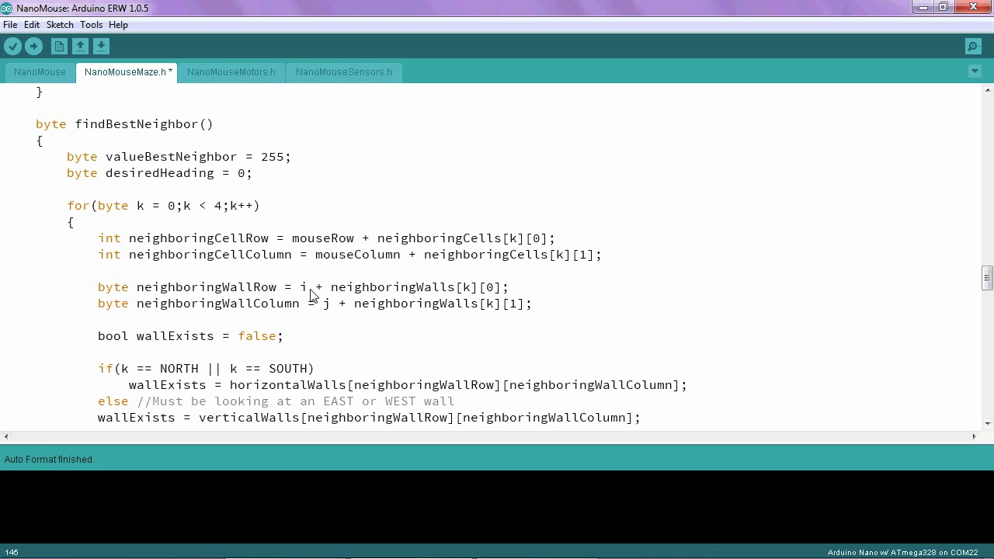
pyautogui.write('mouse')
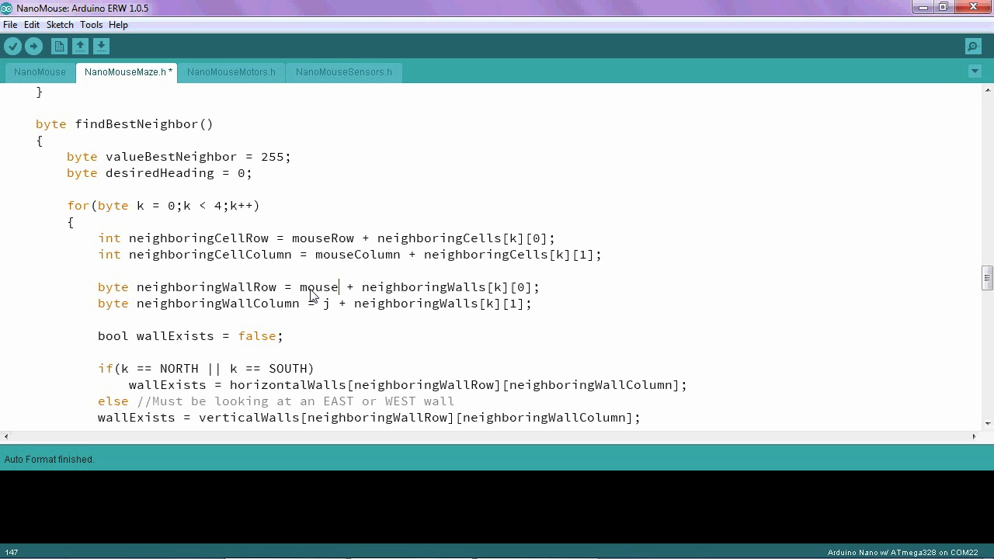
pyautogui.write('Row')
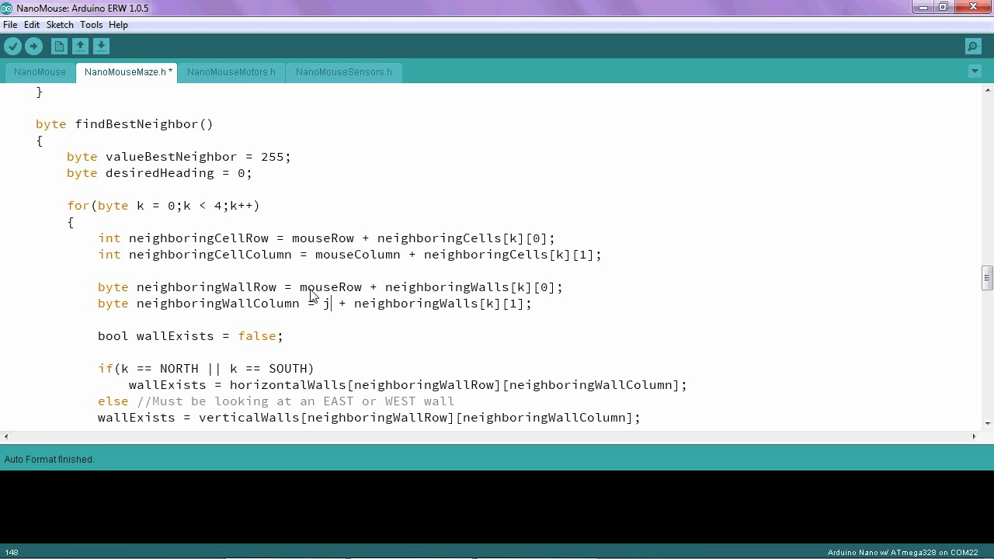
pyautogui.write('mouse')
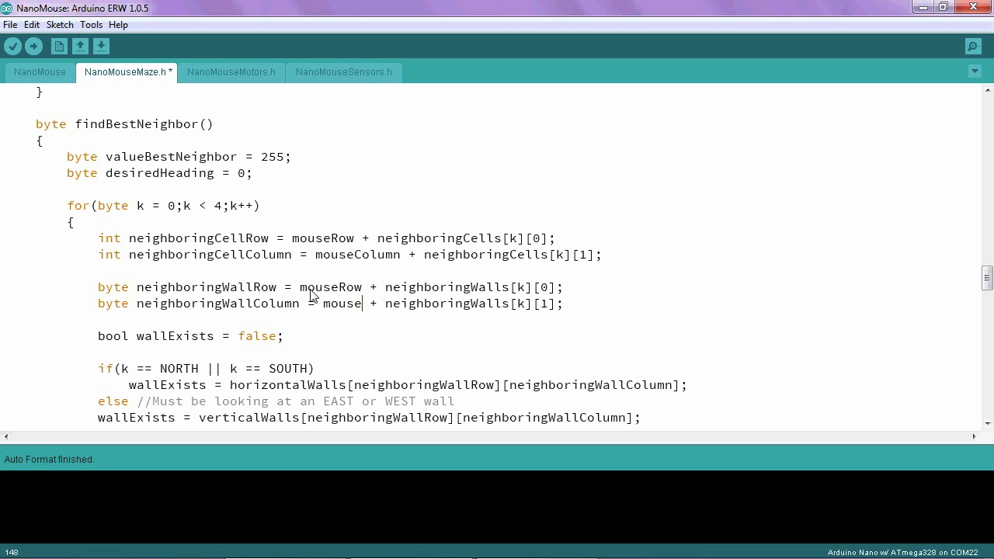
pyautogui.write('Column')
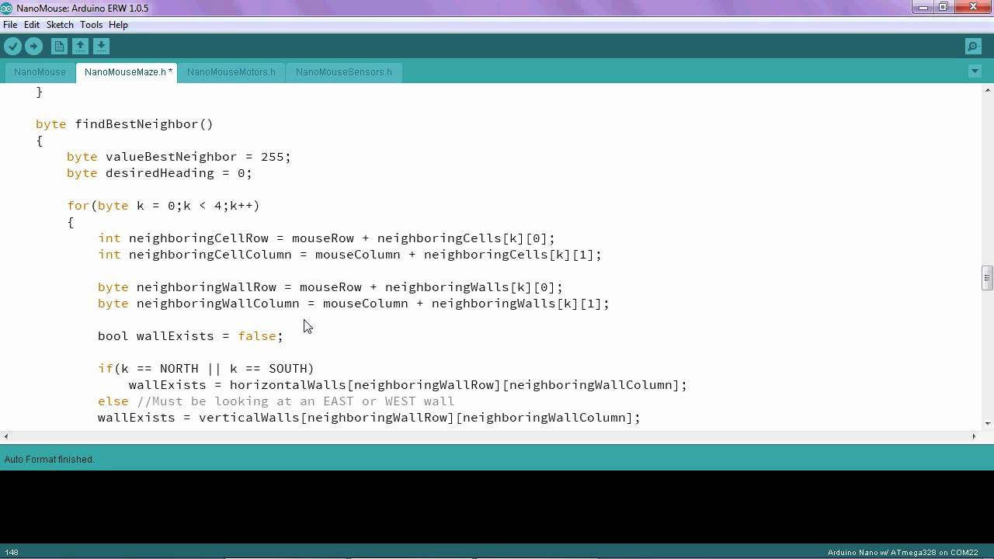
pyautogui.scroll(-3)
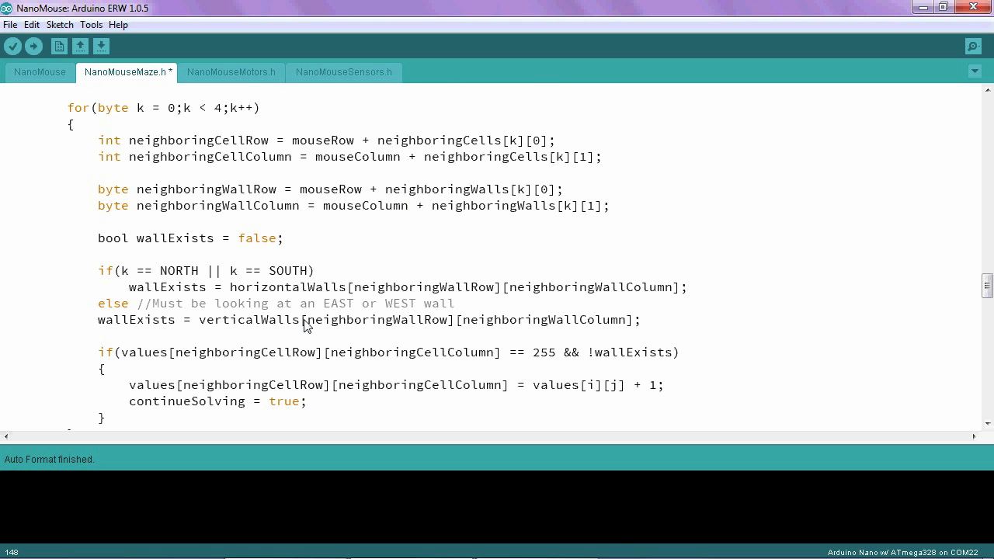
pyautogui.scroll(-3)
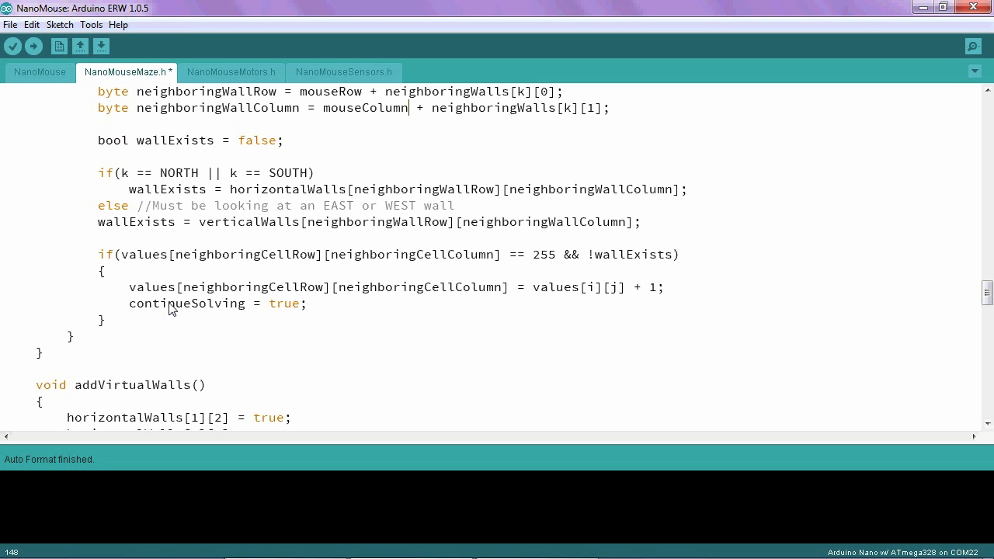
pyautogui.moveTo(229, 308)
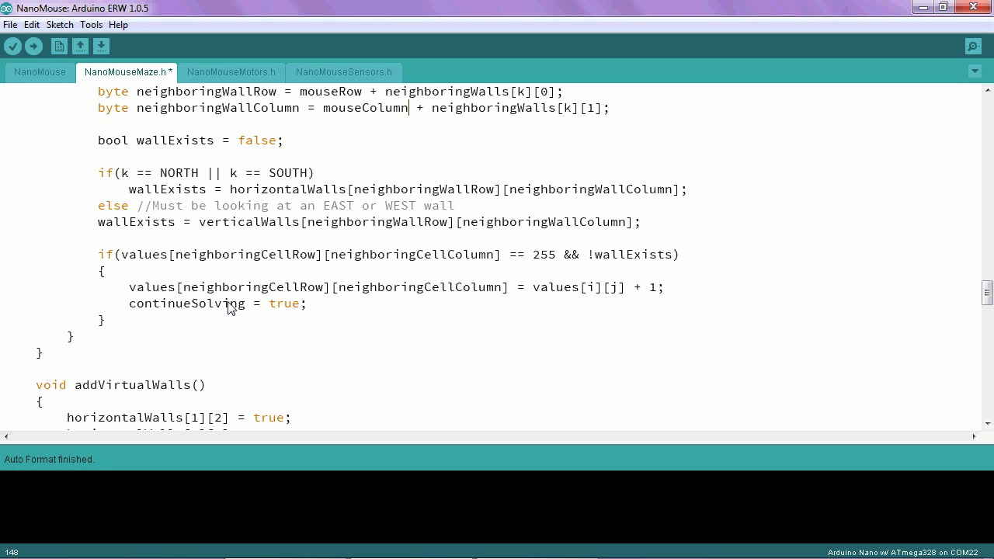
pyautogui.moveTo(387, 264)
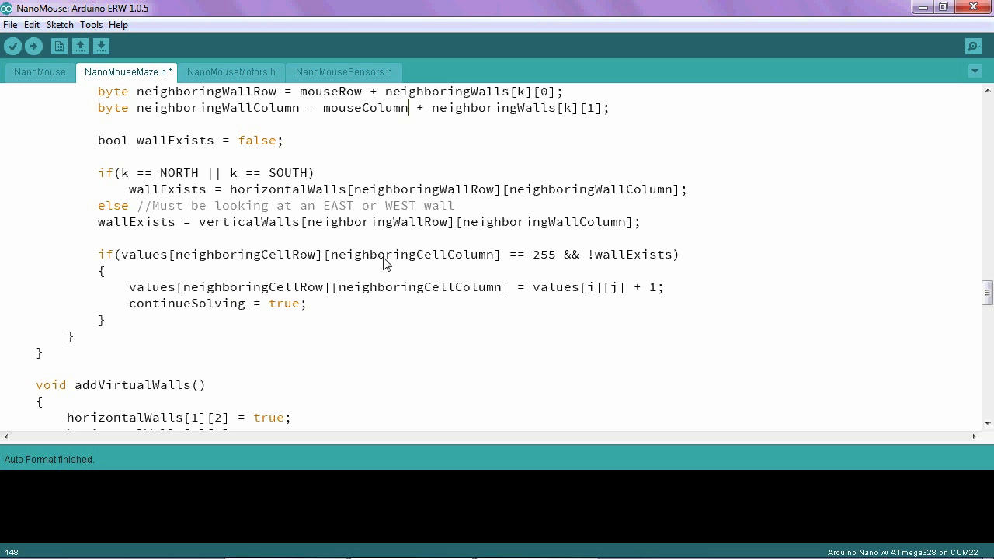
pyautogui.moveTo(505, 260)
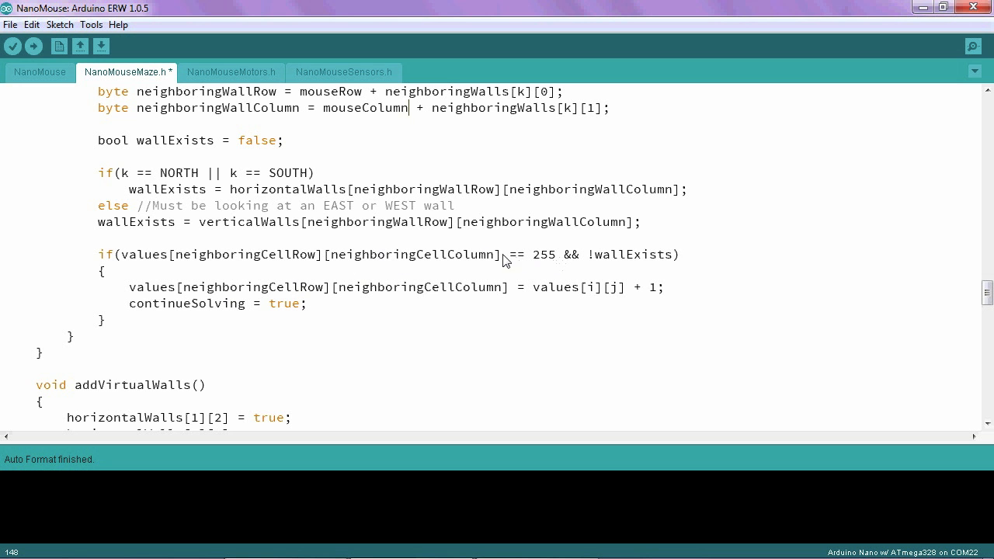
pyautogui.moveTo(558, 260)
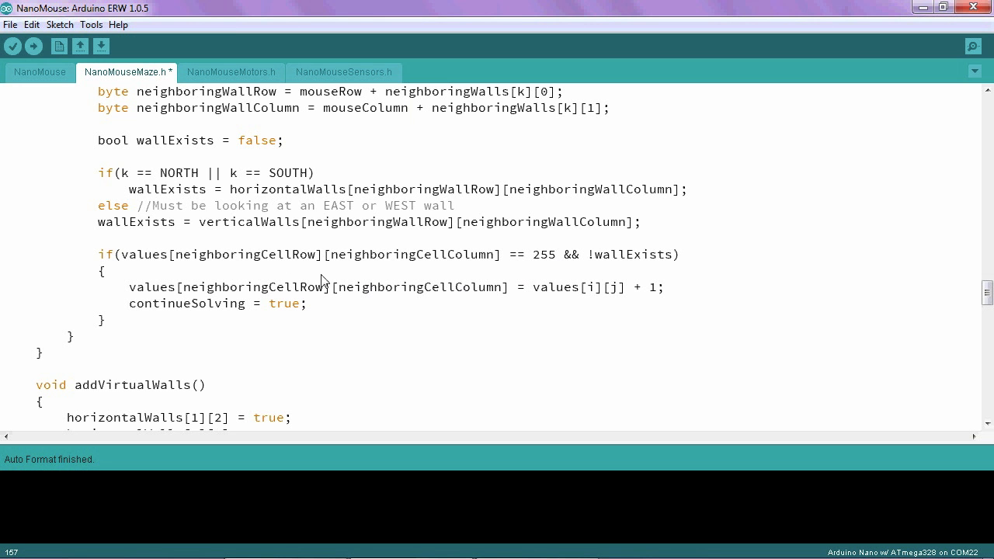
pyautogui.moveTo(564, 261)
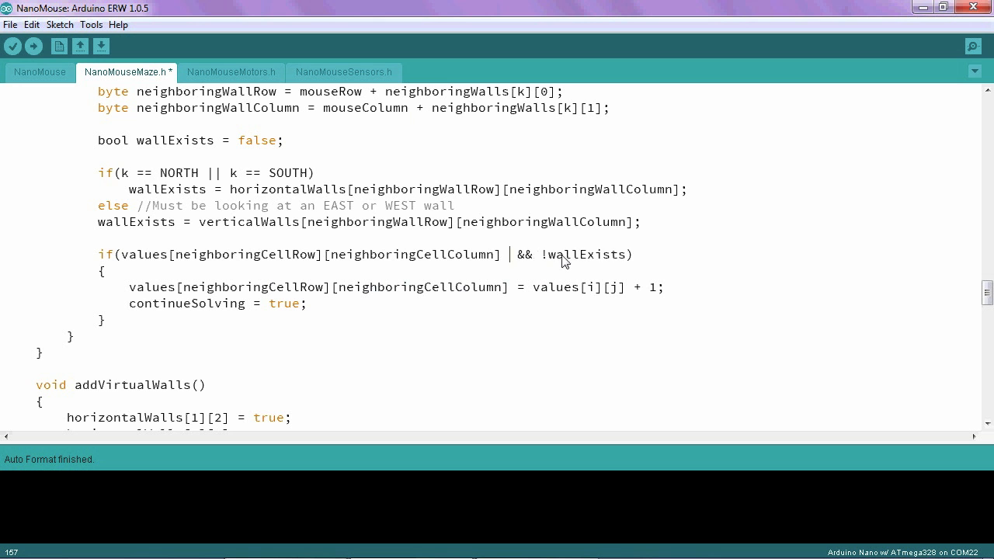
# Rewrite the neighbor condition from '== 255' to '< valueBestNeighbor'
pyautogui.write('<')
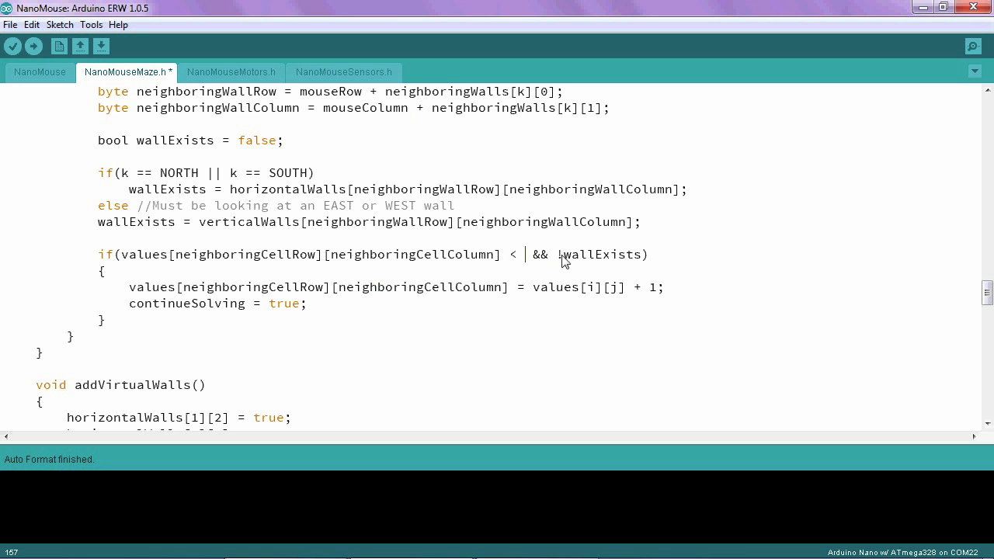
pyautogui.write('valueBestNeighbor')
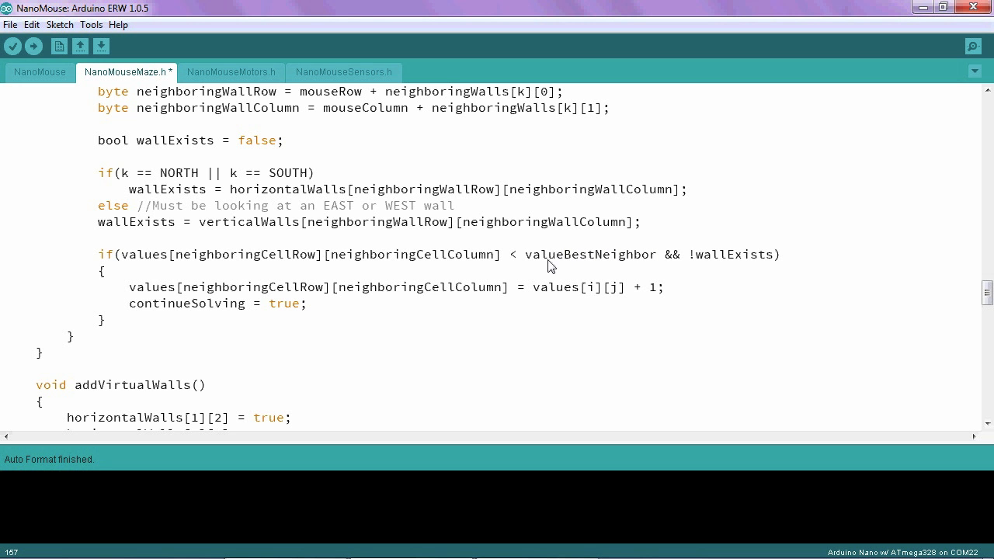
pyautogui.moveTo(667, 260)
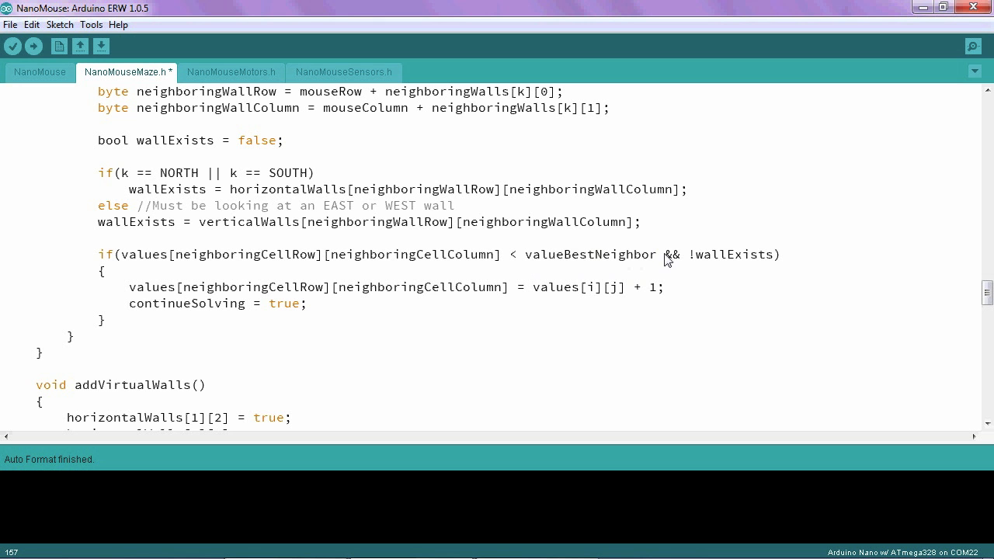
pyautogui.moveTo(497, 269)
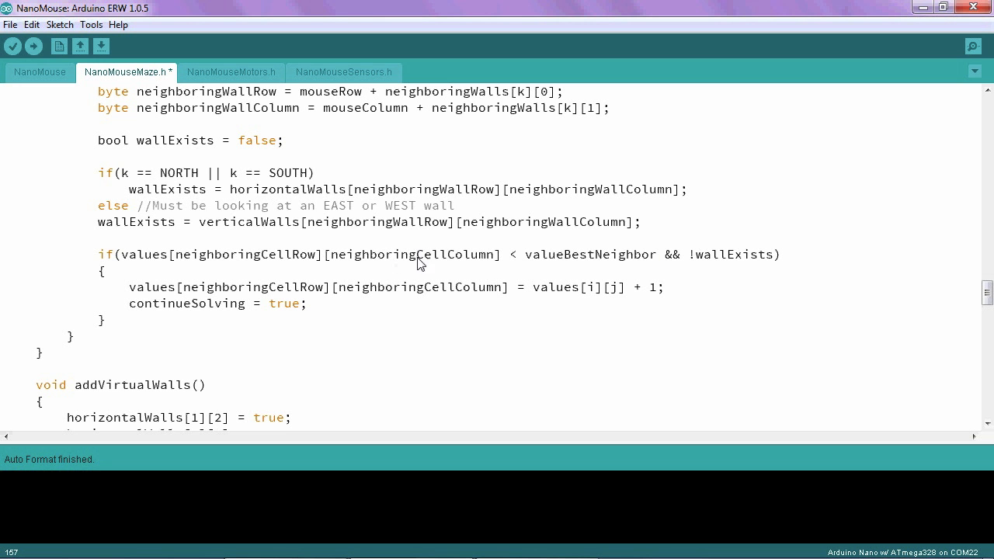
pyautogui.moveTo(247, 254)
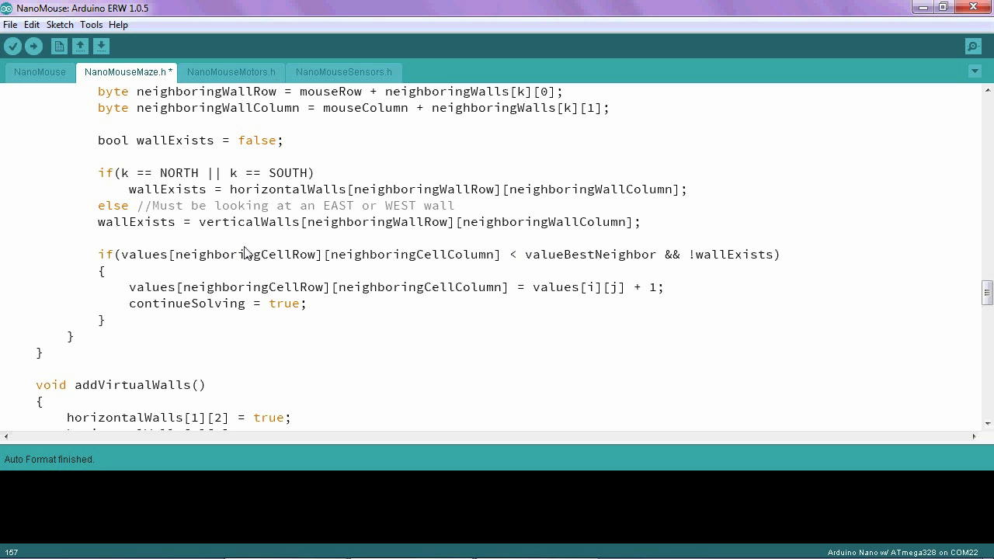
pyautogui.moveTo(262, 288)
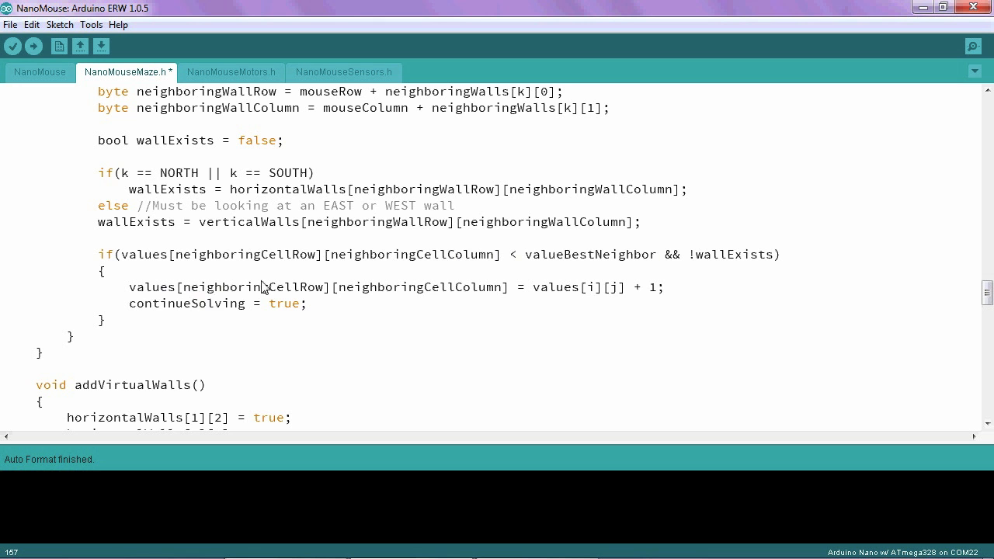
pyautogui.moveTo(577, 271)
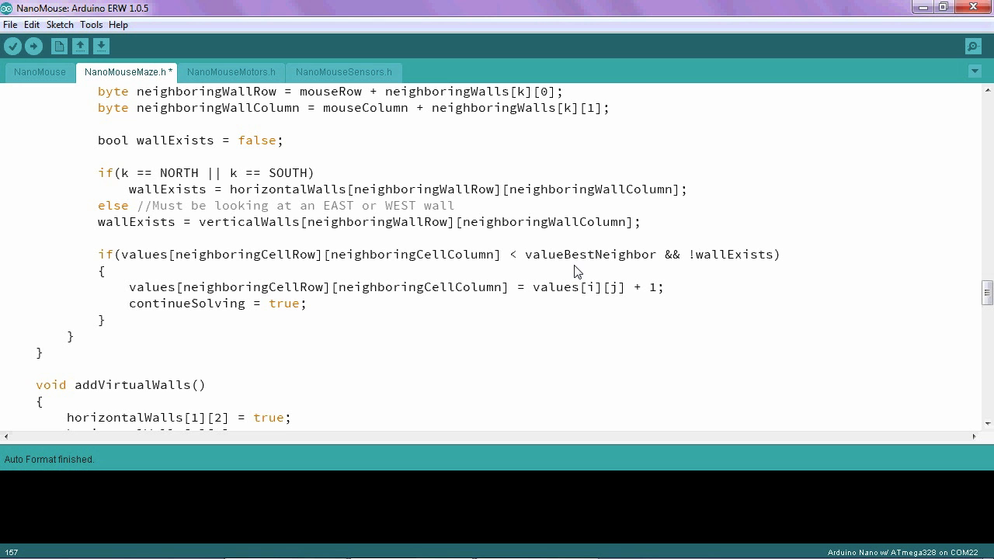
pyautogui.moveTo(546, 250)
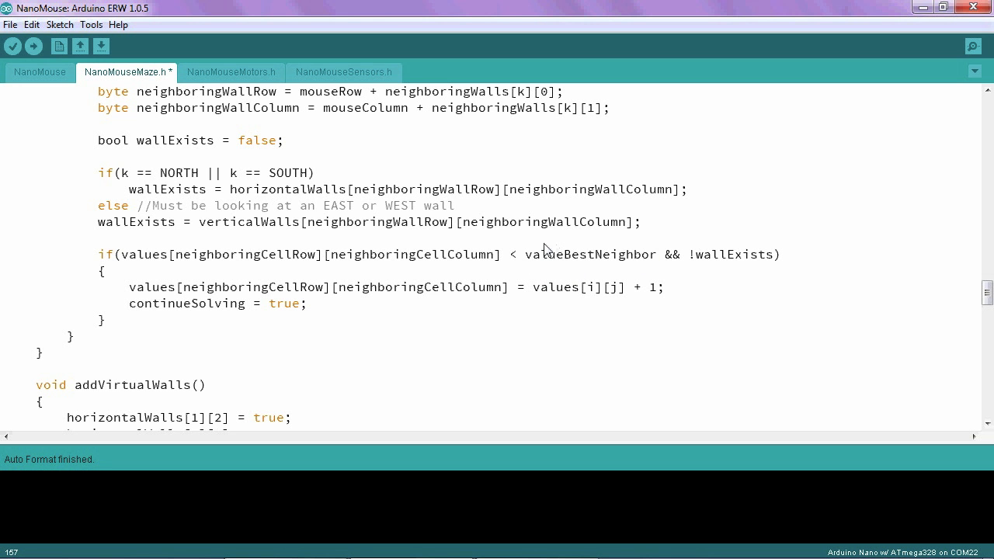
pyautogui.moveTo(544, 264)
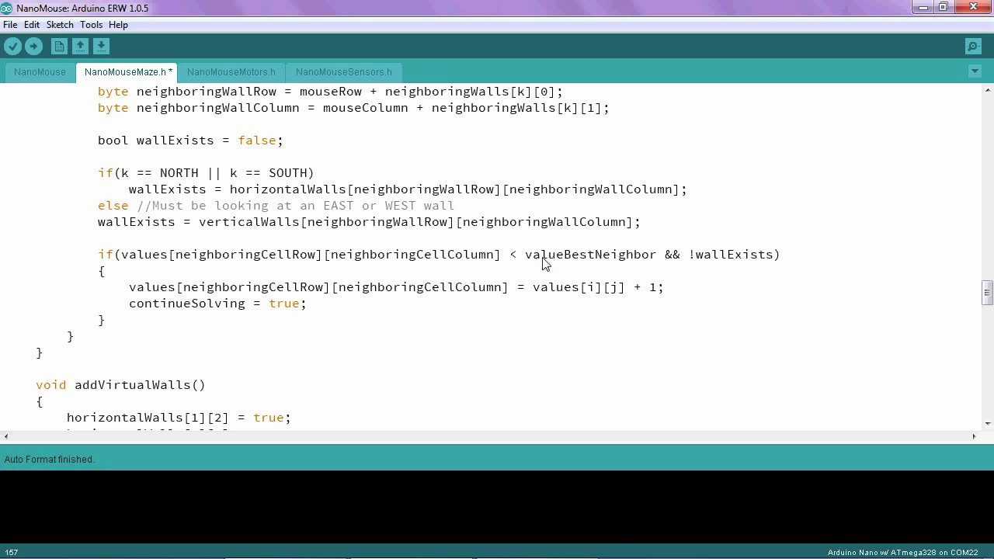
pyautogui.moveTo(135, 291)
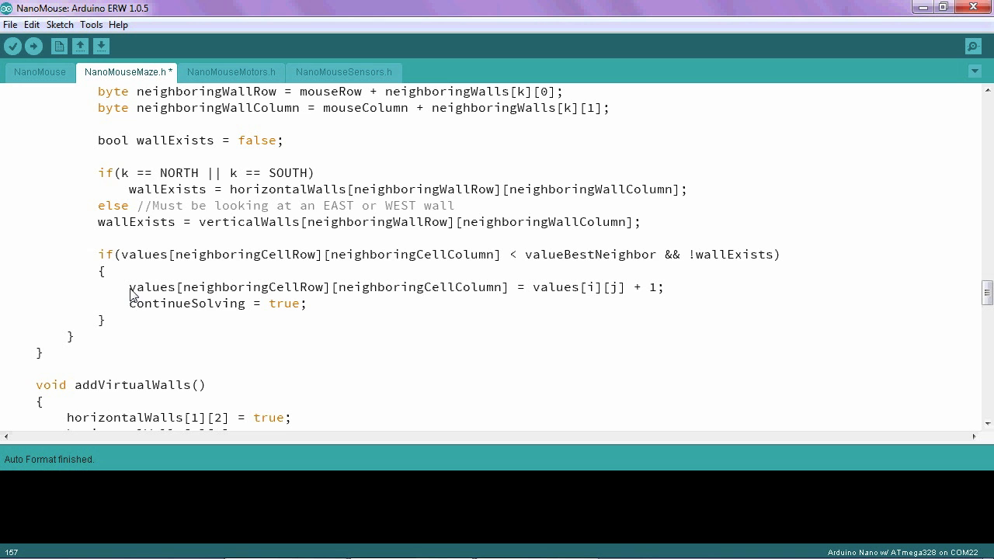
# Change the if-block assignment to 'valueBestNeighbor = values[neighboringCellRow][neighboringCellColumn];'
pyautogui.click(658, 254)
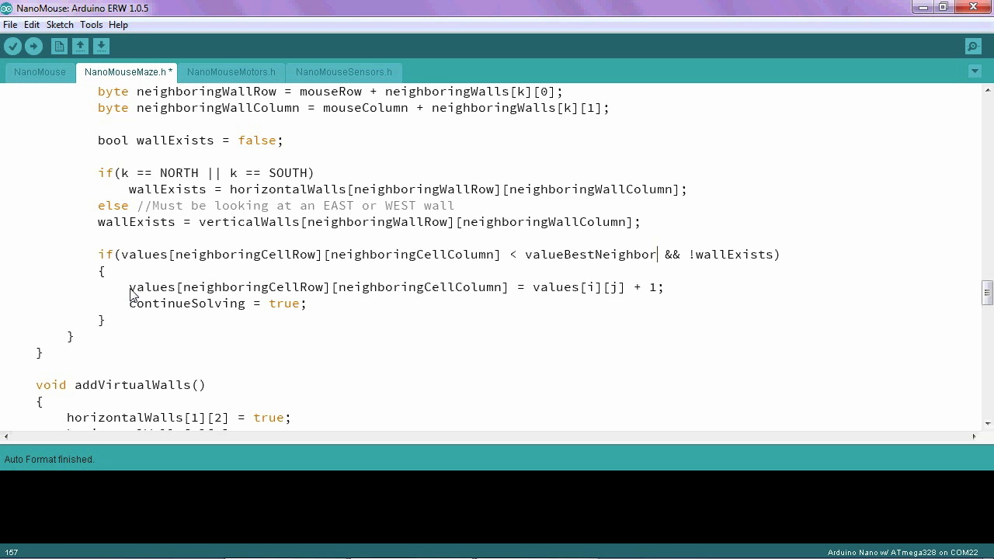
pyautogui.moveTo(316, 296)
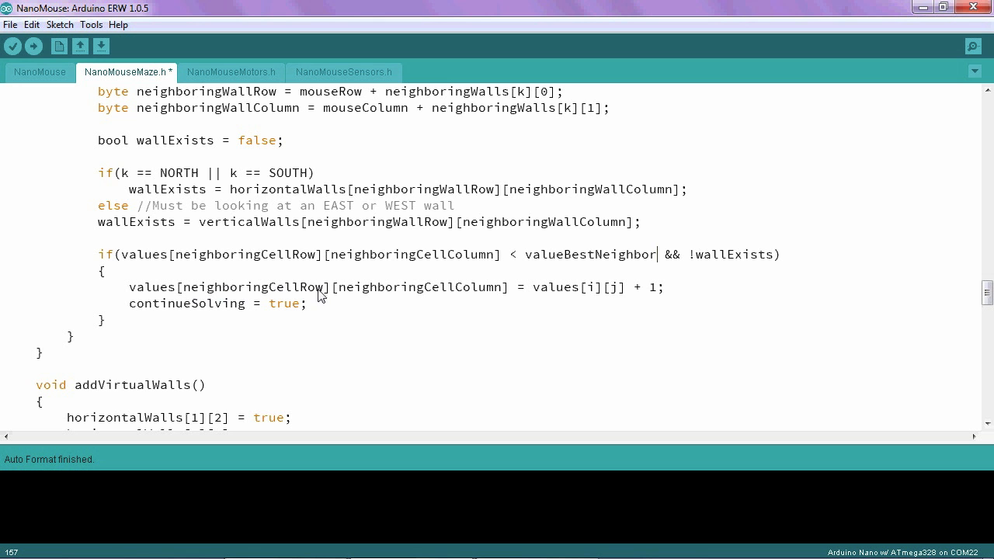
pyautogui.moveTo(661, 293)
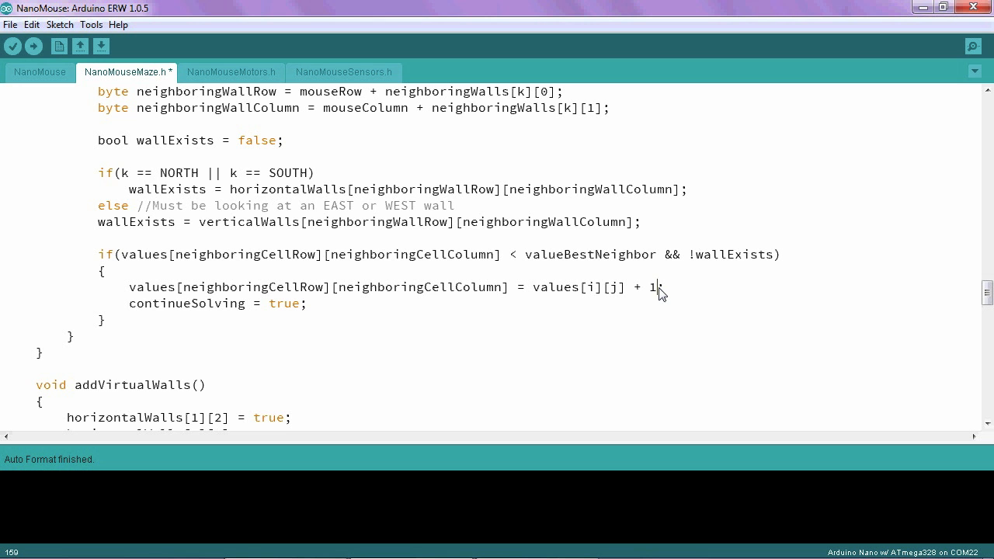
pyautogui.press('BackSpace')
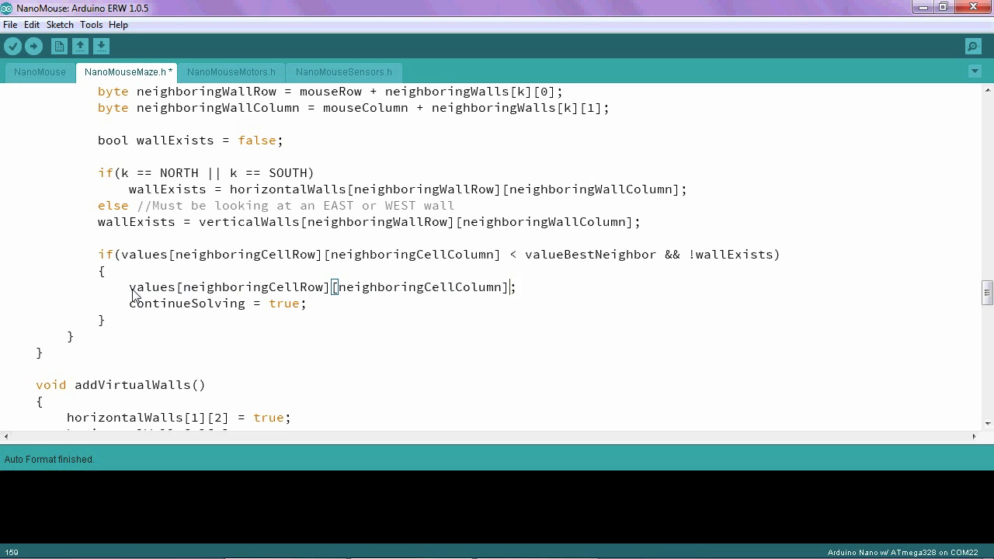
pyautogui.write('valueB')
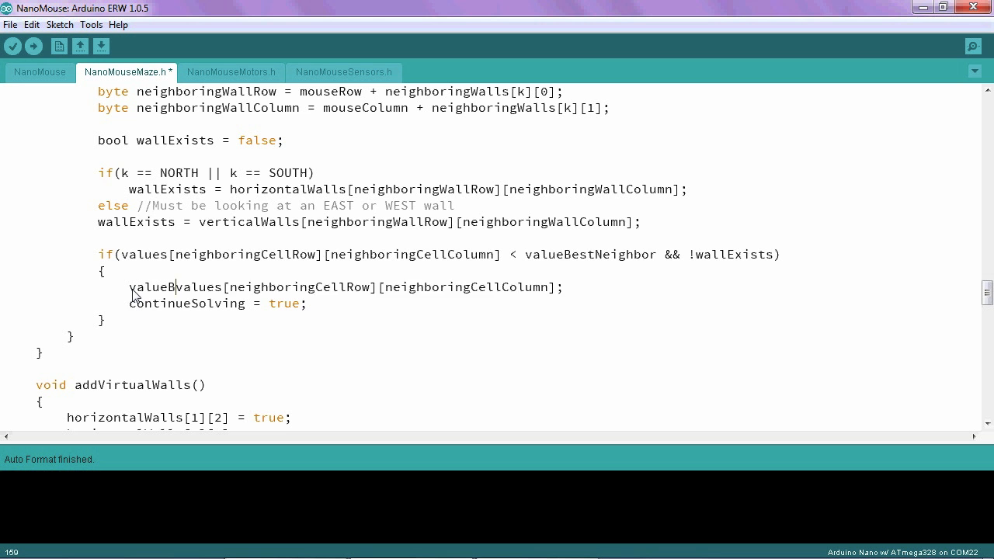
pyautogui.write('estNeighbor =')
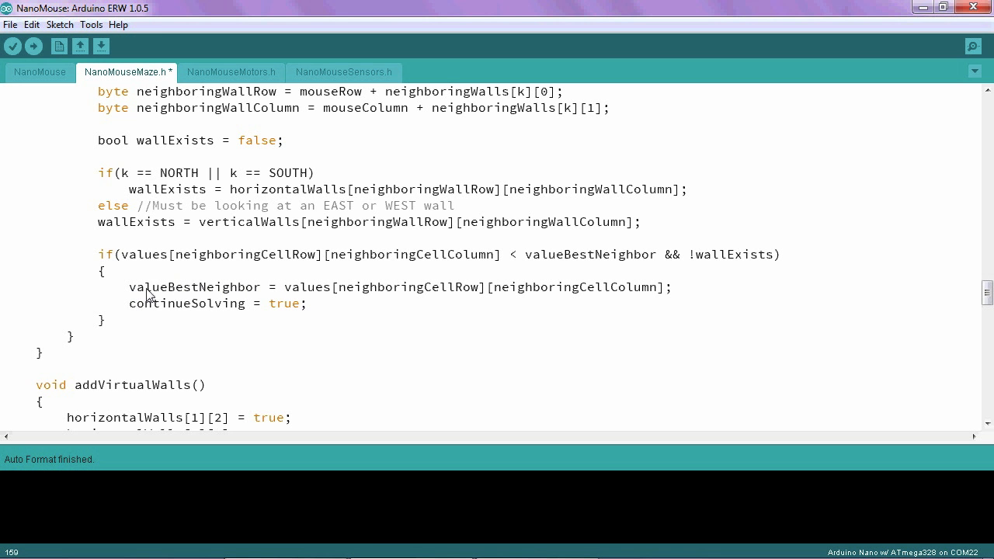
pyautogui.moveTo(347, 296)
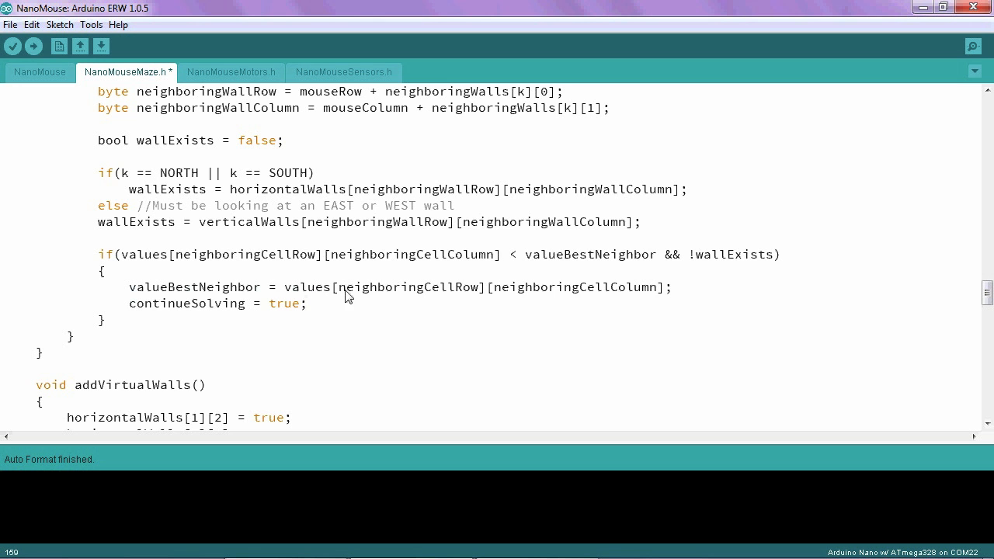
pyautogui.moveTo(596, 295)
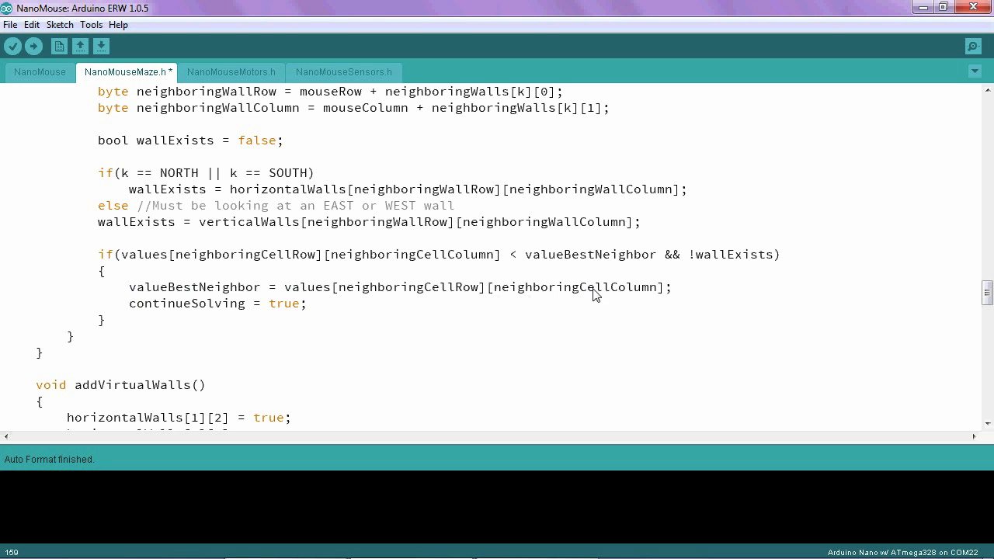
pyautogui.moveTo(458, 296)
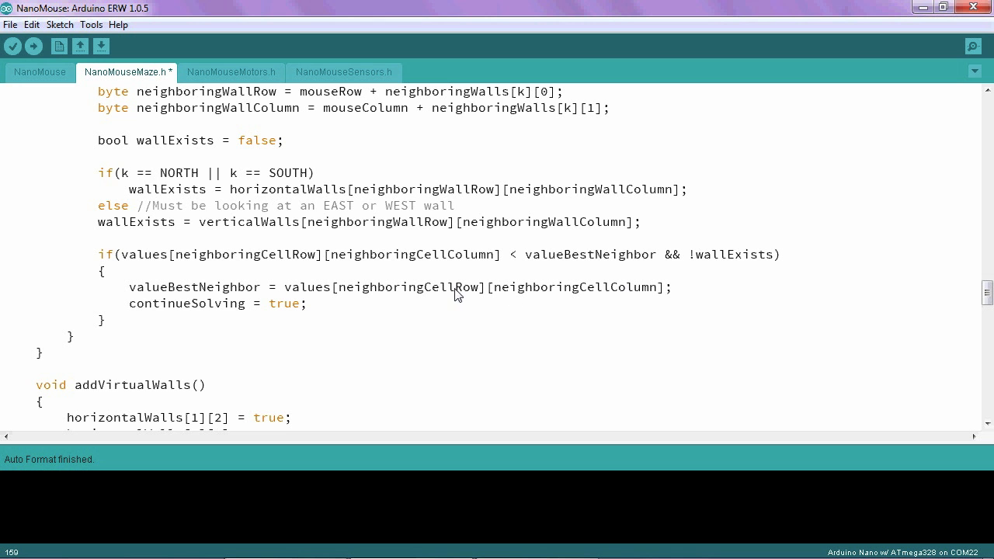
pyautogui.moveTo(204, 298)
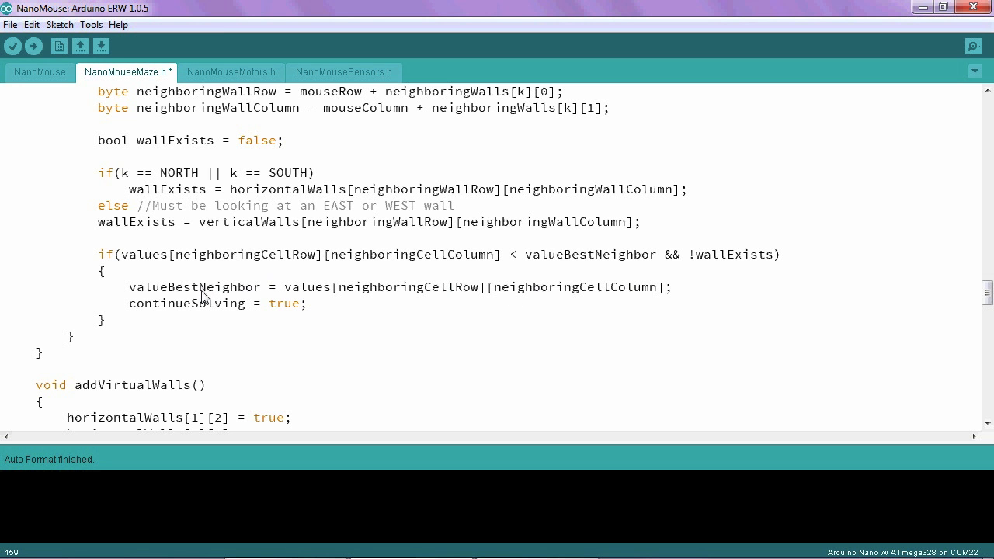
pyautogui.moveTo(582, 250)
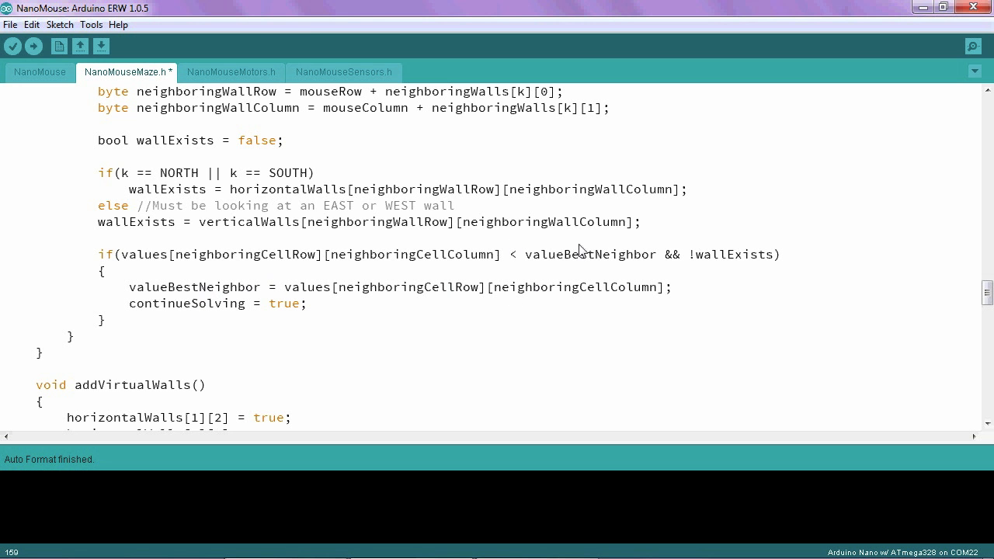
pyautogui.moveTo(609, 262)
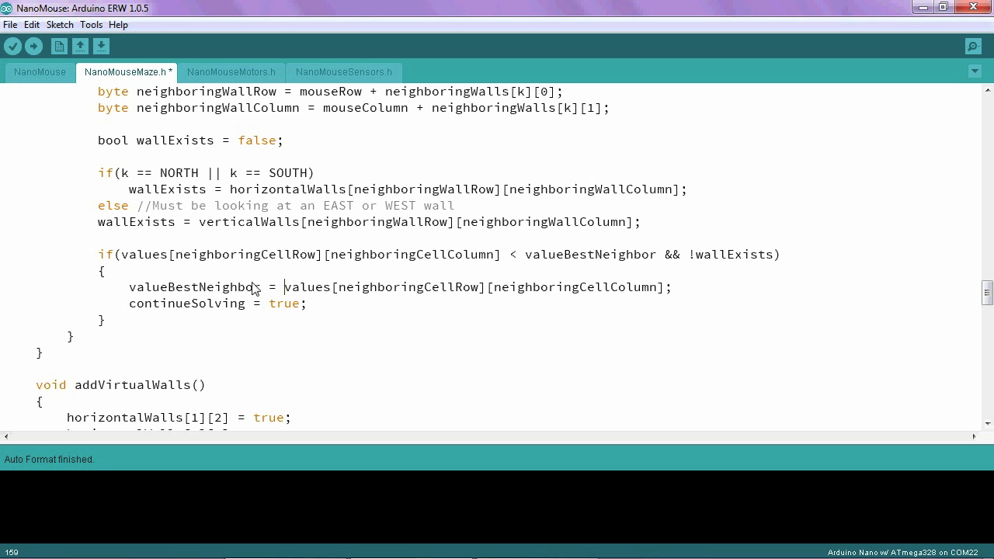
pyautogui.moveTo(200, 293)
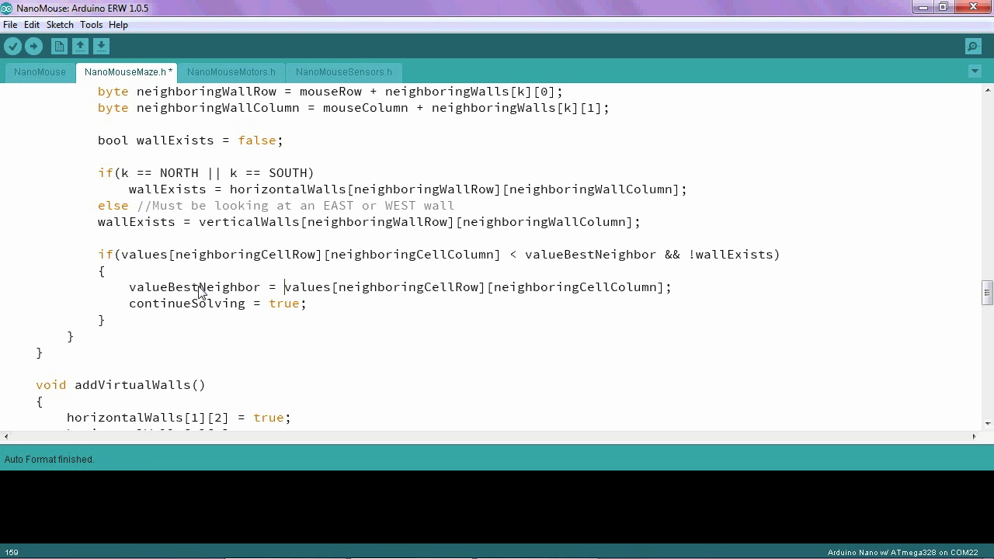
pyautogui.moveTo(219, 314)
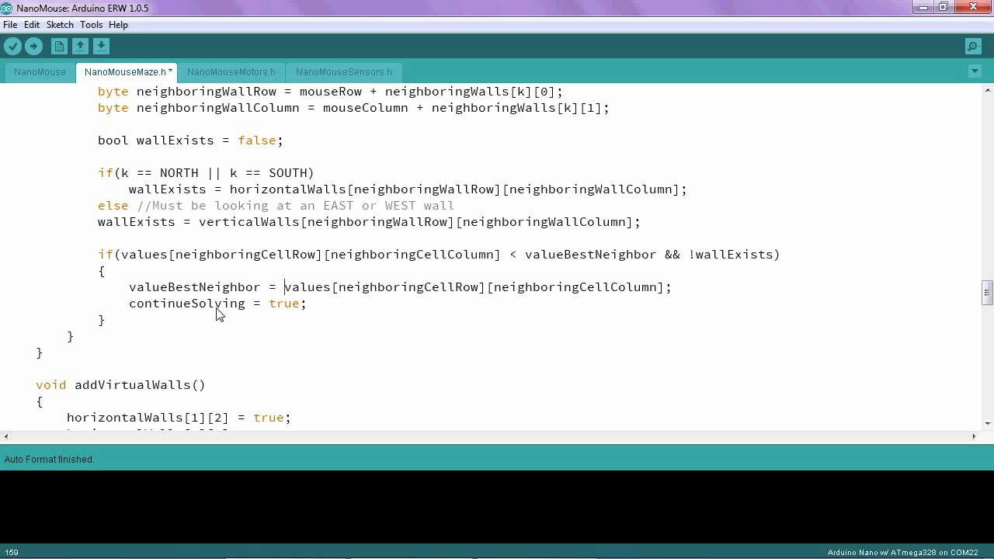
pyautogui.moveTo(247, 310)
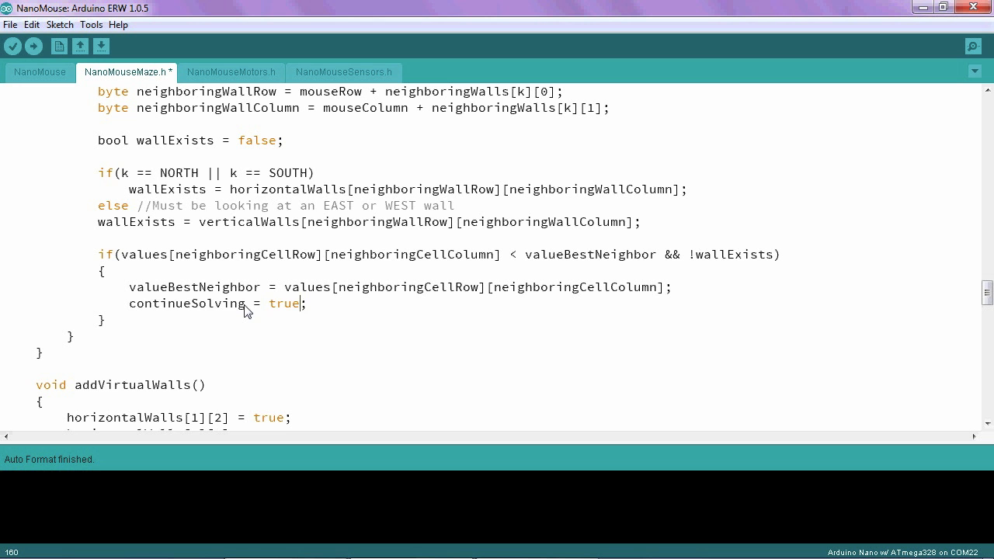
# Replace 'continueSolving = true' with 'desiredHeading = k' in the if-block
pyautogui.press('BackSpace')
pyautogui.write('desiredHeadi;')
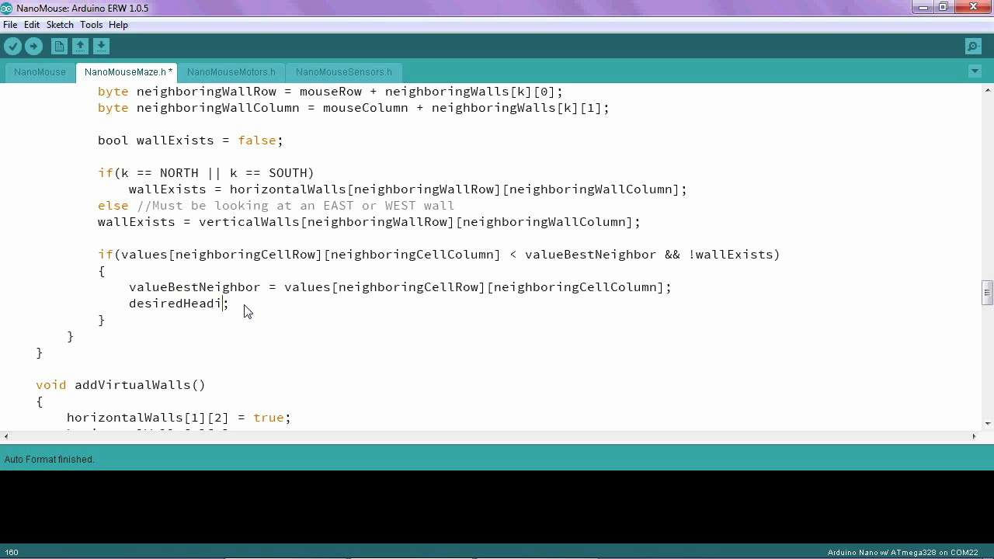
pyautogui.write('ng =')
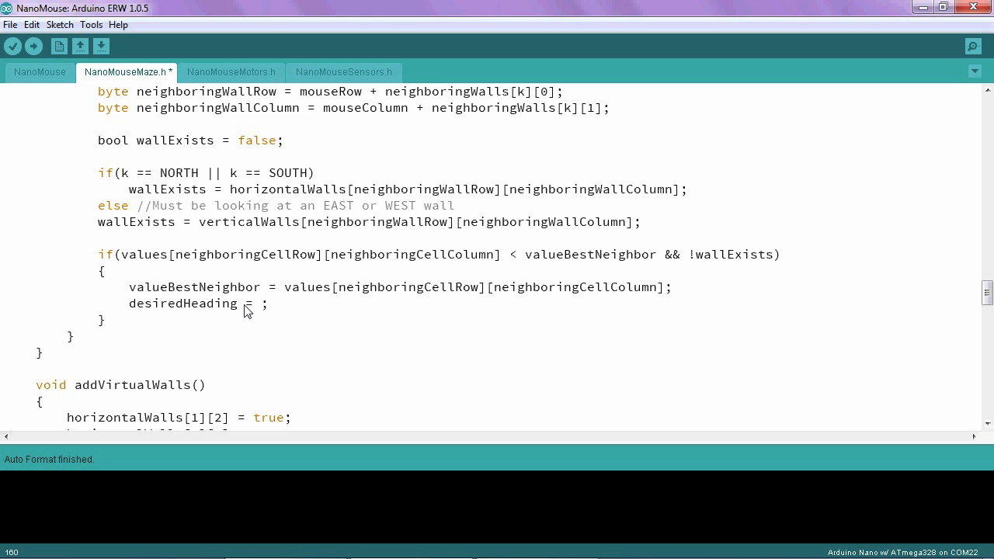
pyautogui.write('k')
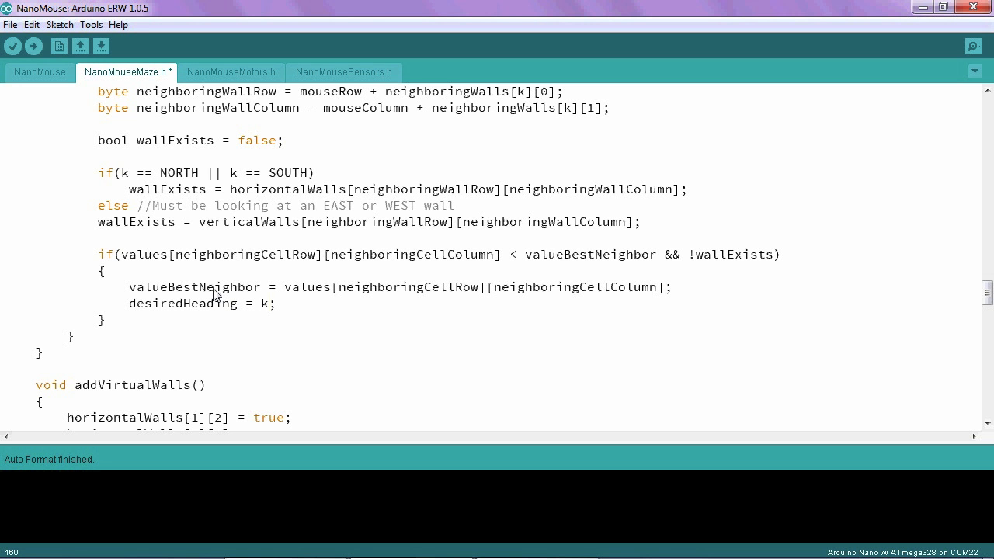
pyautogui.moveTo(190, 170)
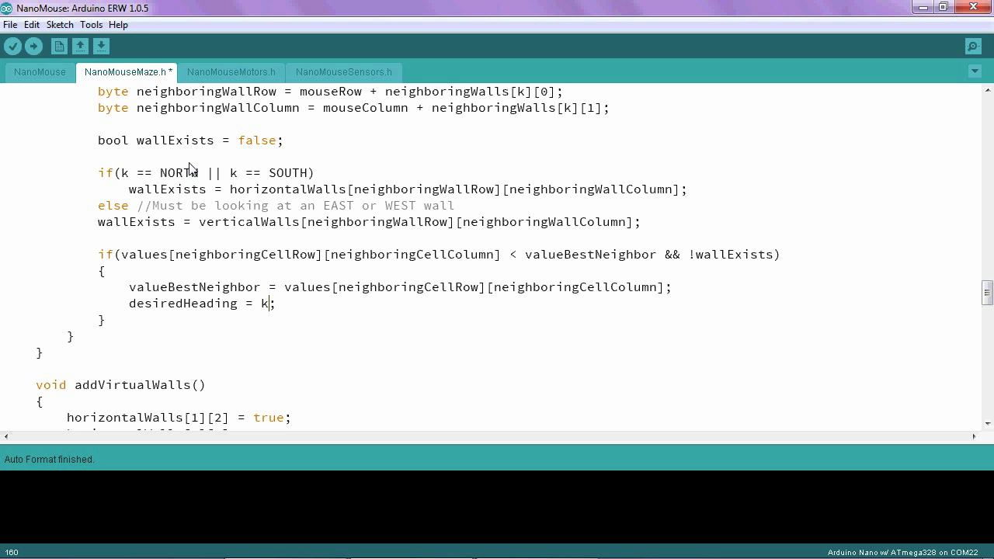
pyautogui.moveTo(123, 223)
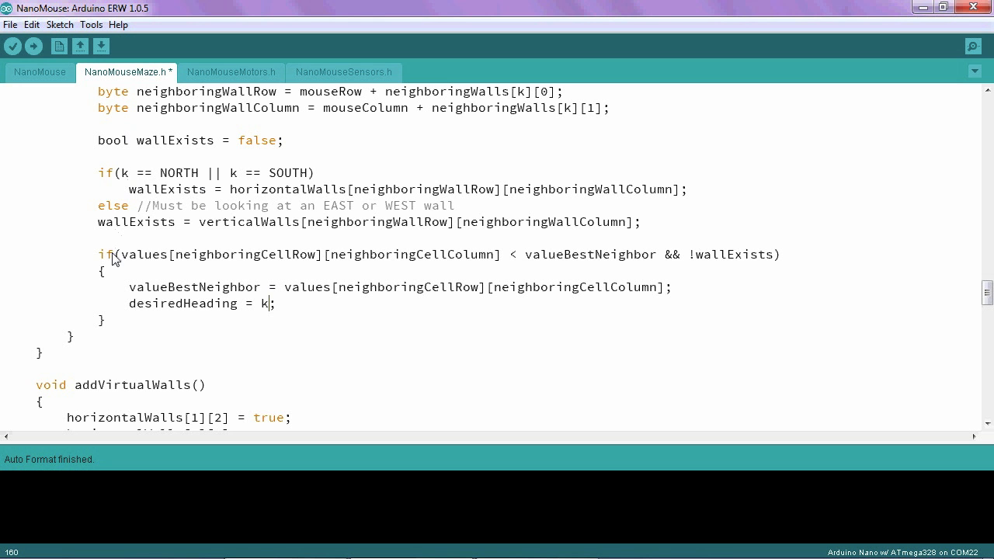
pyautogui.moveTo(350, 261)
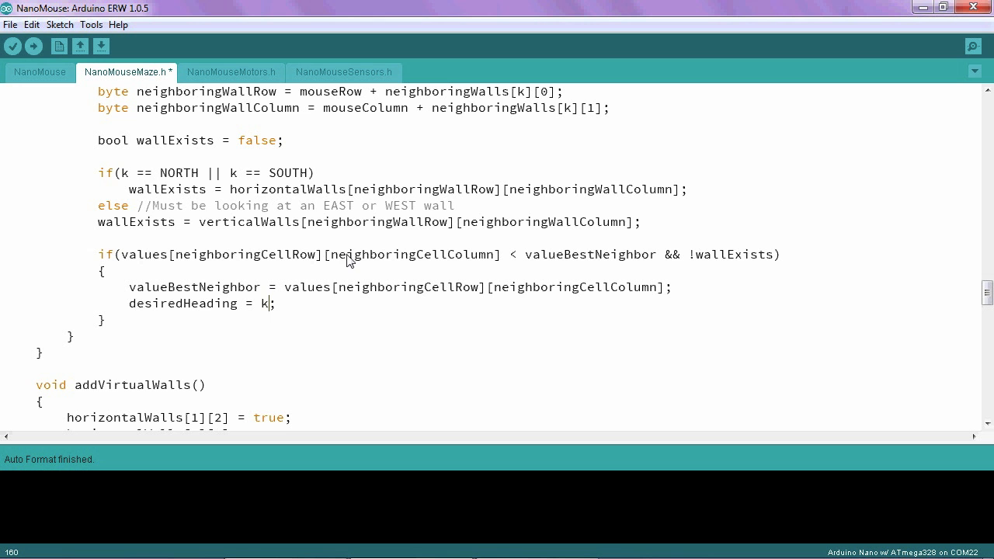
pyautogui.moveTo(513, 269)
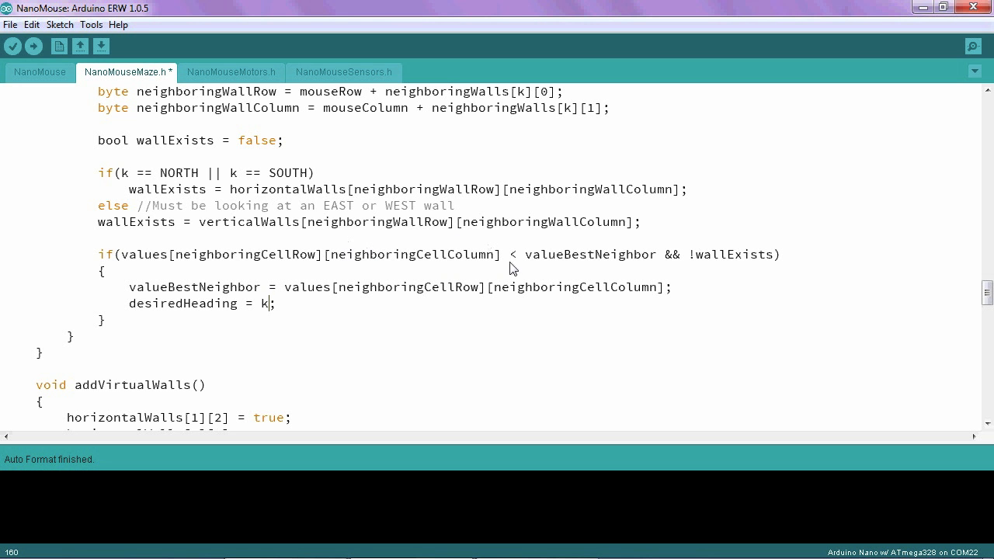
pyautogui.moveTo(605, 264)
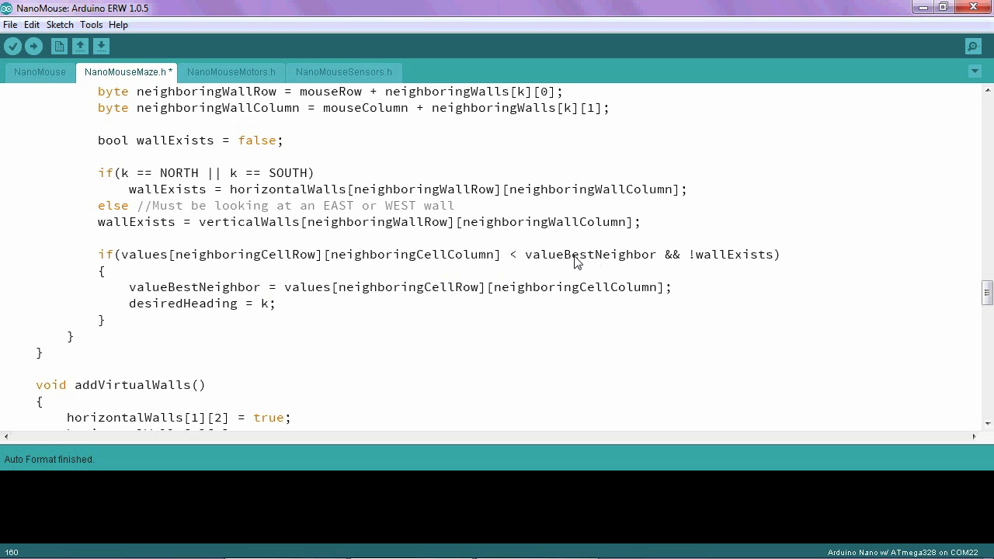
pyautogui.moveTo(267, 286)
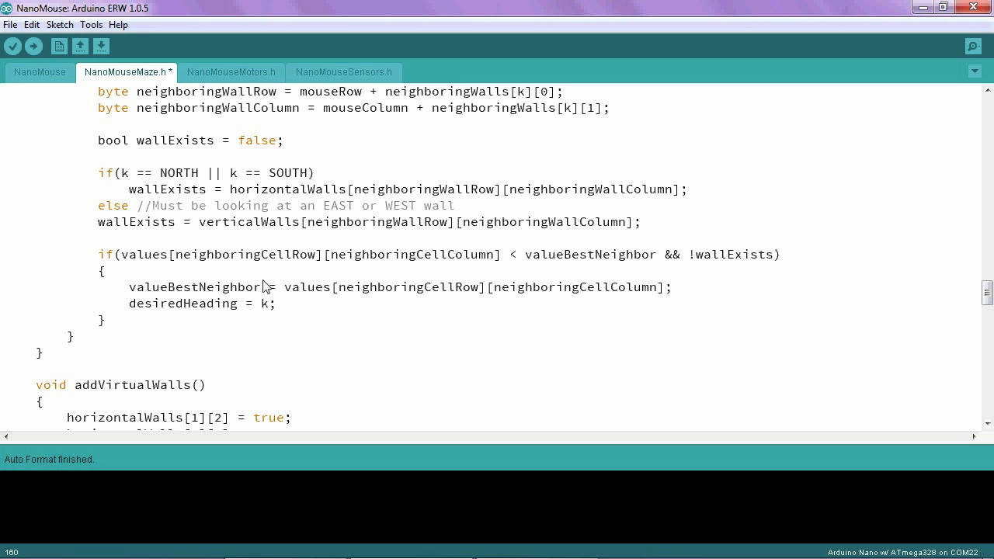
pyautogui.moveTo(196, 296)
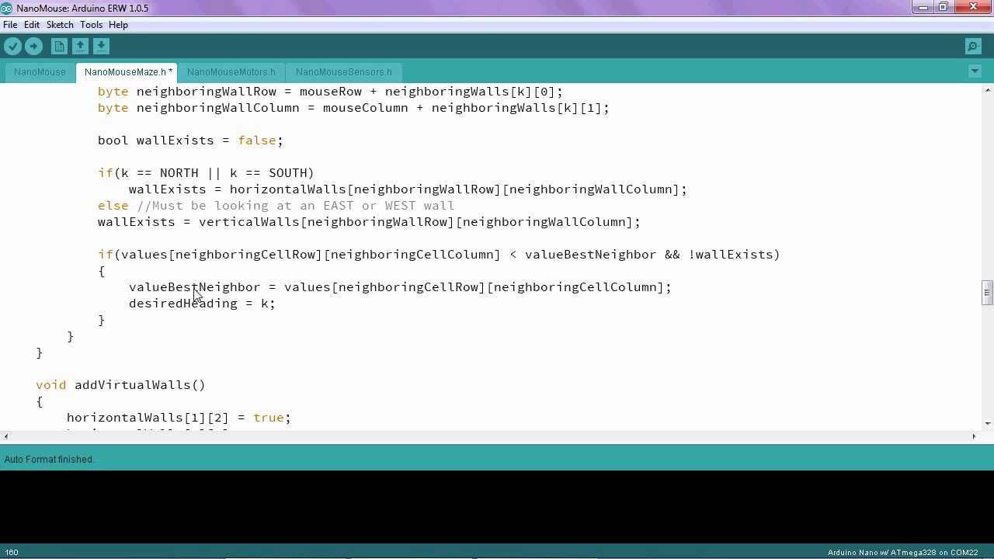
pyautogui.moveTo(282, 296)
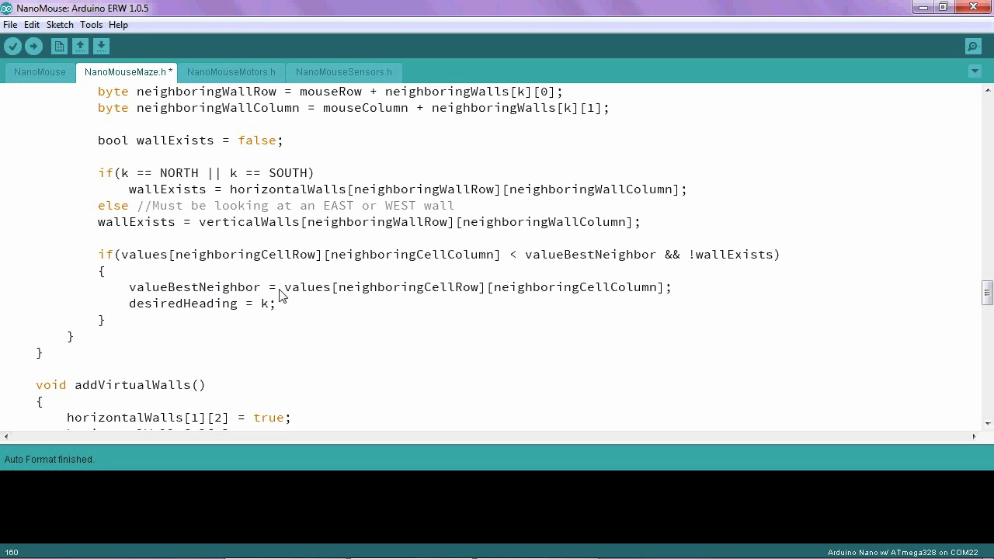
pyautogui.moveTo(325, 272)
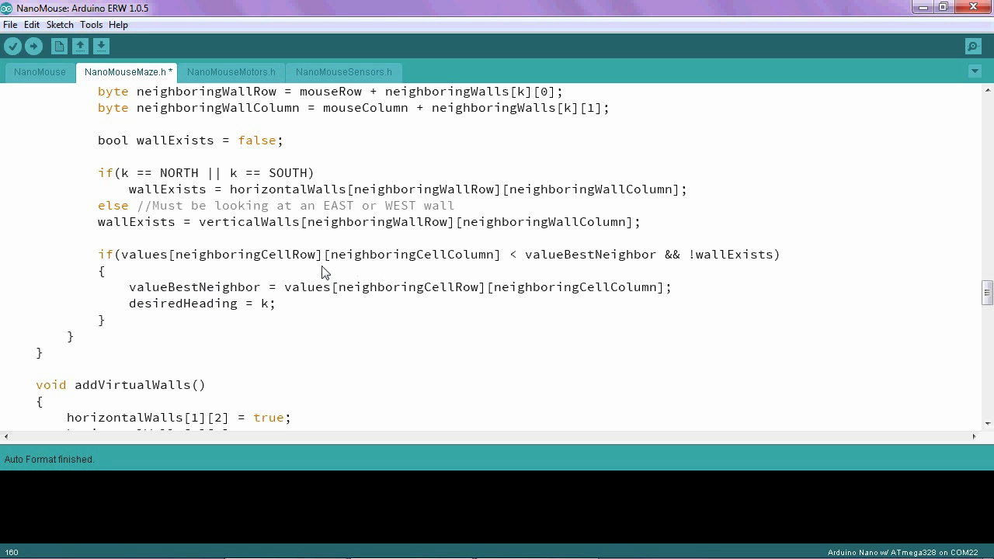
pyautogui.moveTo(222, 288)
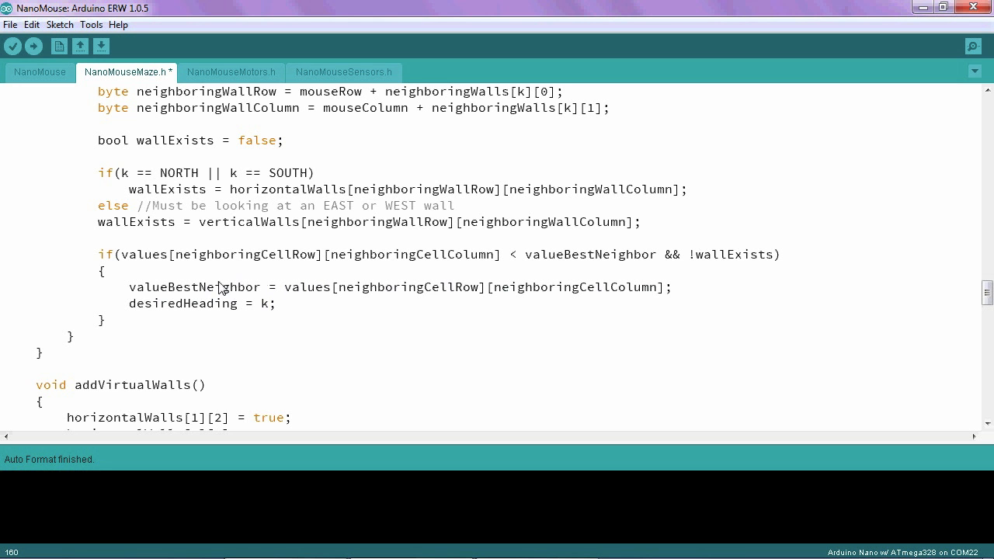
pyautogui.moveTo(227, 312)
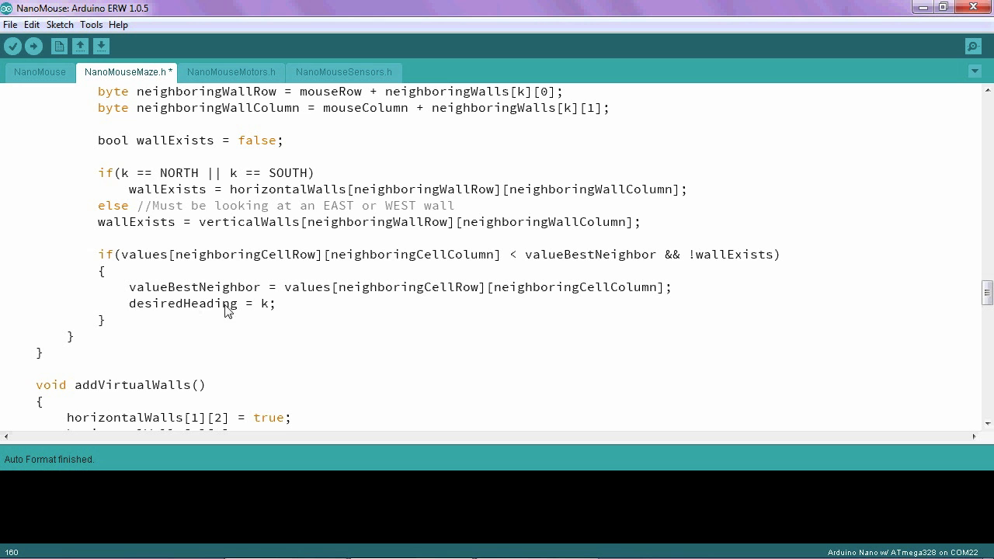
pyautogui.moveTo(254, 313)
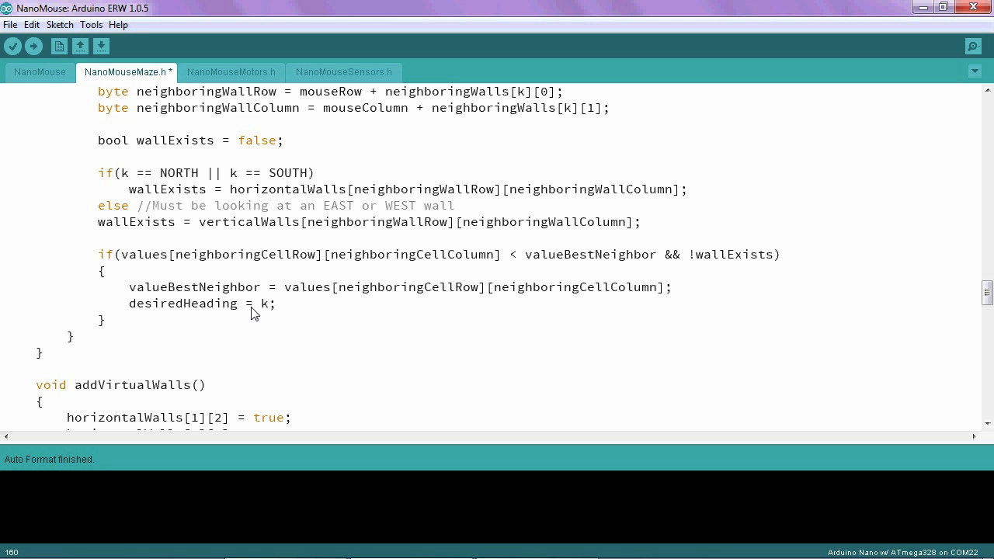
pyautogui.moveTo(272, 314)
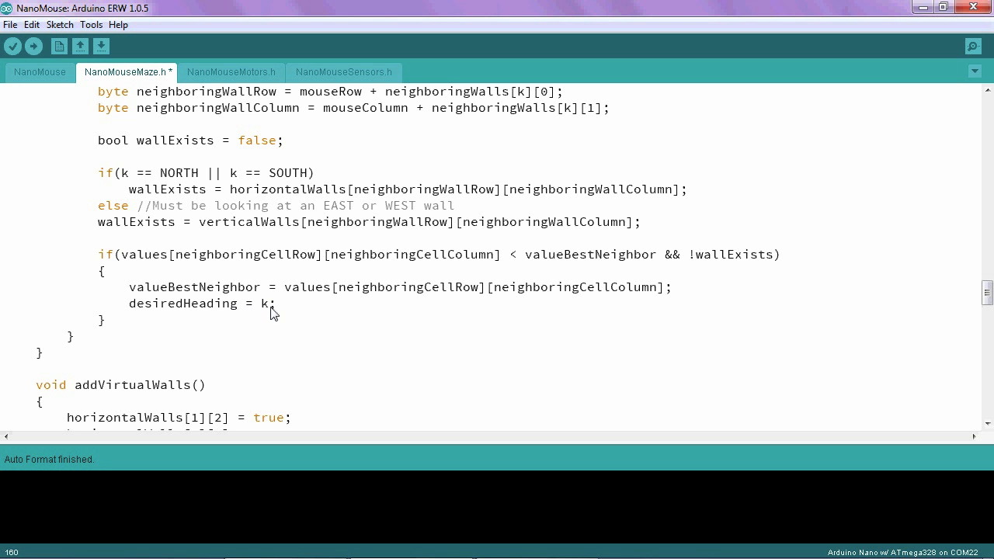
pyautogui.moveTo(196, 304)
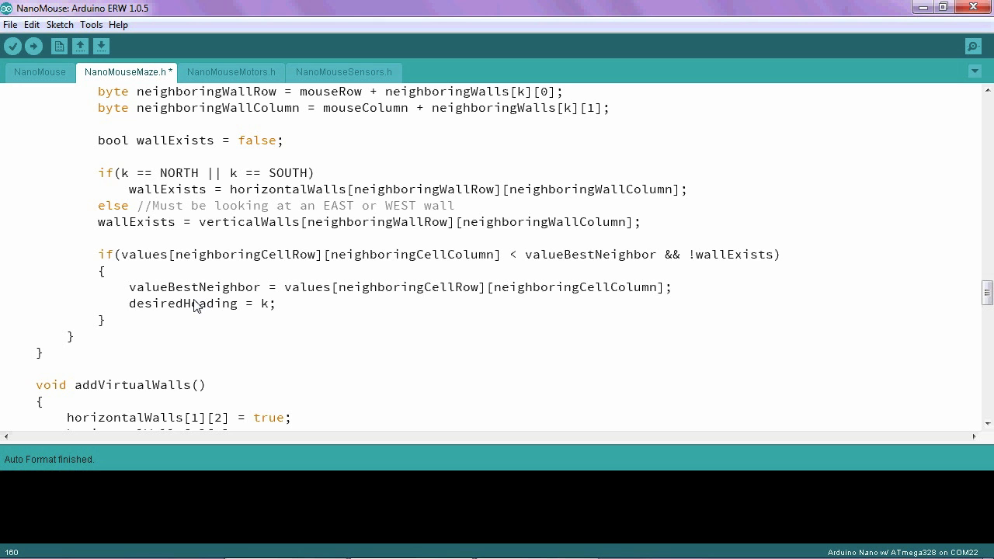
pyautogui.moveTo(106, 271)
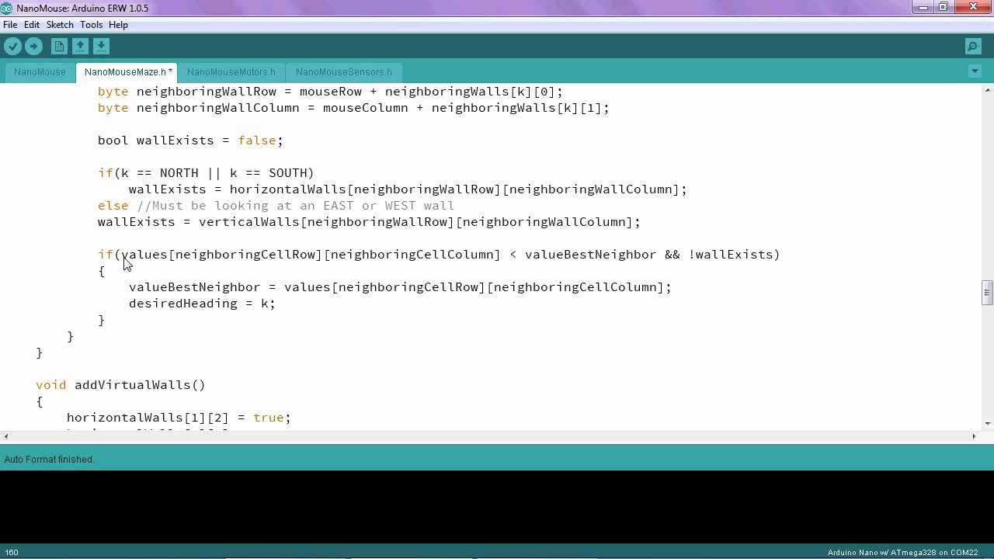
pyautogui.moveTo(356, 263)
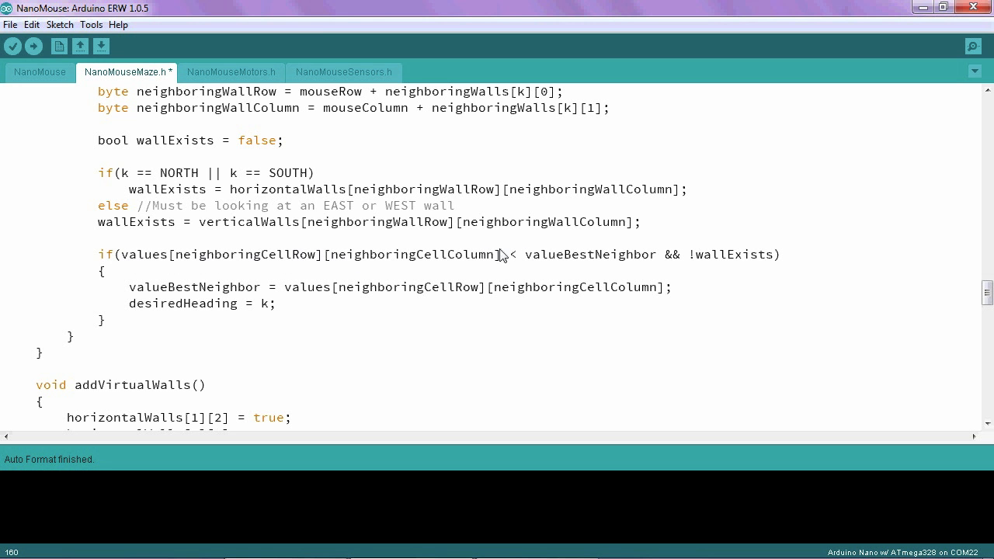
pyautogui.moveTo(583, 260)
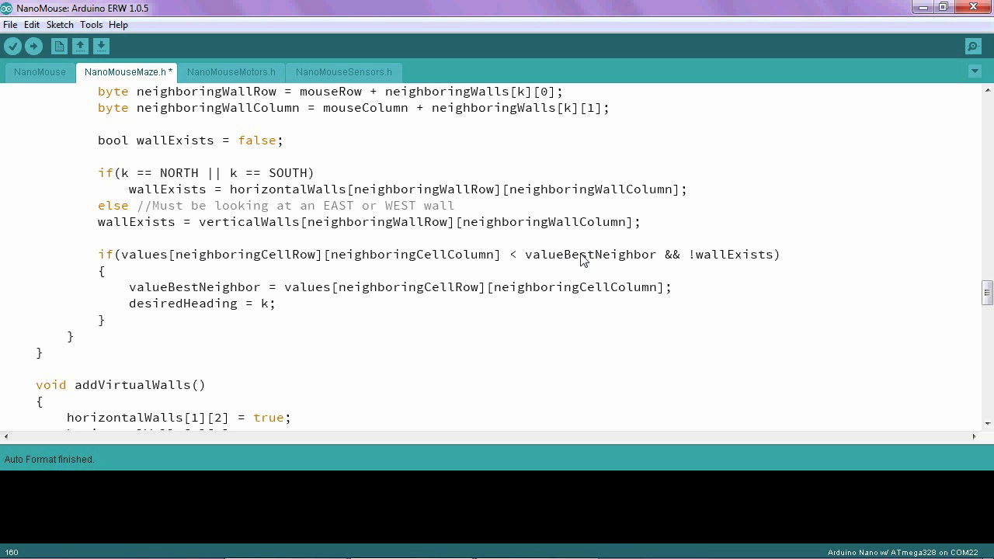
pyautogui.moveTo(723, 247)
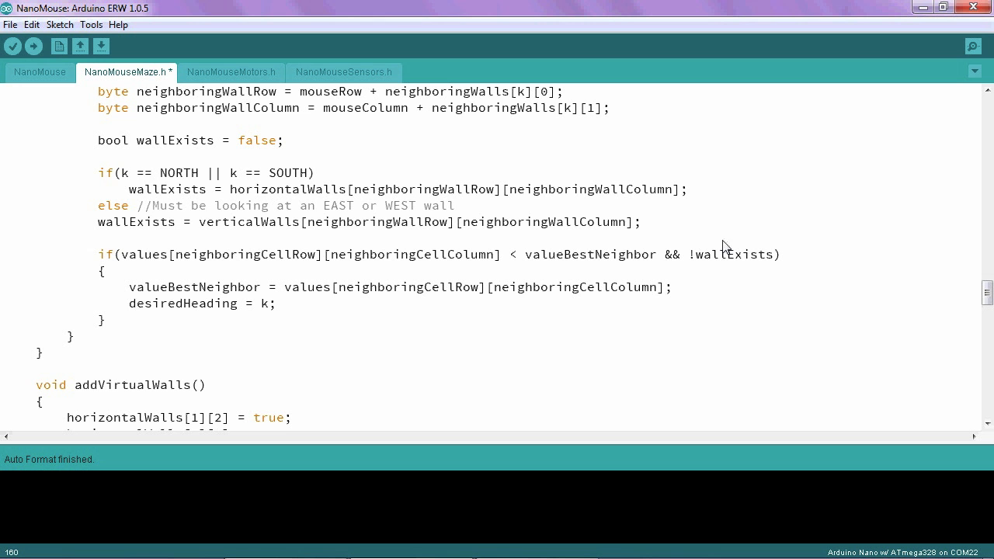
pyautogui.click(270, 304)
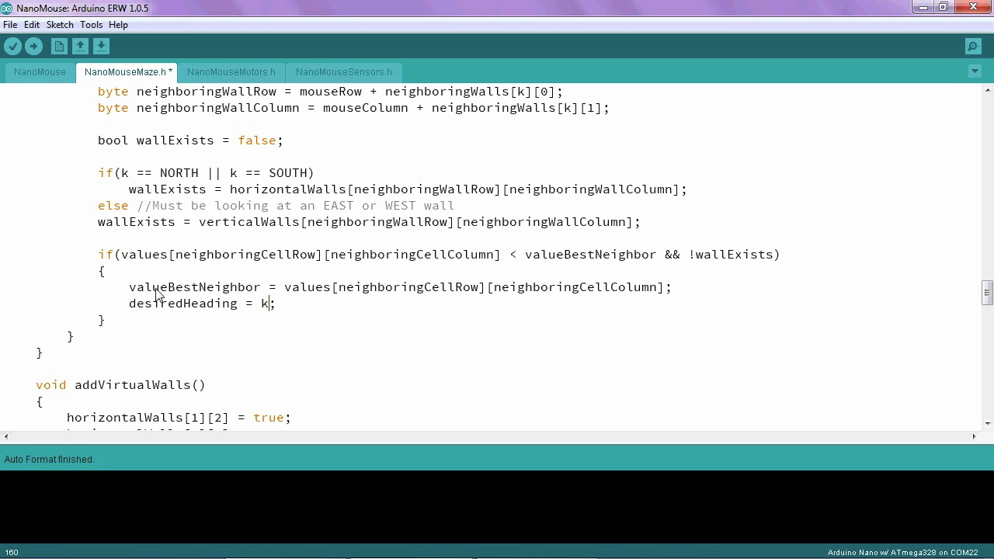
pyautogui.moveTo(146, 298)
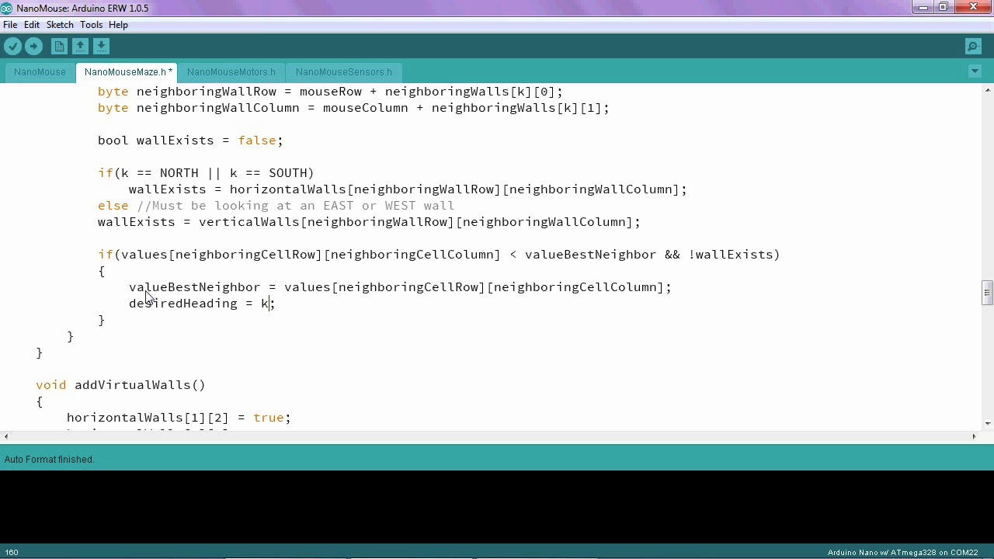
pyautogui.moveTo(203, 295)
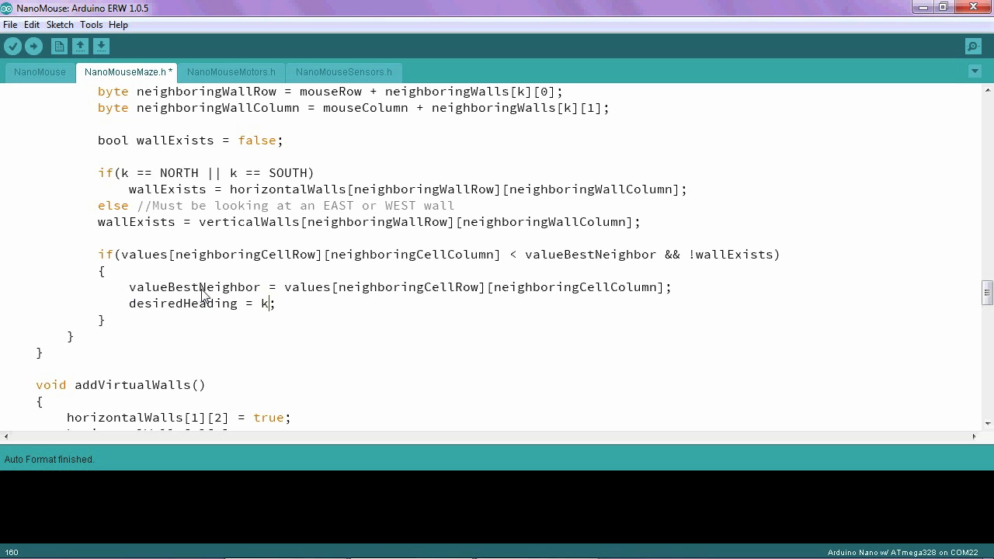
pyautogui.moveTo(237, 296)
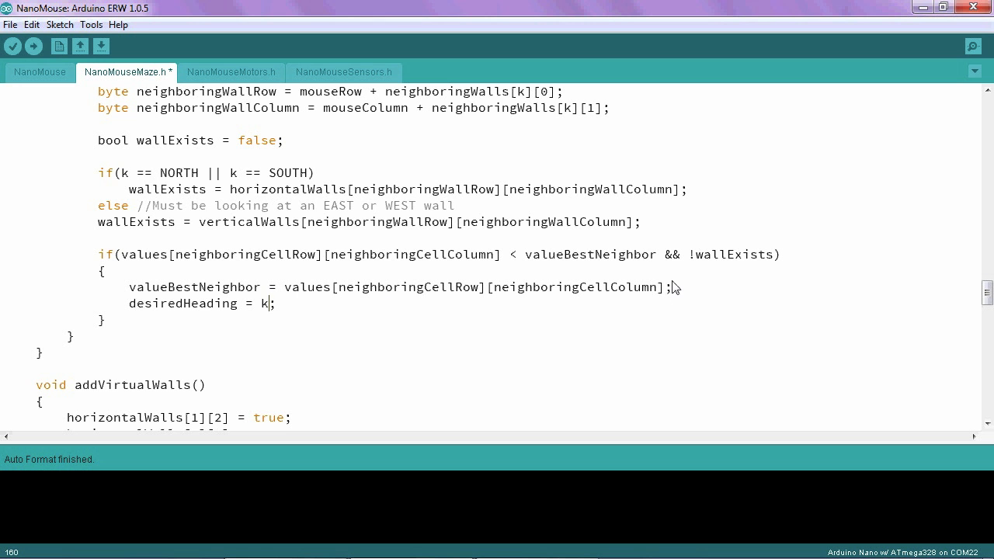
pyautogui.moveTo(221, 297)
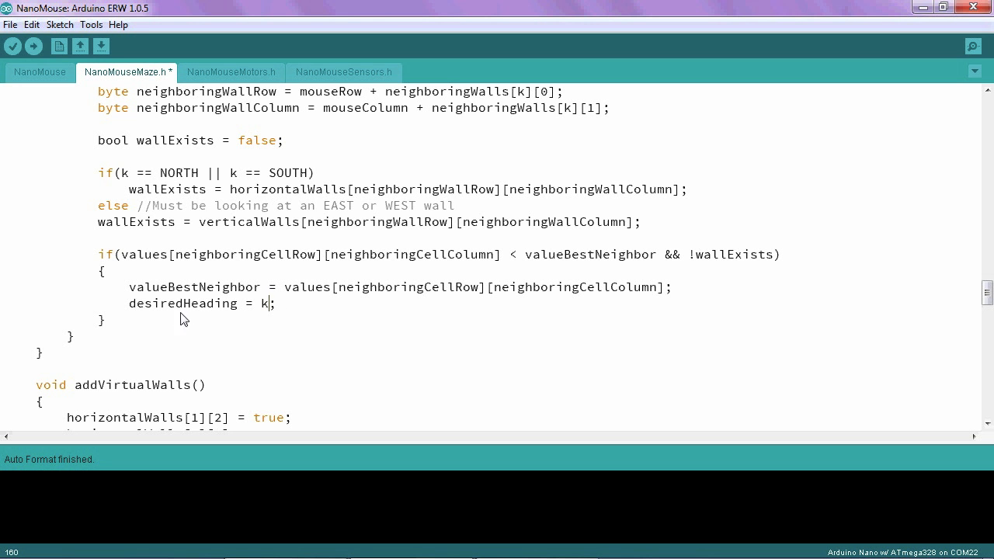
pyautogui.moveTo(132, 106)
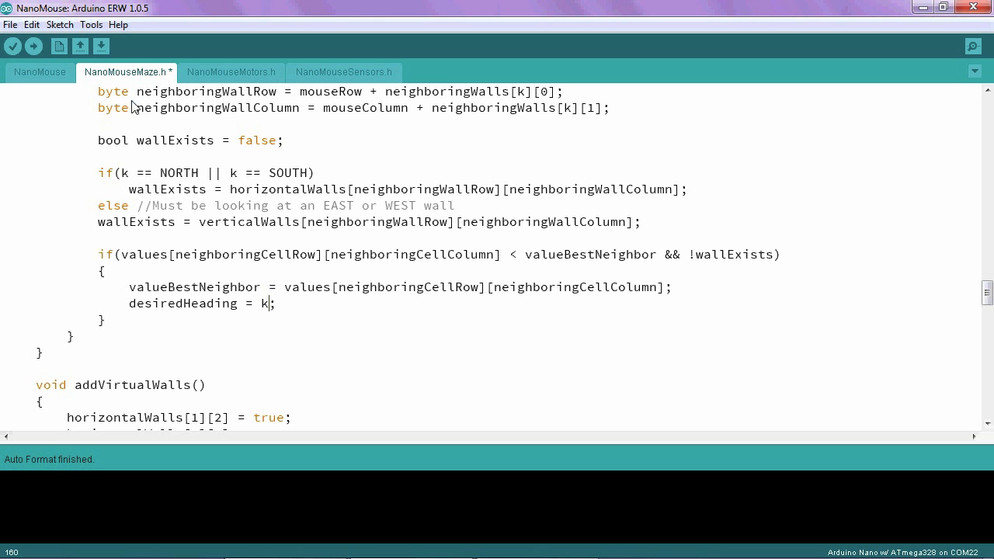
pyautogui.moveTo(233, 282)
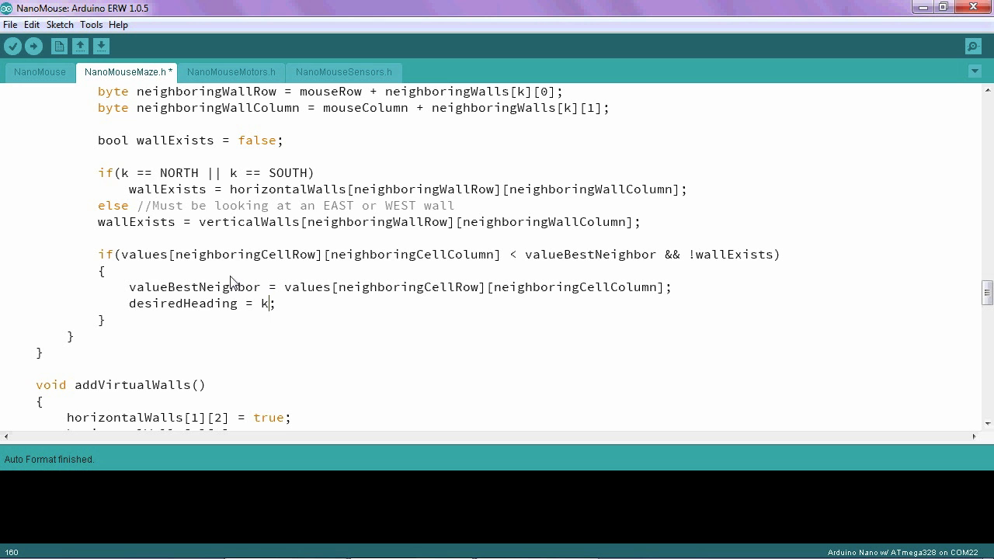
pyautogui.moveTo(158, 266)
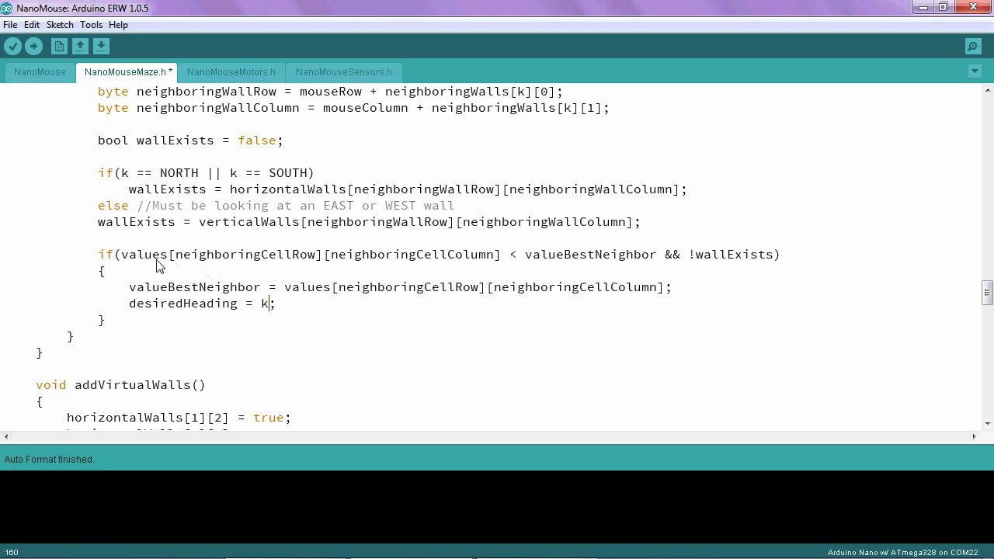
pyautogui.moveTo(293, 262)
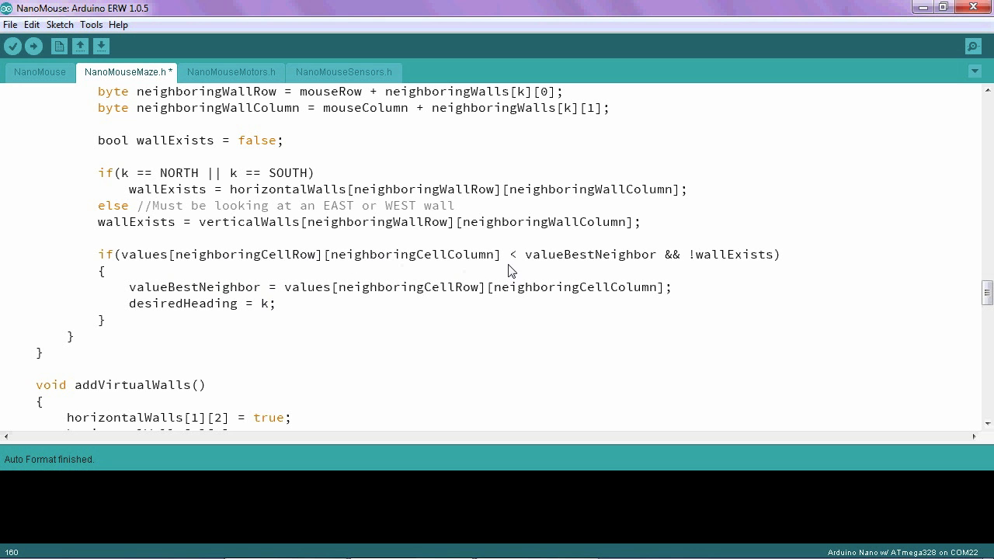
pyautogui.moveTo(544, 266)
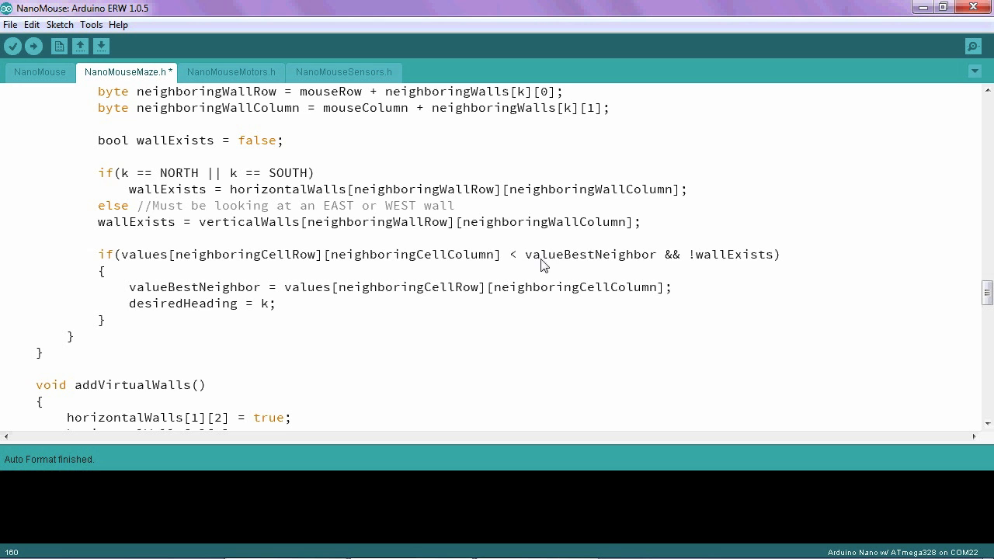
pyautogui.moveTo(576, 238)
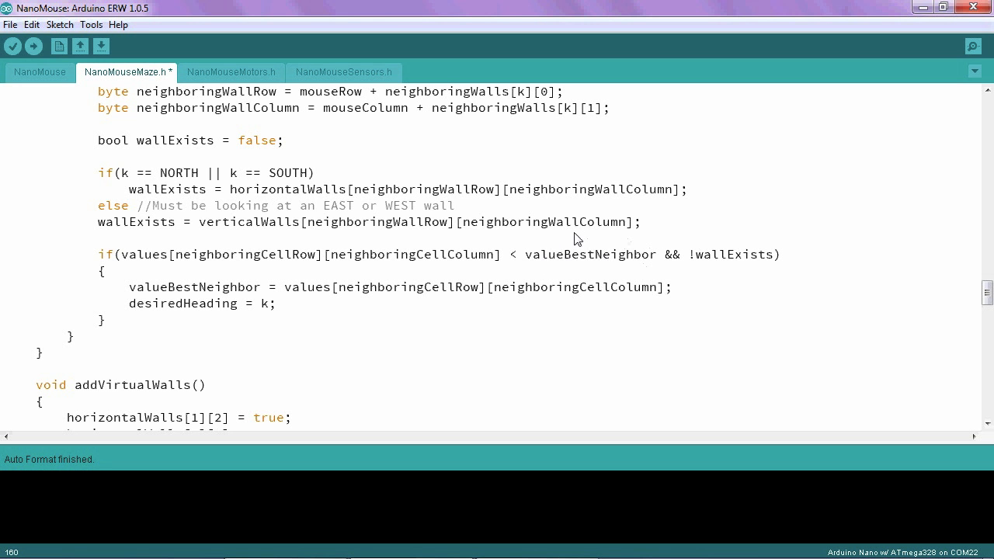
pyautogui.moveTo(531, 250)
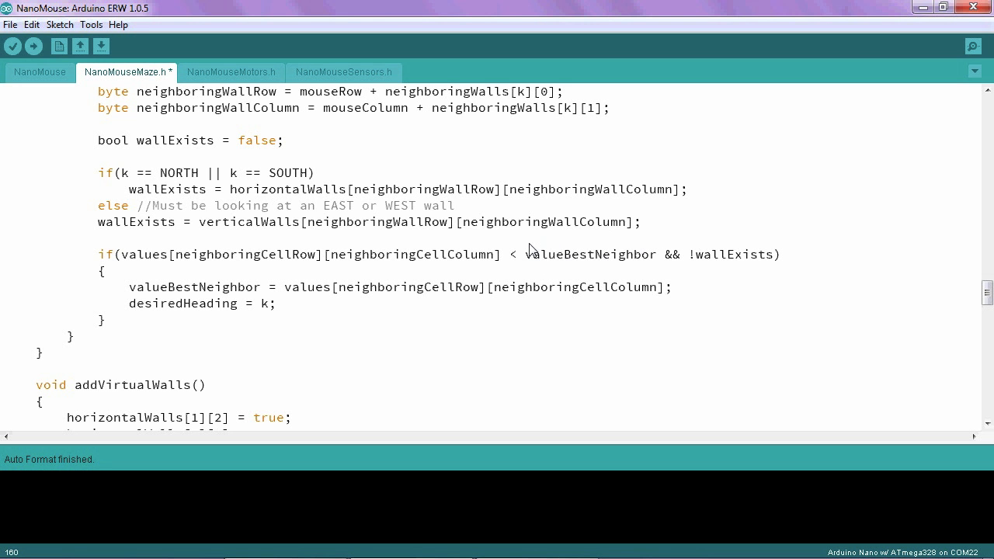
pyautogui.moveTo(126, 322)
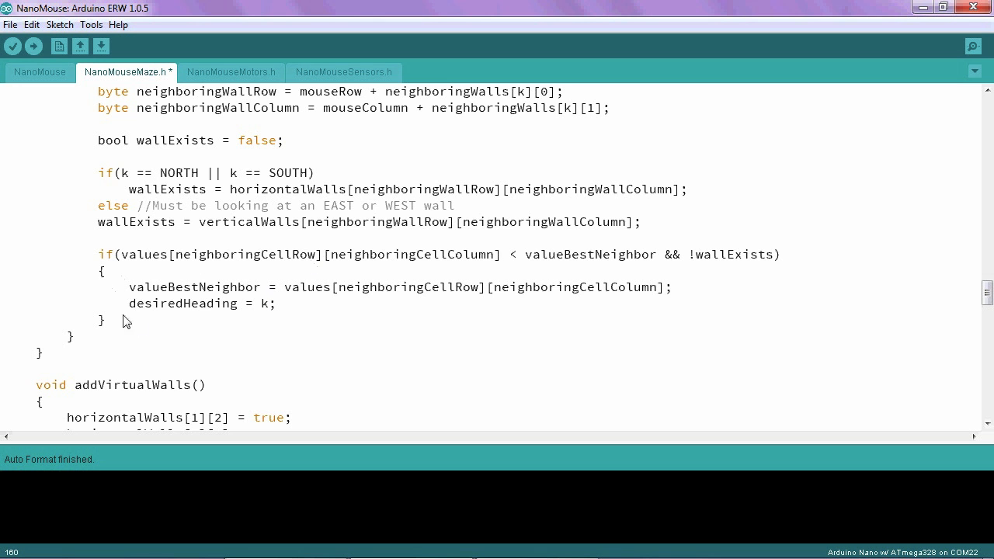
pyautogui.moveTo(151, 321)
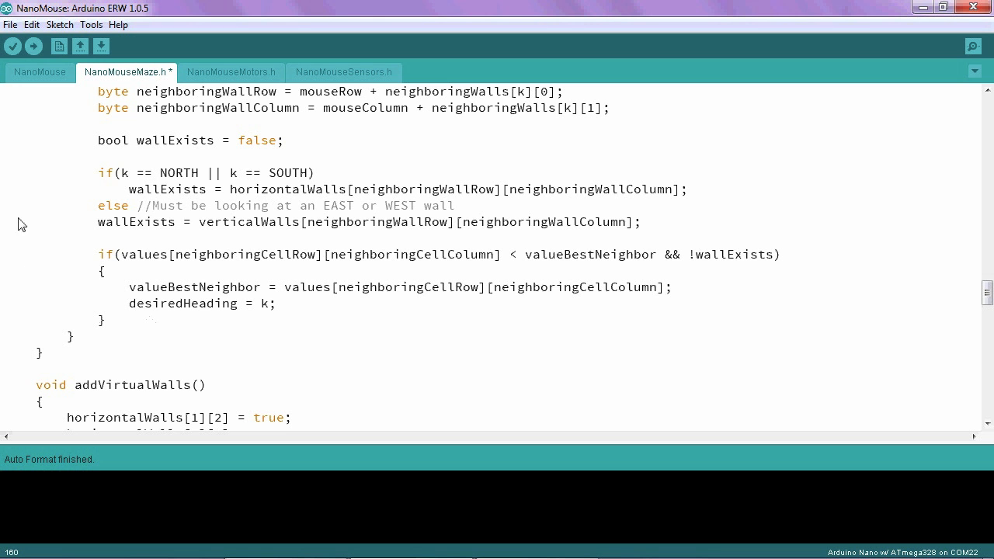
pyautogui.moveTo(139, 188)
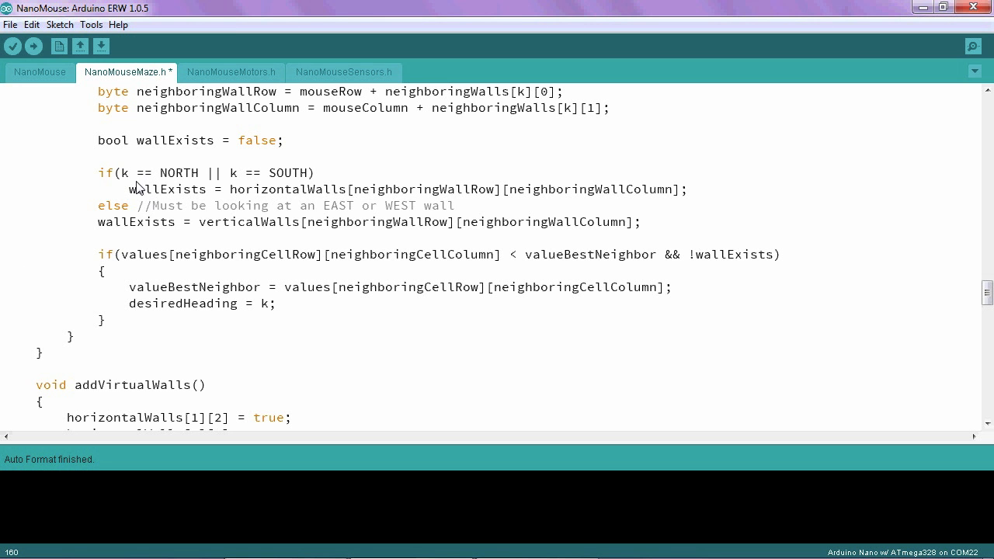
pyautogui.moveTo(107, 262)
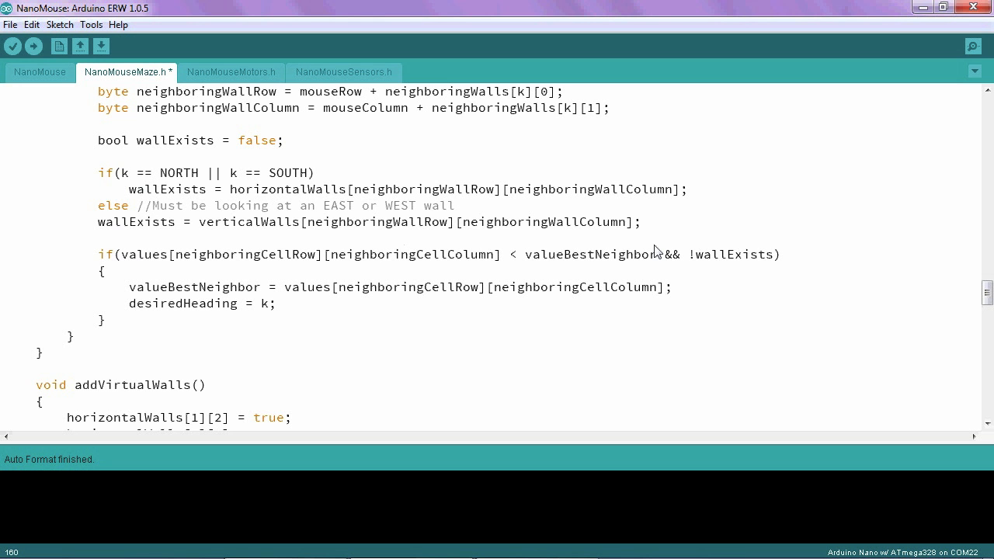
pyautogui.moveTo(758, 263)
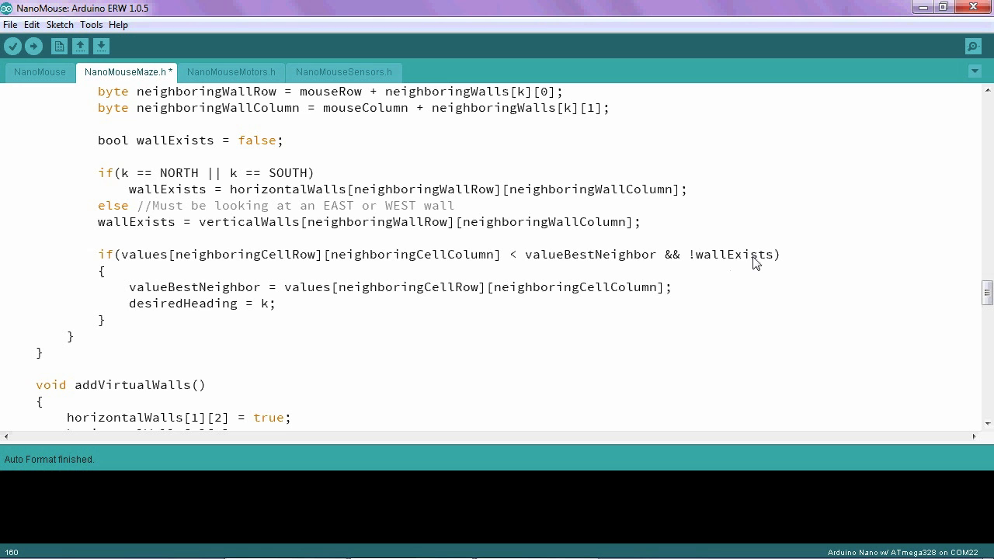
pyautogui.moveTo(163, 259)
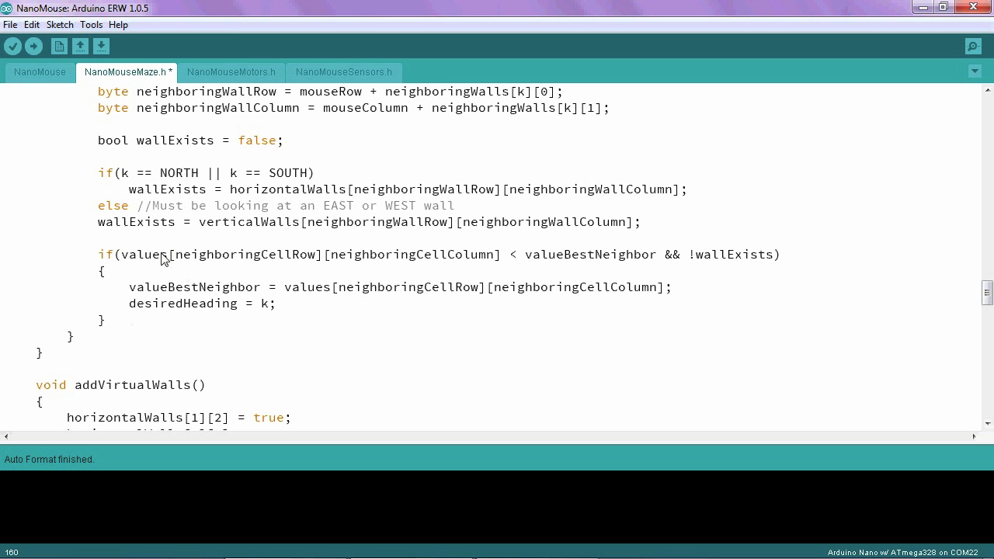
pyautogui.moveTo(268, 311)
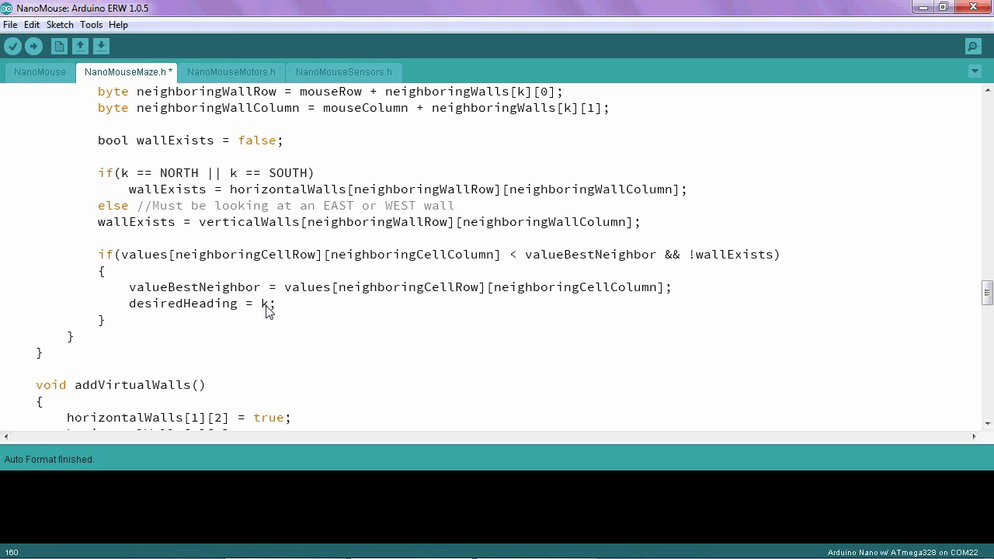
pyautogui.moveTo(239, 314)
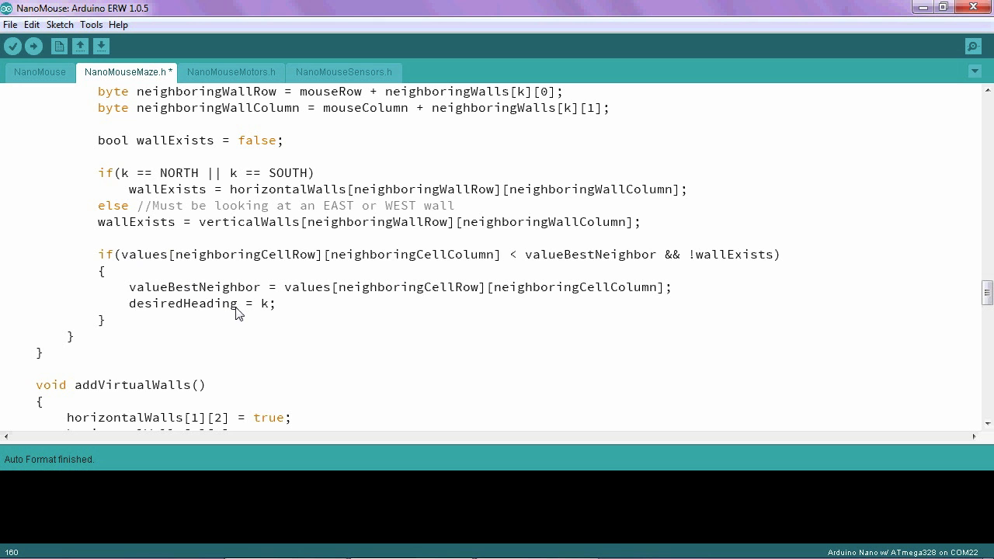
pyautogui.moveTo(222, 314)
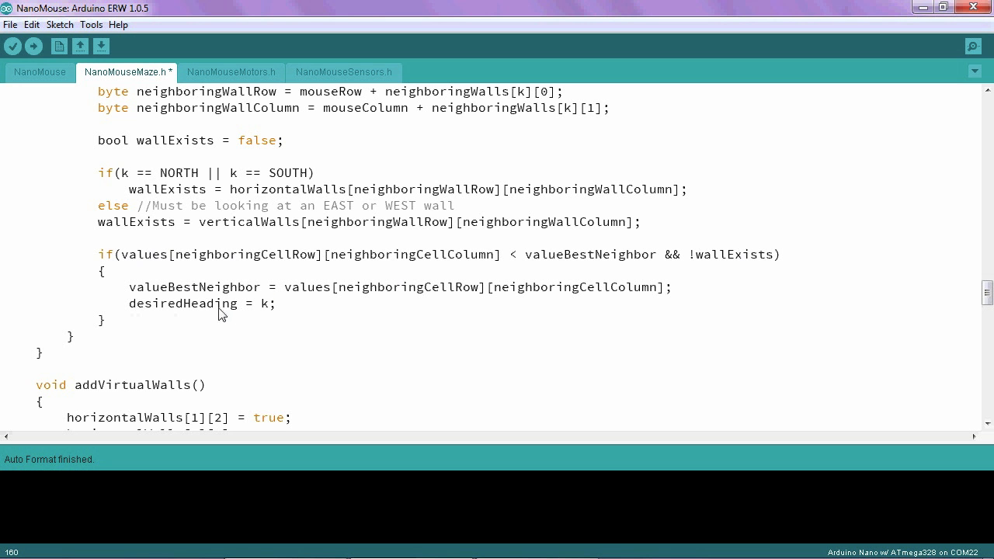
# Place the cursor right after the for loop's closing brace in findBestNeighbor()
pyautogui.click(268, 304)
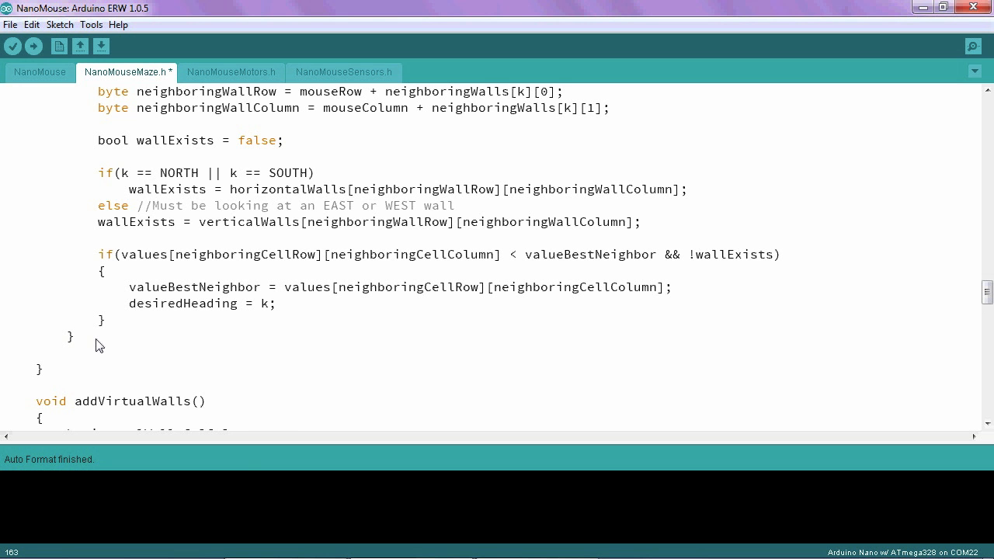
# End findBestNeighbor() with 'return desiredHeading;' and auto-format NanoMouseMaze.h
pyautogui.write('return')
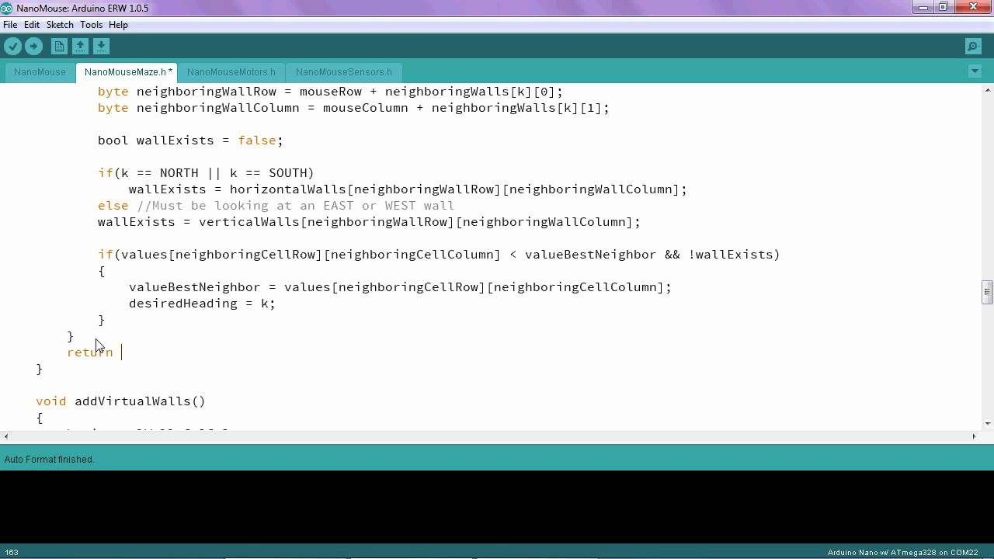
pyautogui.write('desir')
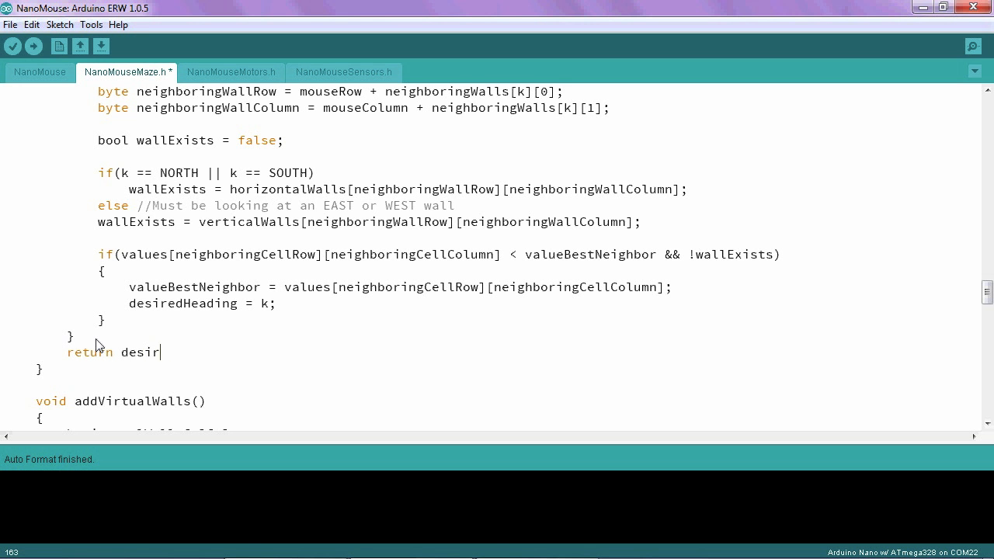
pyautogui.write('edHeading')
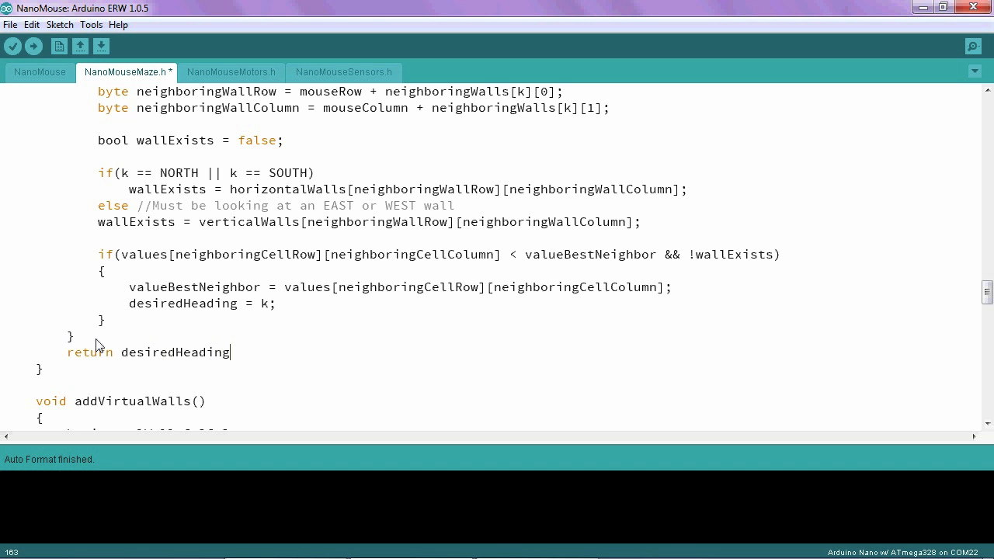
pyautogui.write(';')
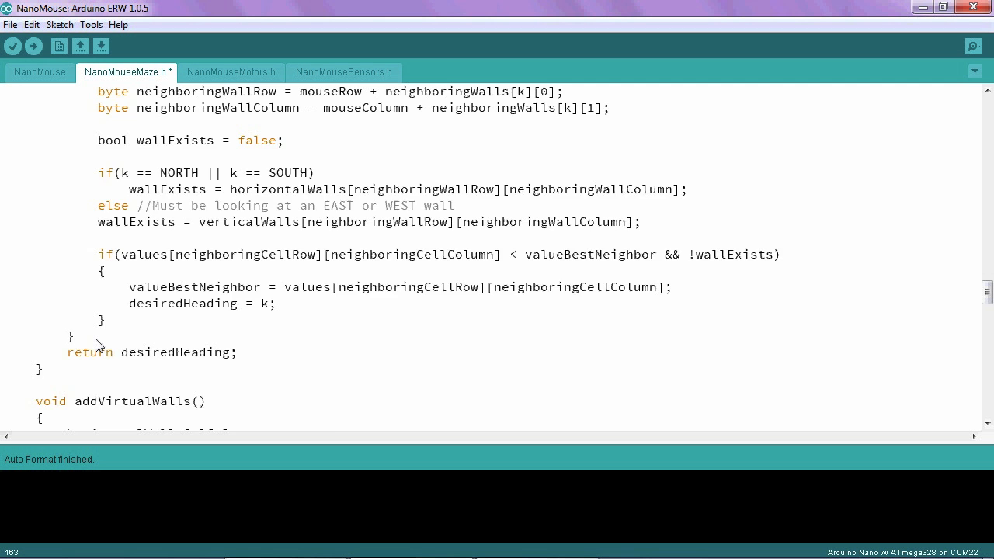
pyautogui.scroll(3)
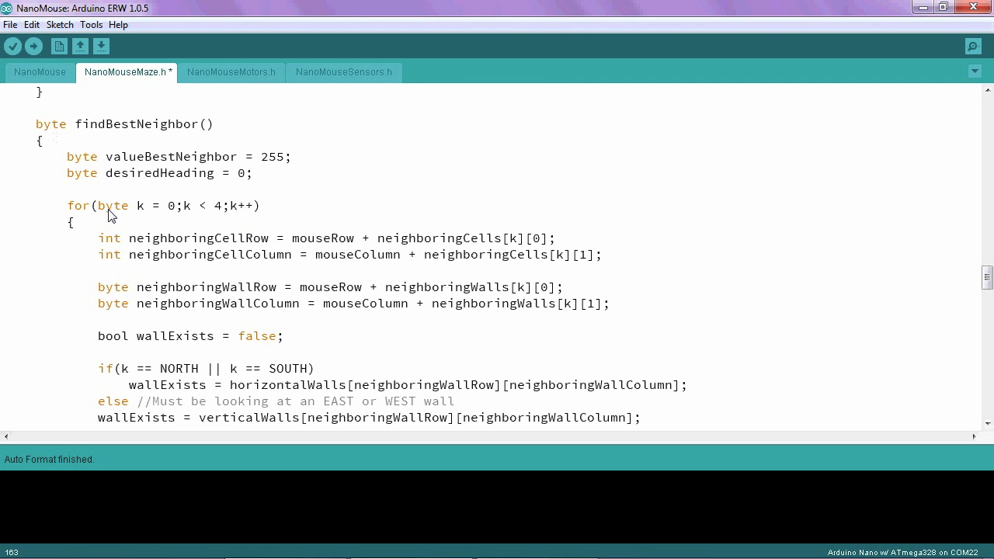
pyautogui.scroll(-3)
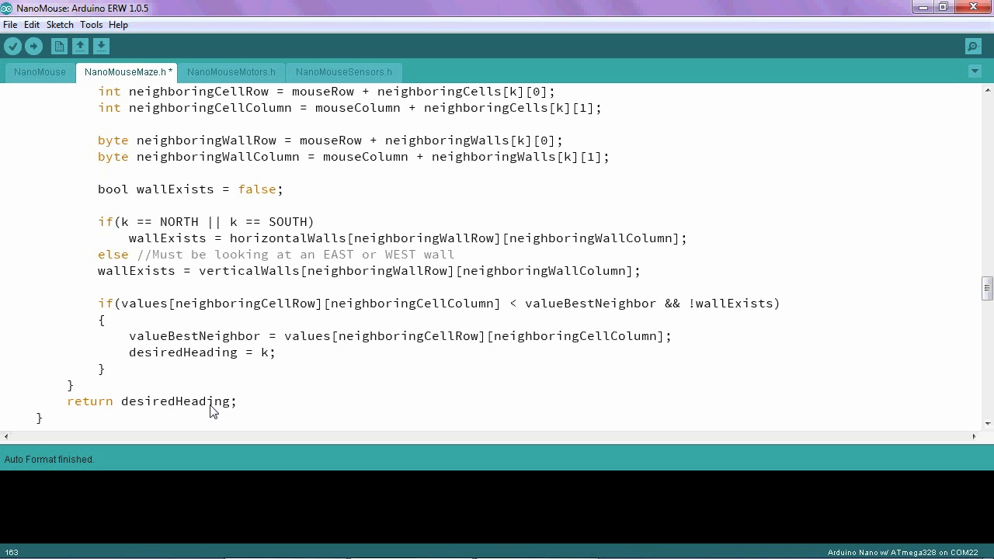
pyautogui.click(237, 401)
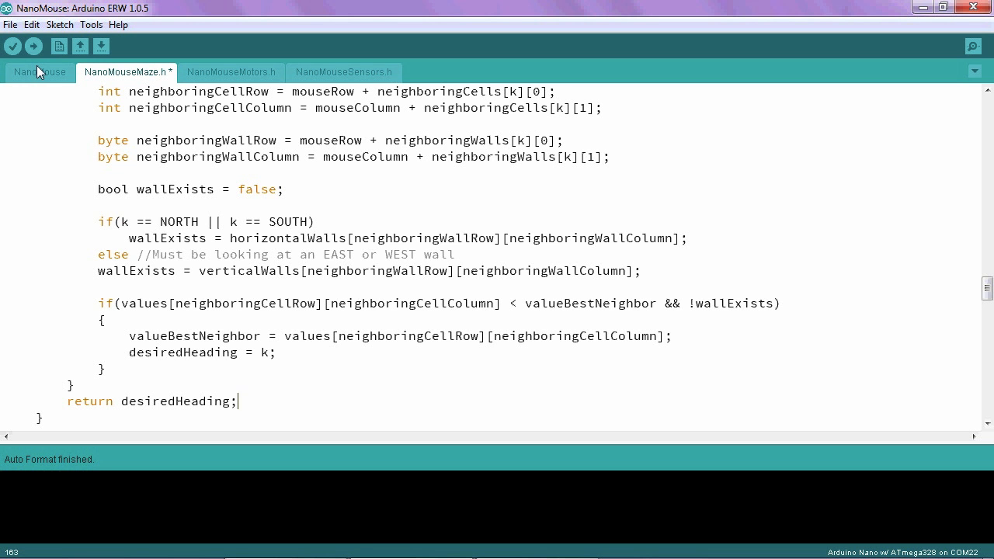
# In the NanoMouse tab's setup(), add Serial.println(maze.findBestNeighbor()); below maze.print();
pyautogui.click(40, 71)
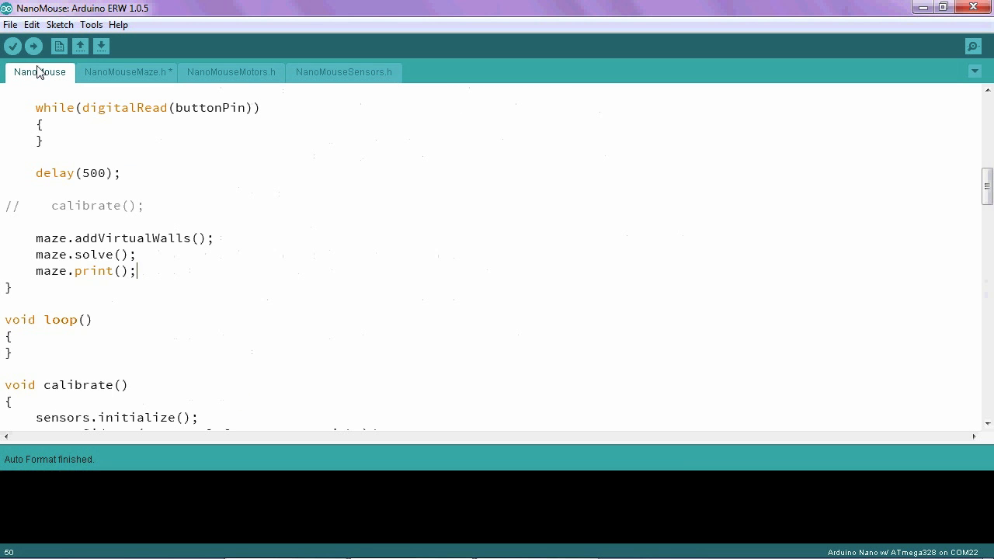
pyautogui.moveTo(158, 277)
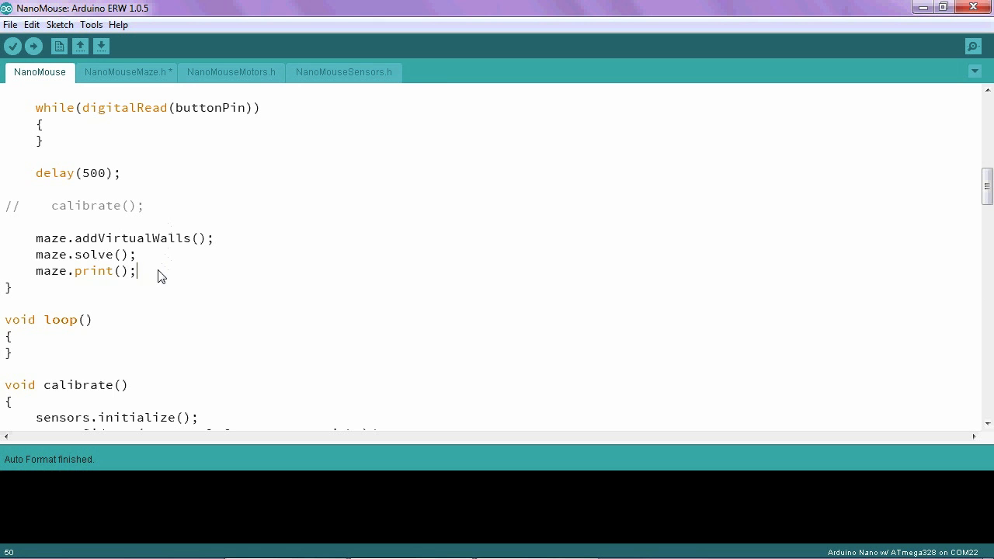
pyautogui.write('m')
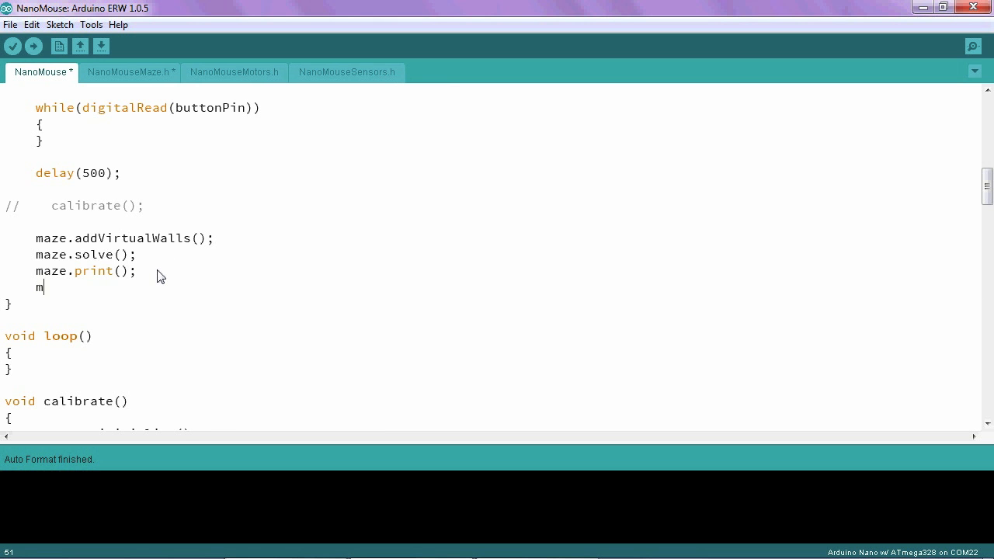
pyautogui.write('aze.fin')
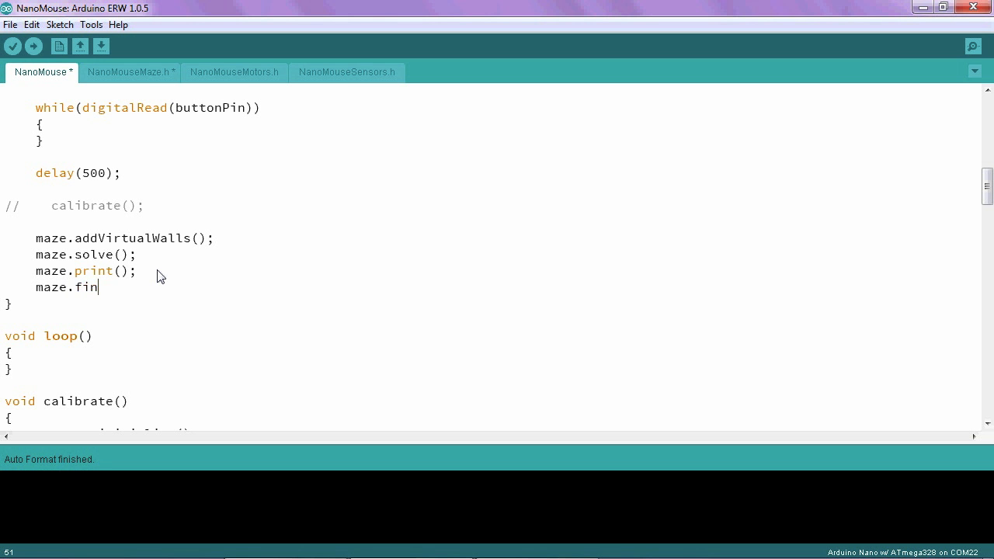
pyautogui.write('dBest')
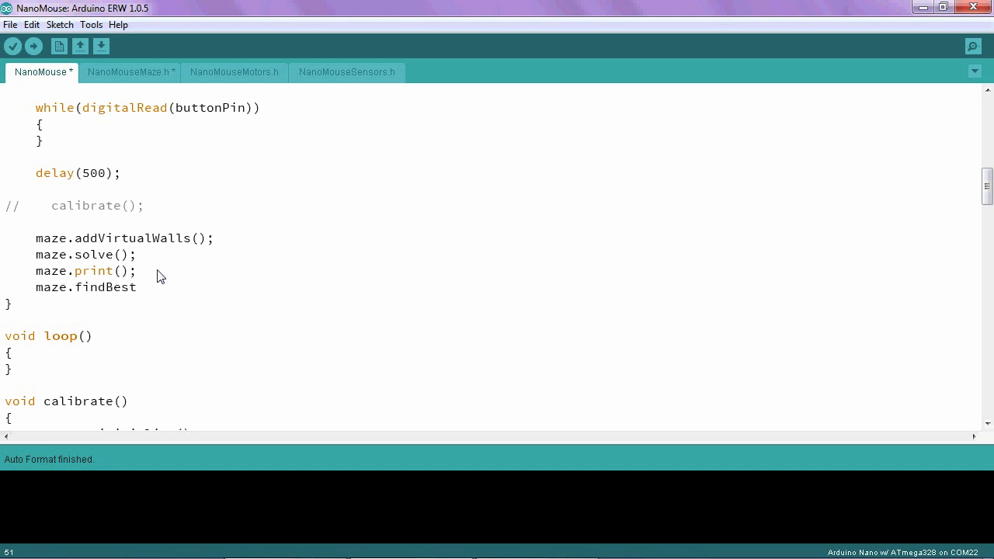
pyautogui.write('Nei')
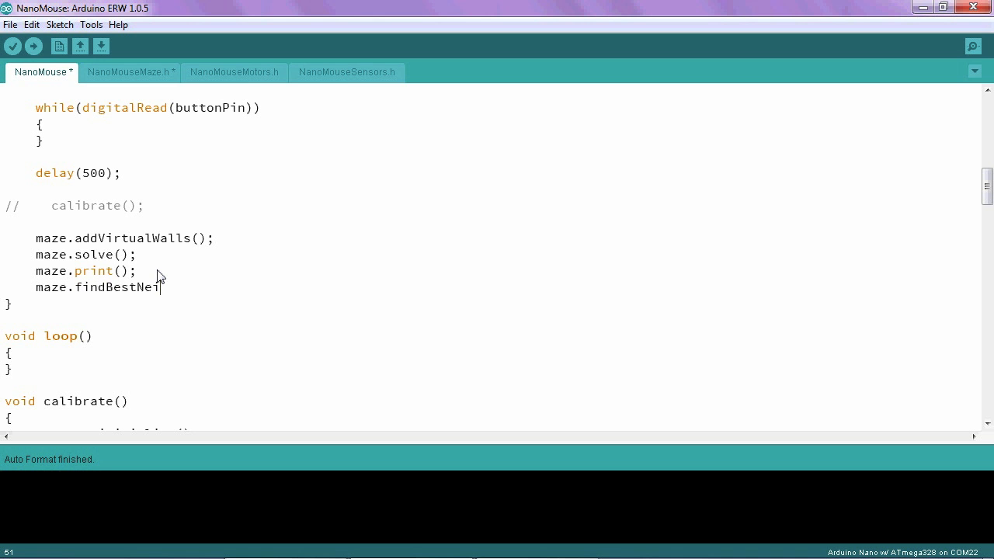
pyautogui.write('ghbor')
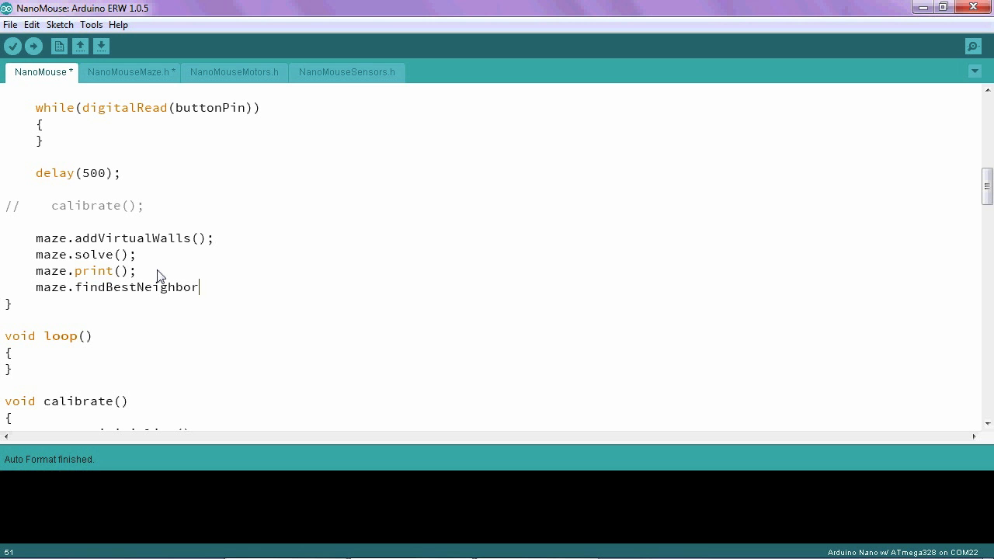
pyautogui.write('()')
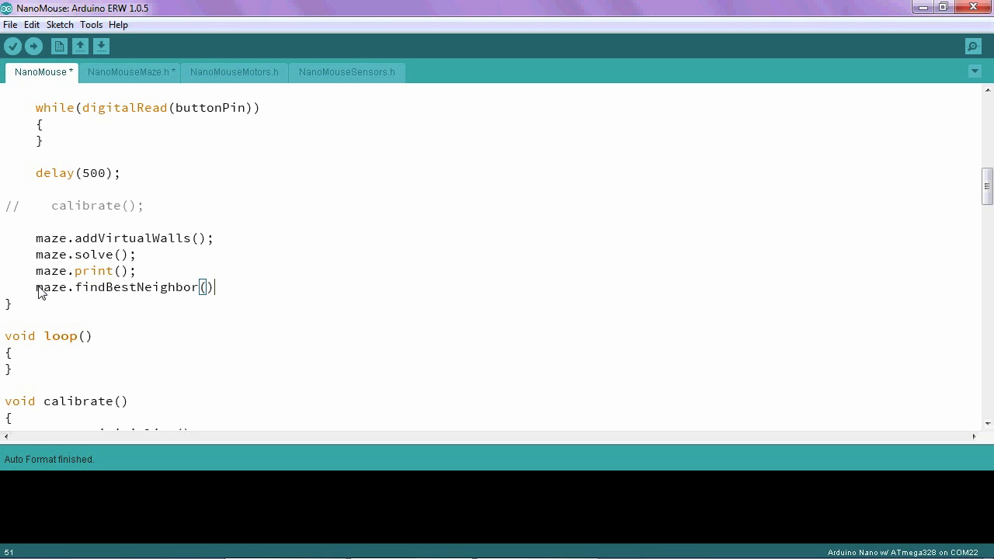
pyautogui.write('Serial.')
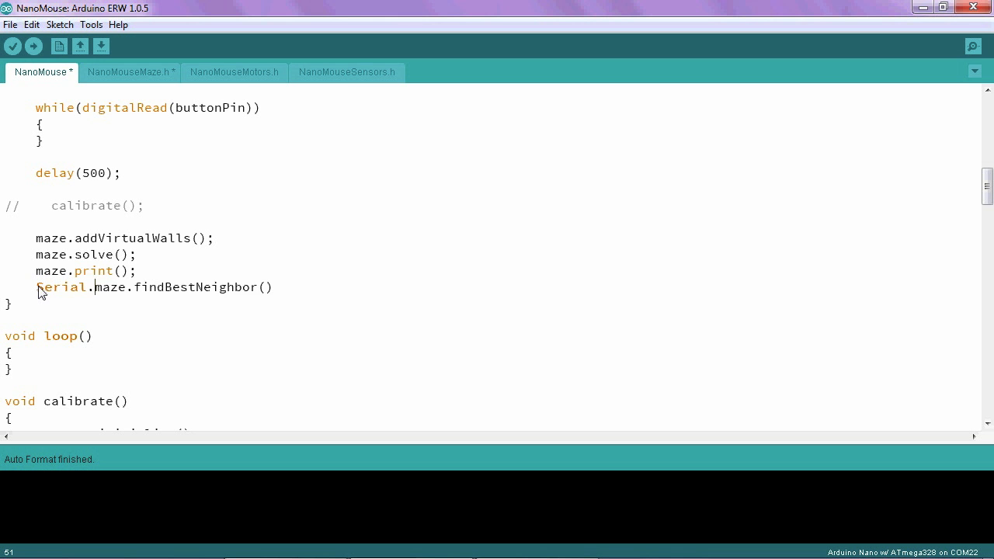
pyautogui.write('println')
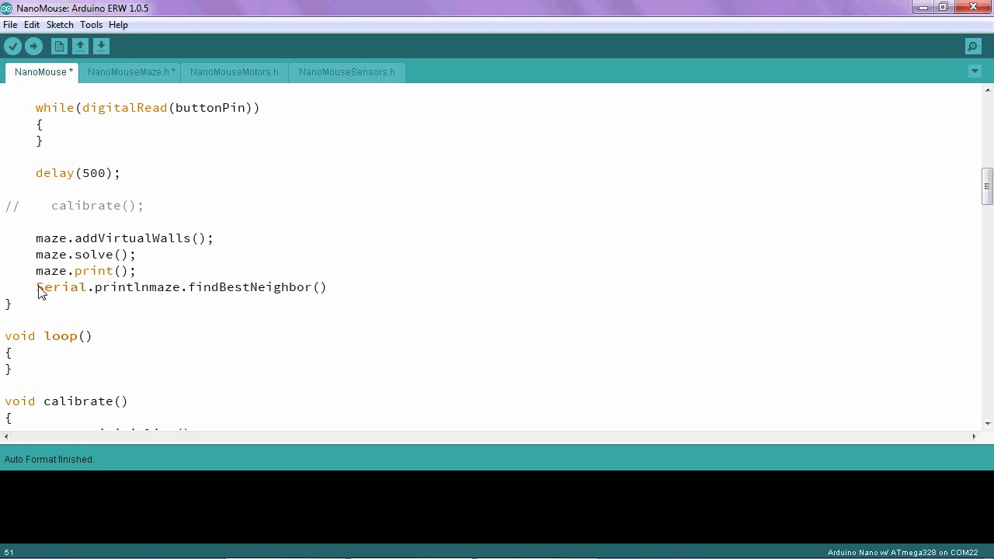
pyautogui.write('(')
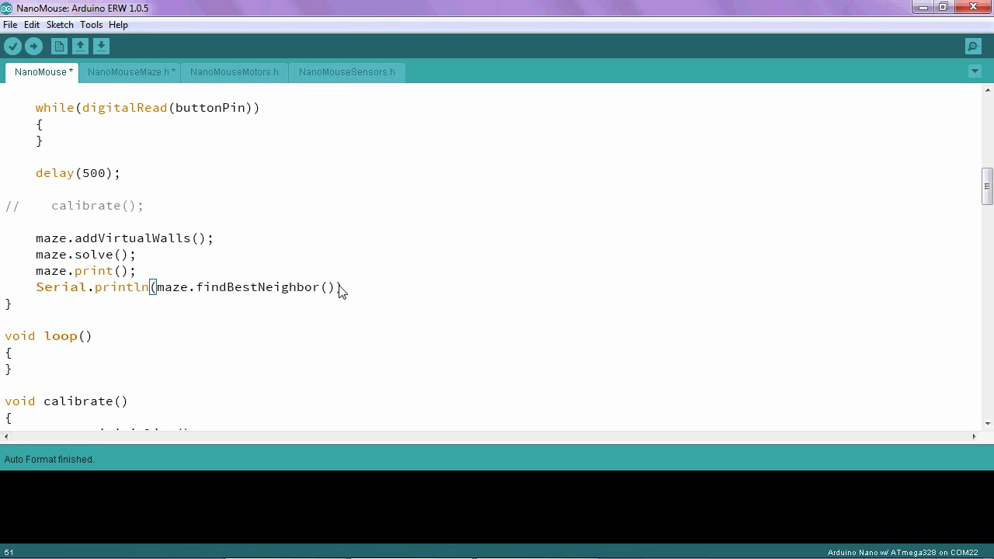
pyautogui.write(';')
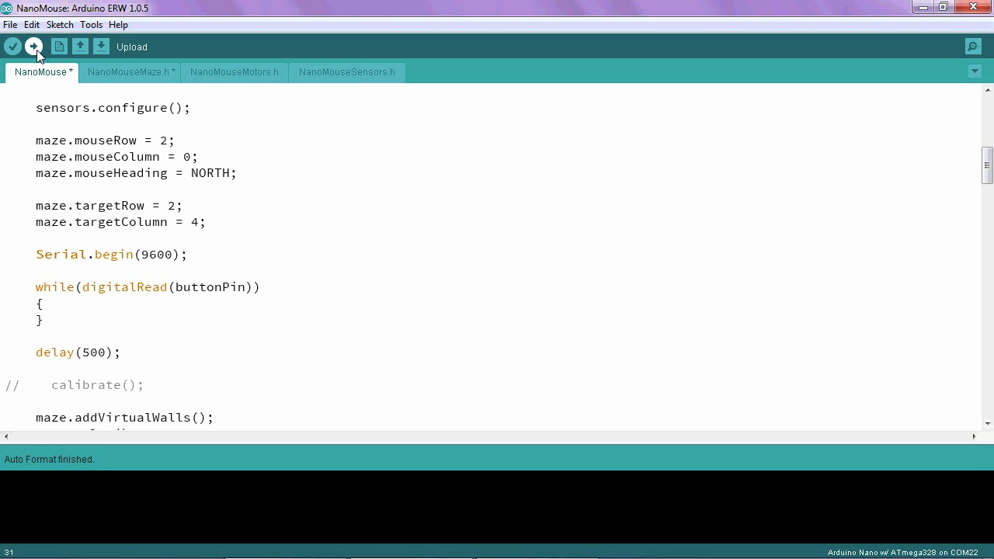
# Upload the sketch to the Nano, then open the Serial Monitor
pyautogui.click(32, 46)
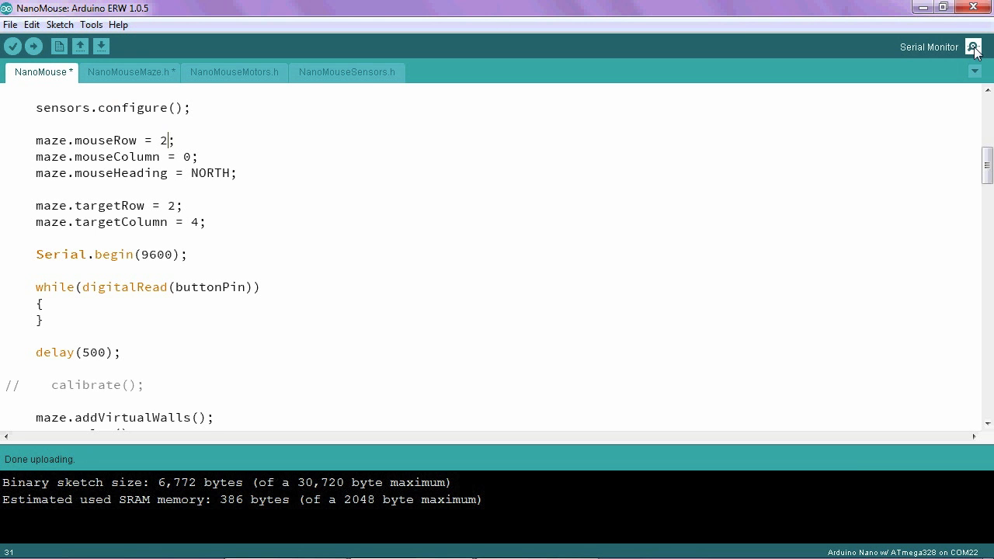
pyautogui.click(973, 46)
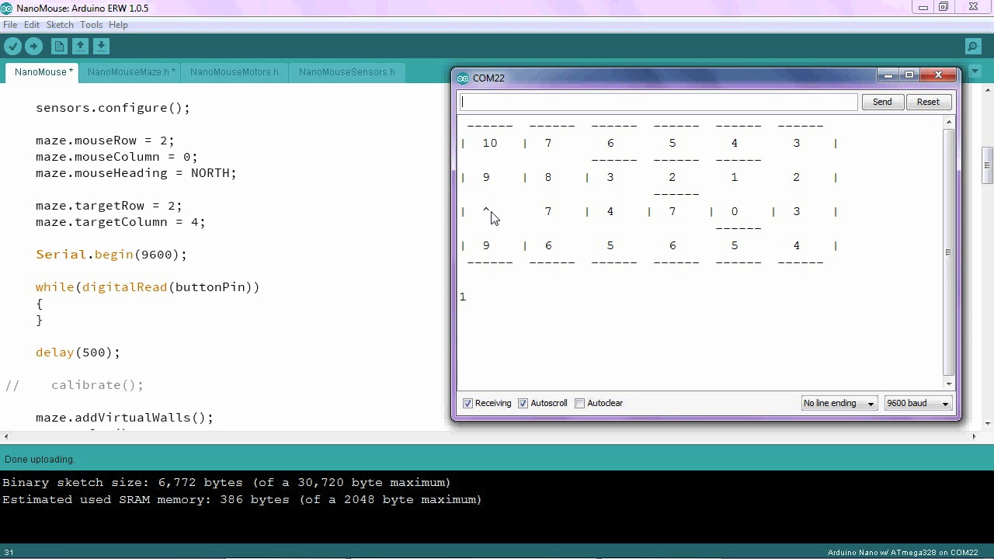
pyautogui.moveTo(473, 301)
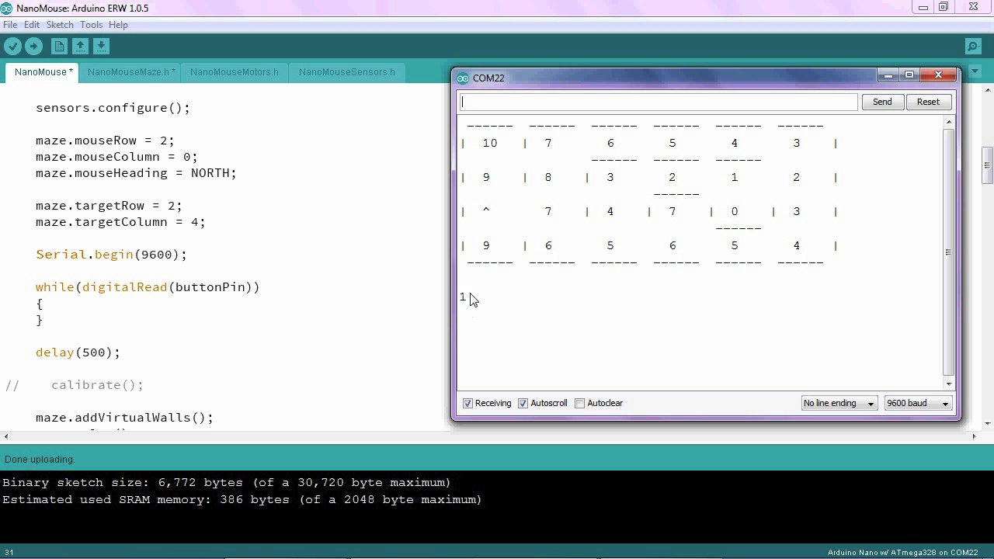
pyautogui.moveTo(475, 310)
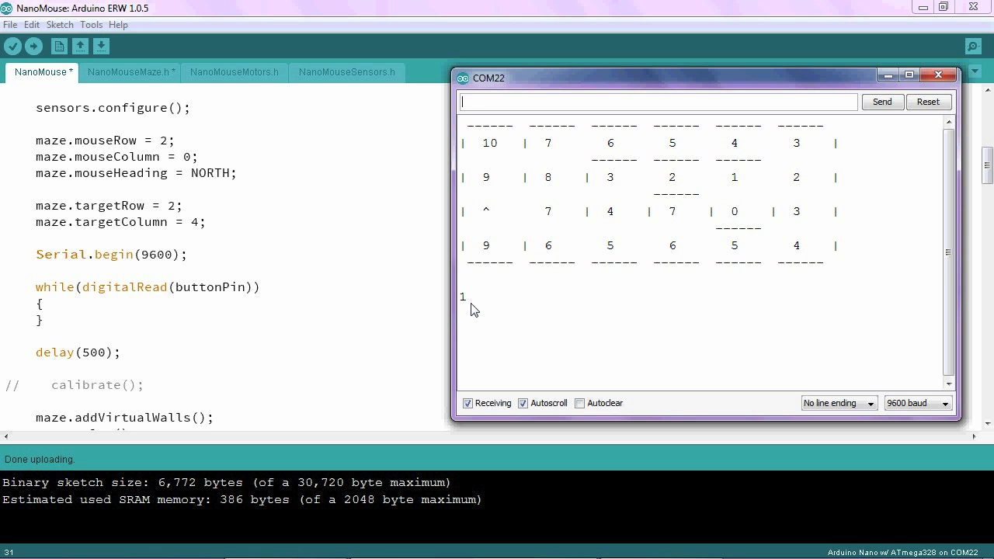
pyautogui.moveTo(466, 307)
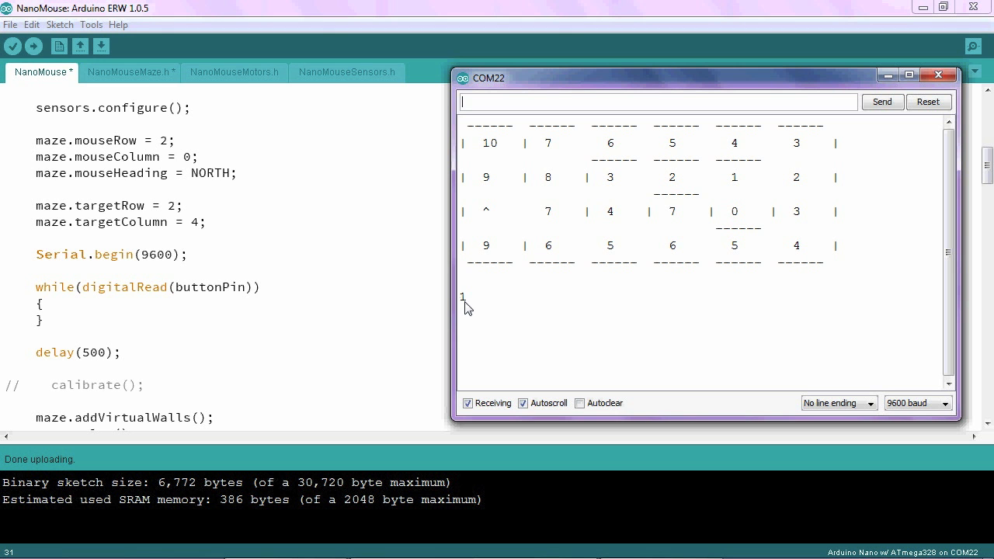
pyautogui.moveTo(503, 271)
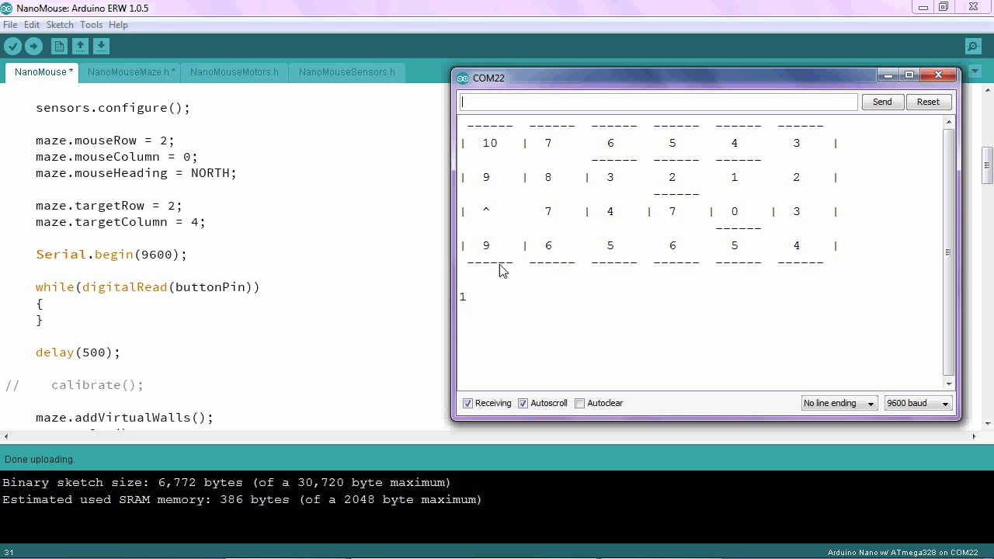
pyautogui.moveTo(550, 220)
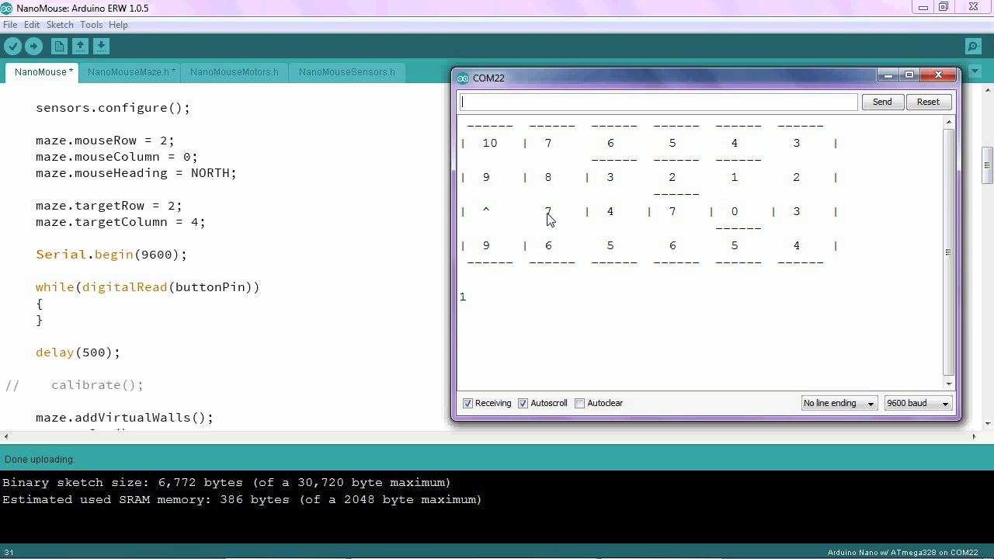
pyautogui.moveTo(542, 223)
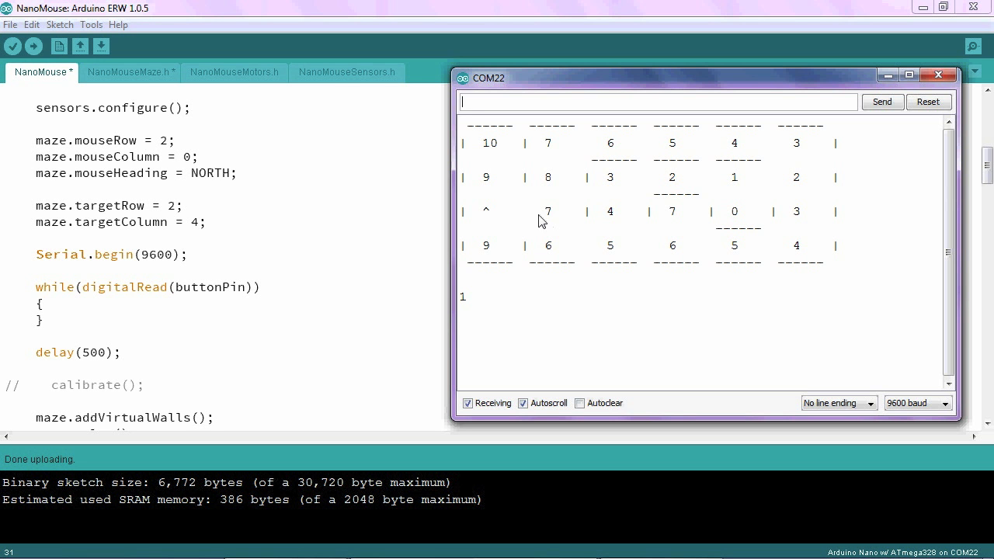
pyautogui.moveTo(484, 217)
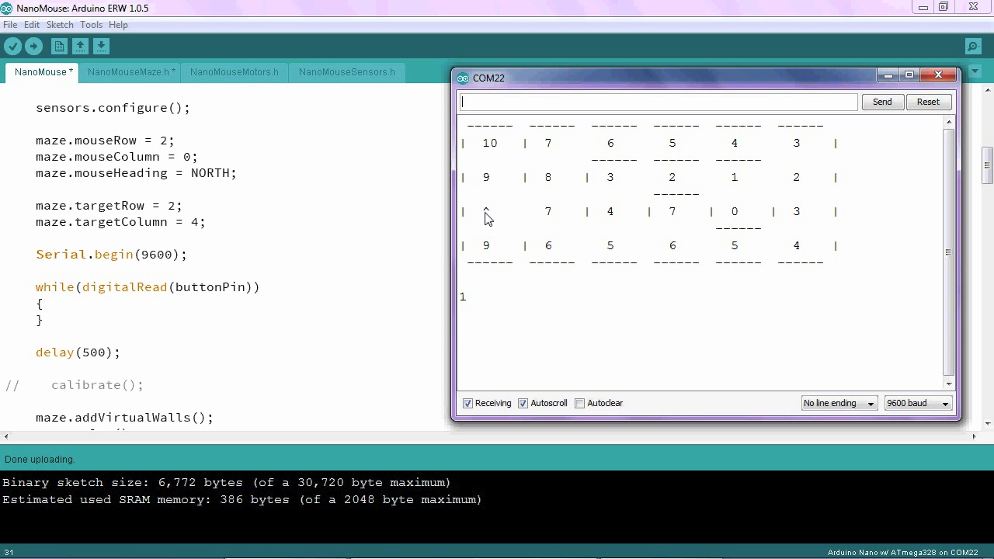
pyautogui.moveTo(520, 220)
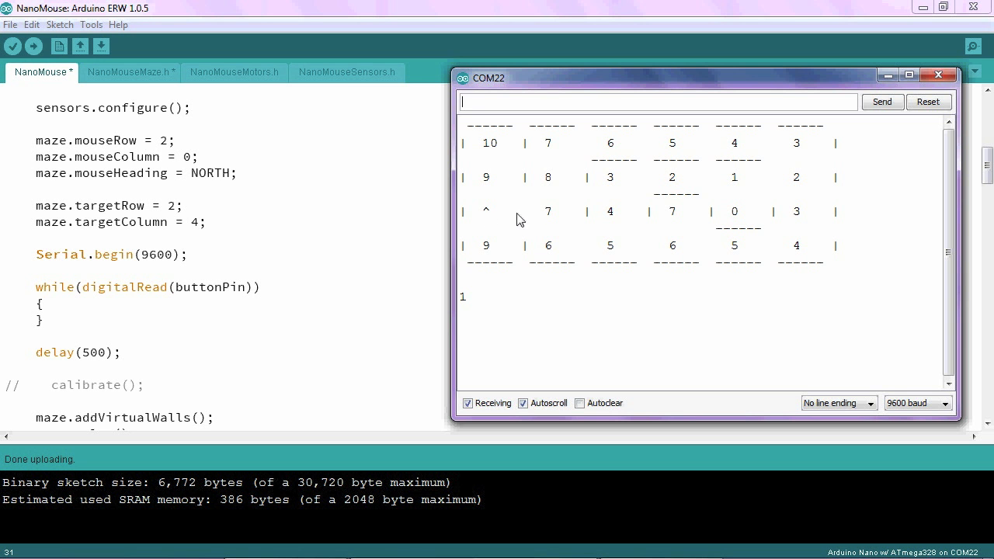
pyautogui.moveTo(762, 182)
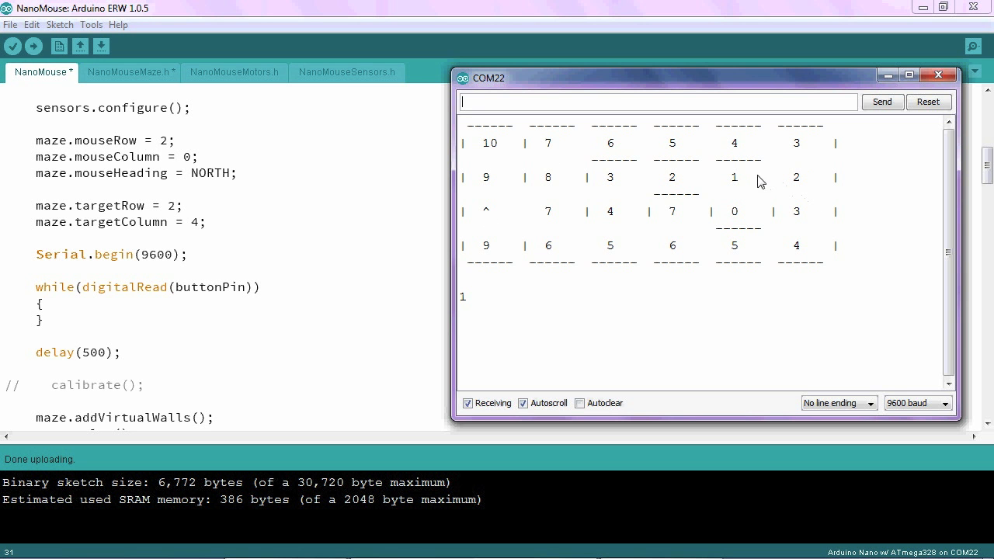
pyautogui.moveTo(753, 182)
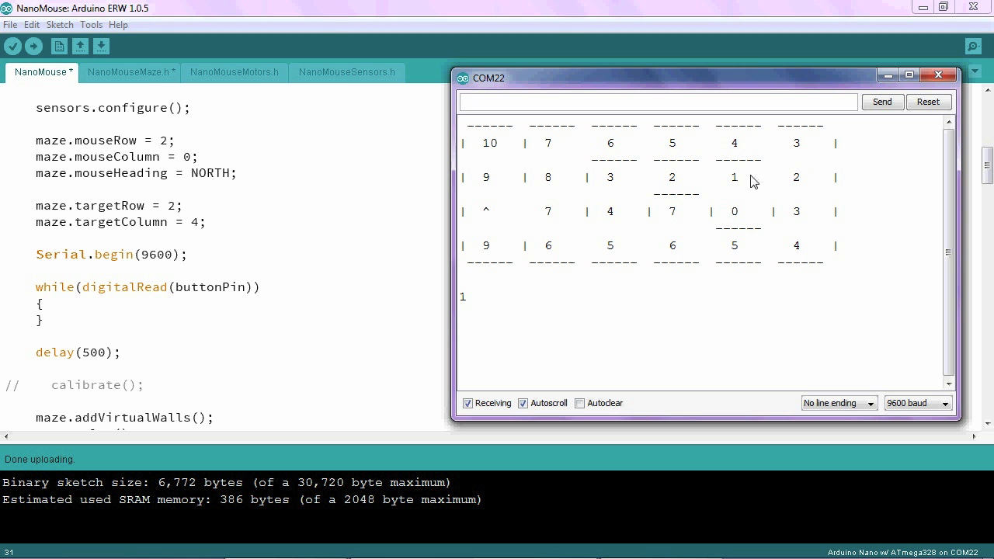
pyautogui.moveTo(479, 303)
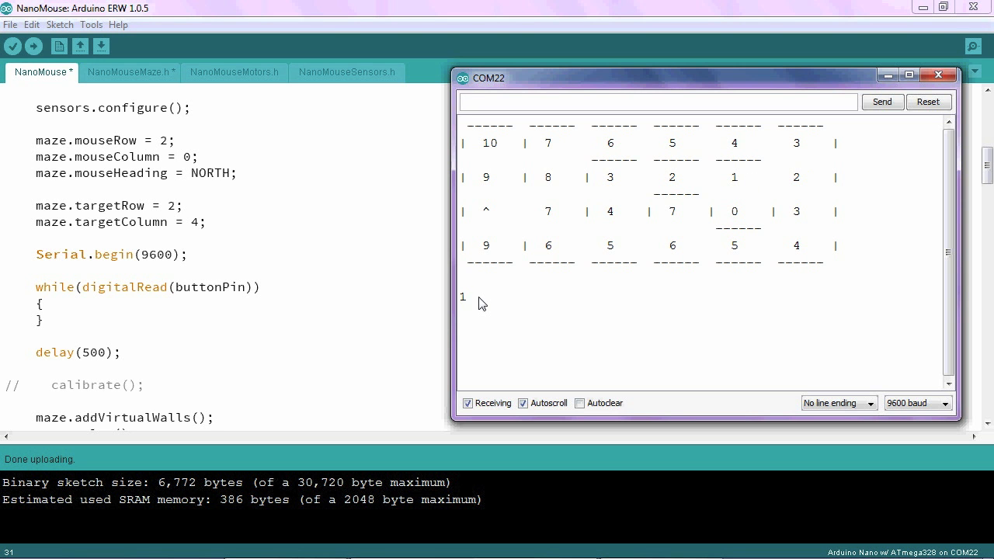
pyautogui.moveTo(471, 319)
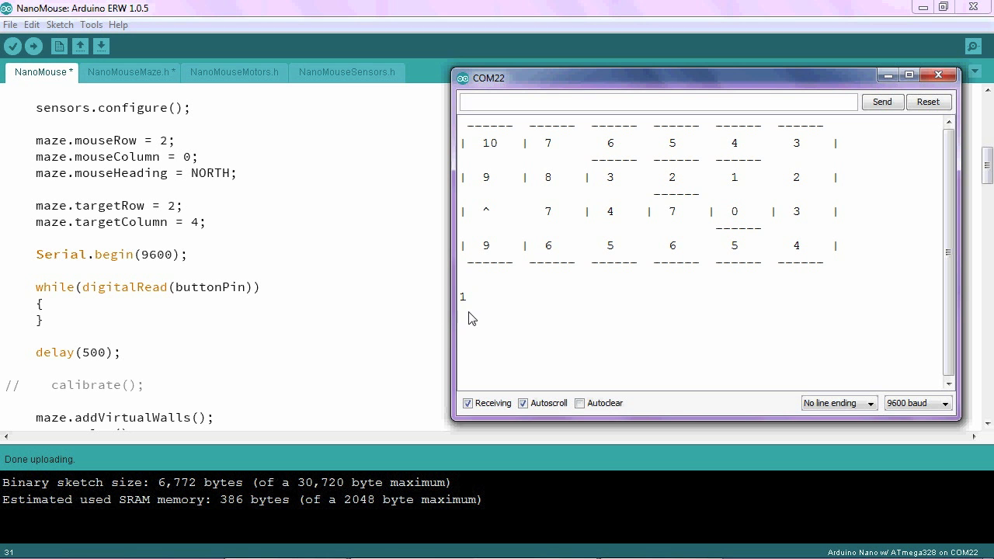
pyautogui.moveTo(466, 316)
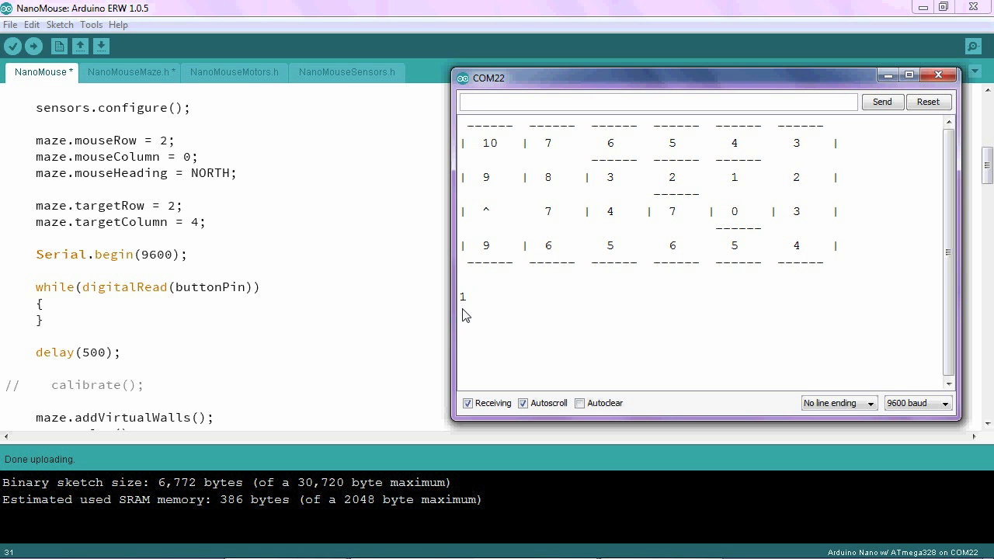